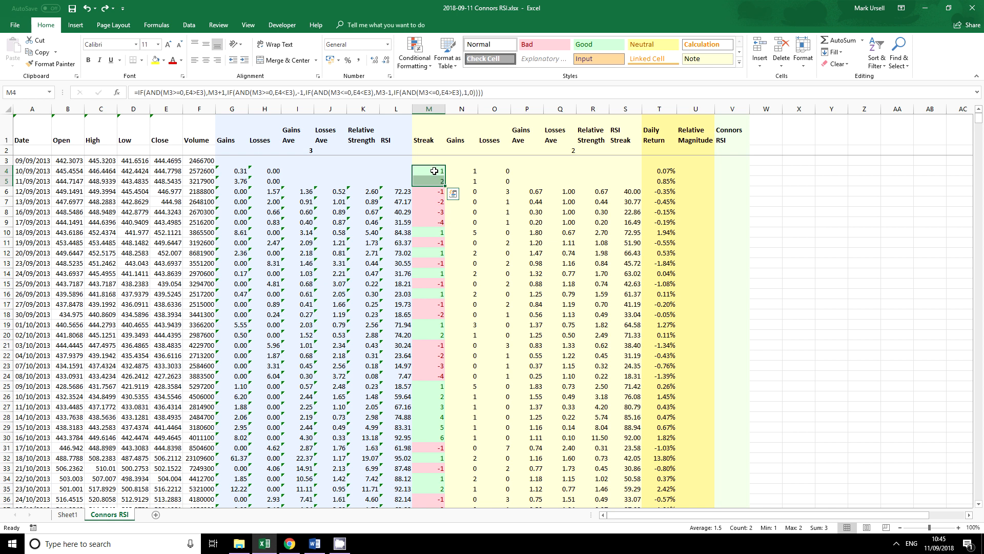
Select the negative Streak values M6:M9 and scroll down column M to review the streaks
left_click(429, 191)
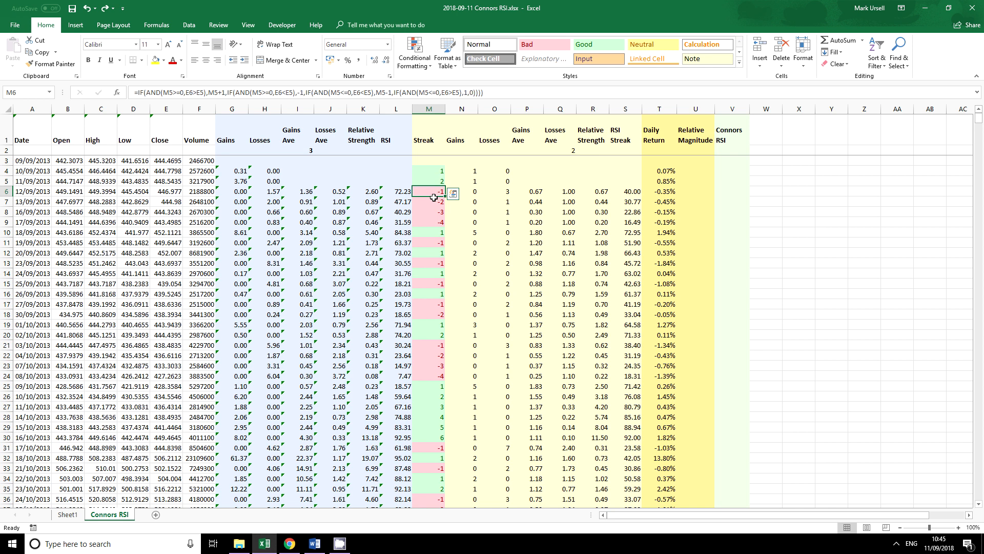
left_click_drag(429, 192, 429, 222)
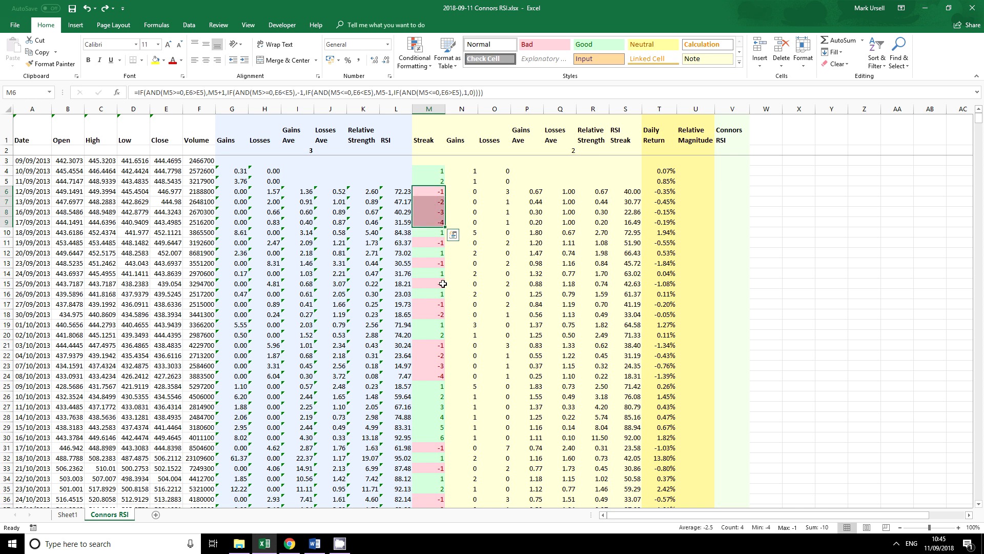
scroll("down", 3)
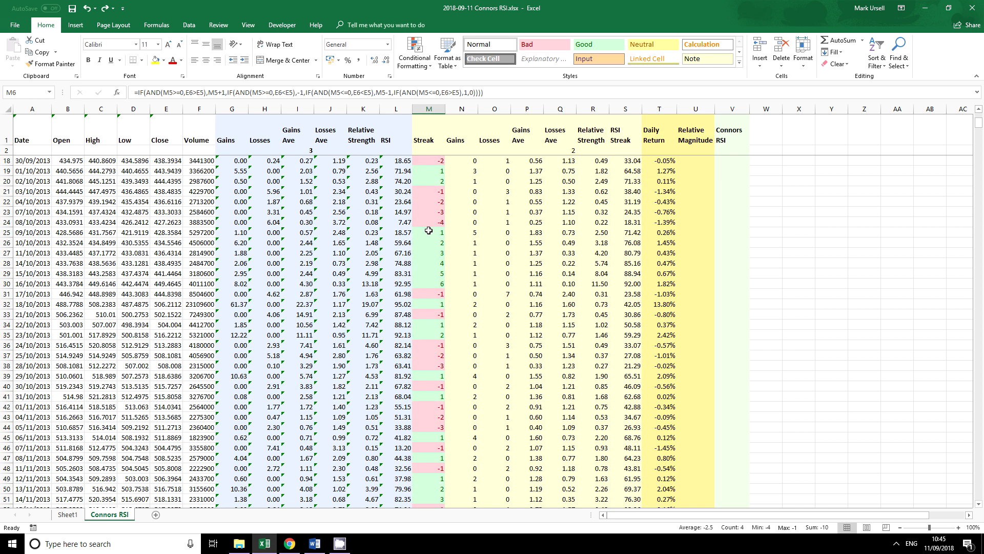
scroll("down", 3)
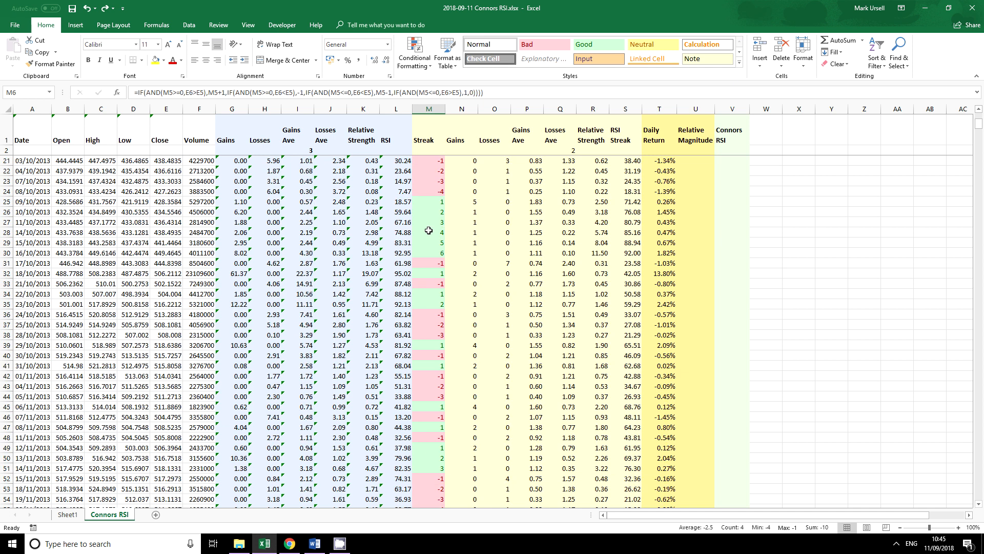
scroll("down", 3)
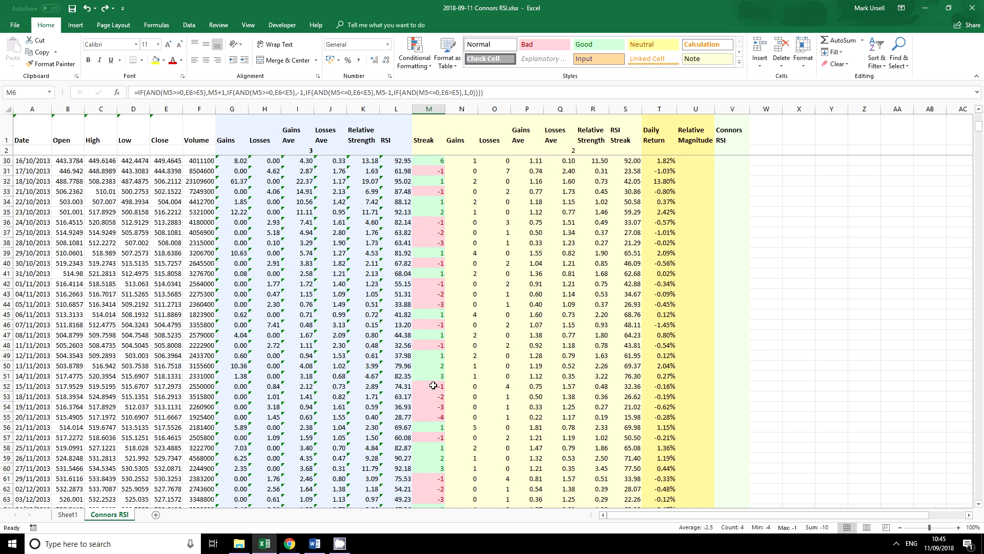
scroll("down", 3)
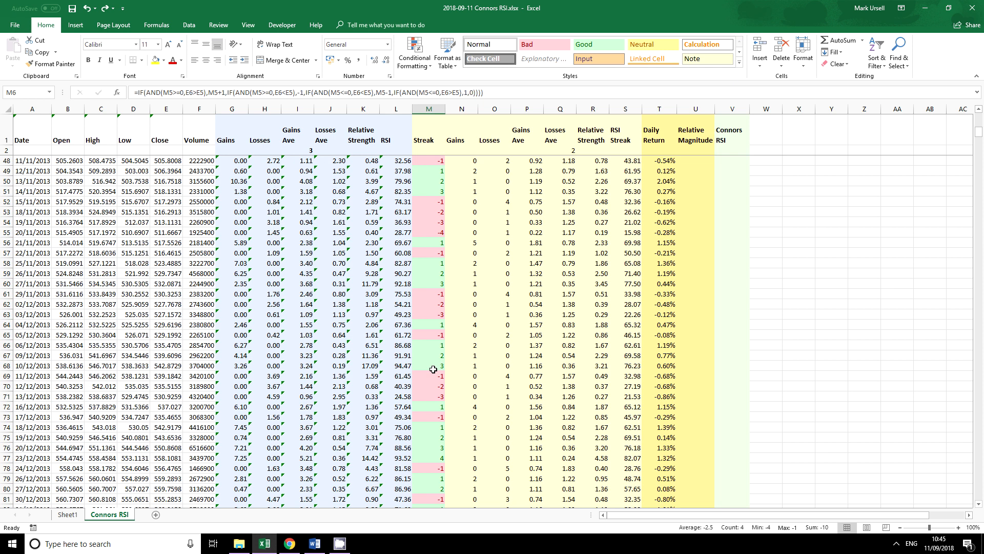
scroll("down", 3)
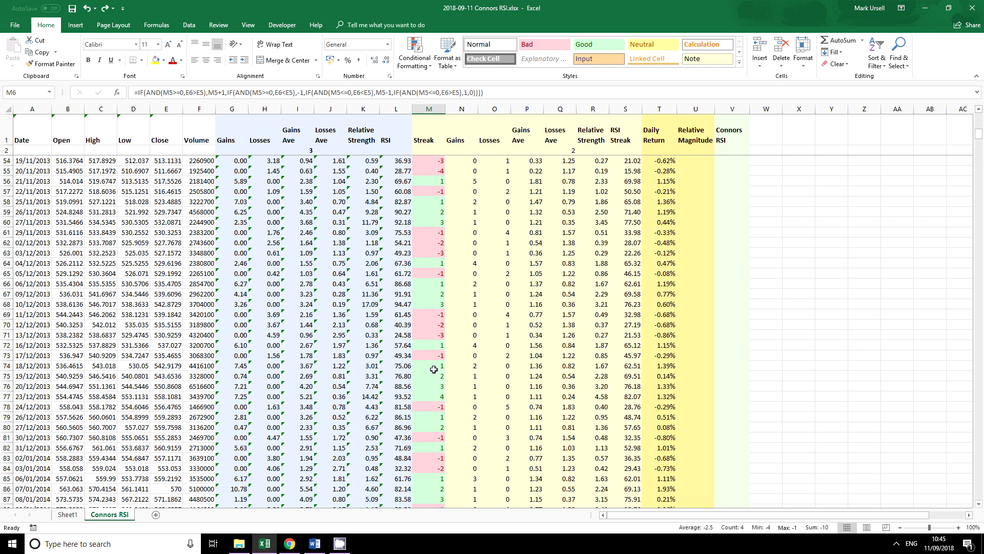
scroll("down", 3)
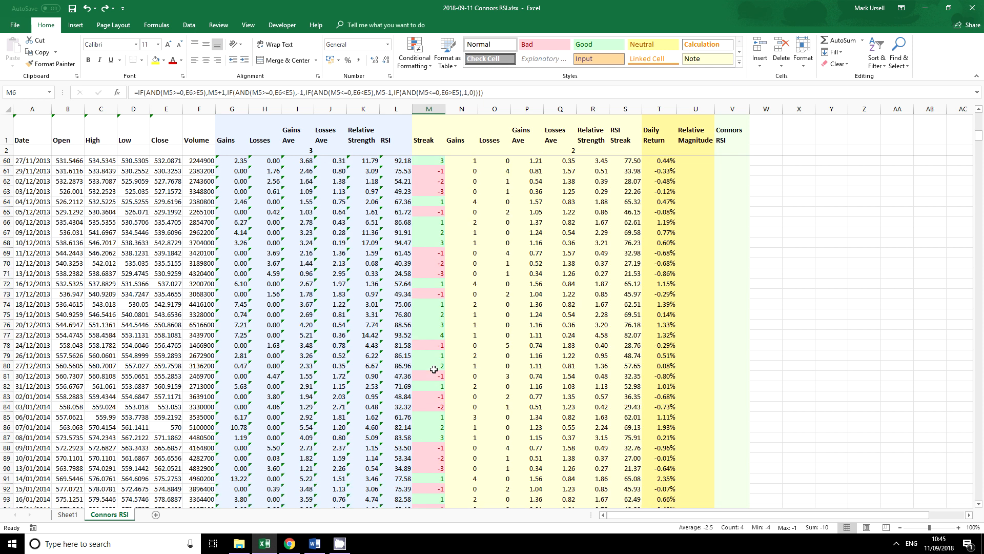
scroll("down", 3)
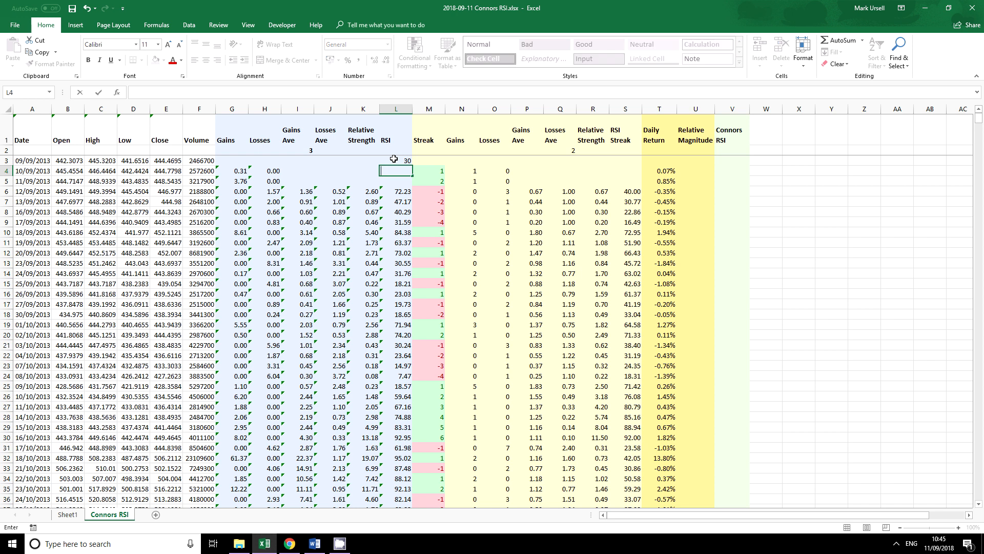
Enter 70 in L4 as the upper threshold and select the RSI values from L6
type("70")
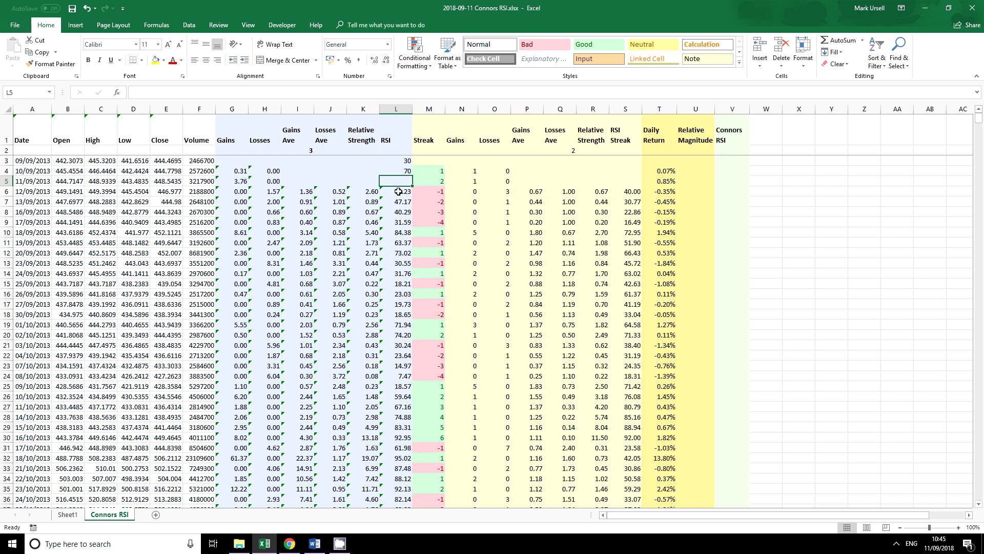
left_click(396, 191)
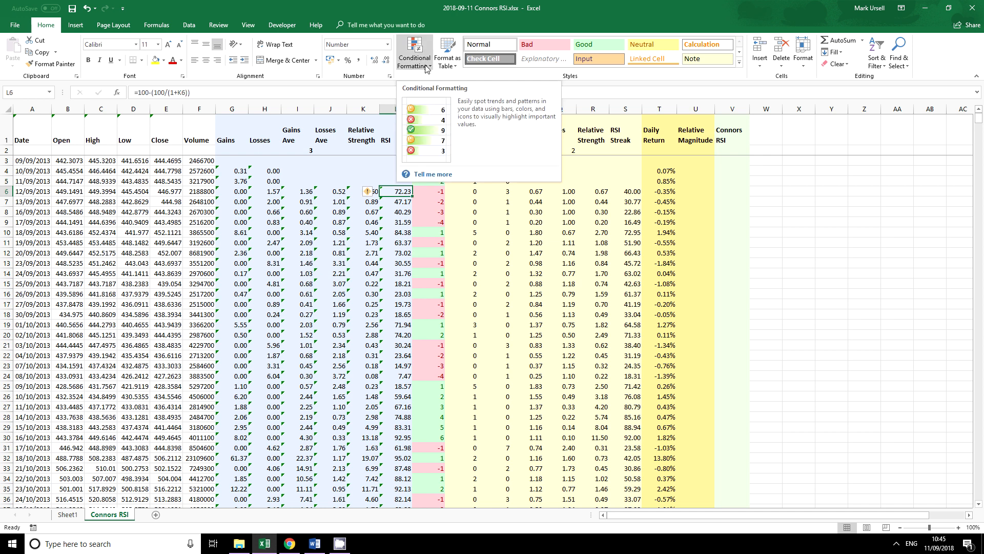
mouse_move(428, 64)
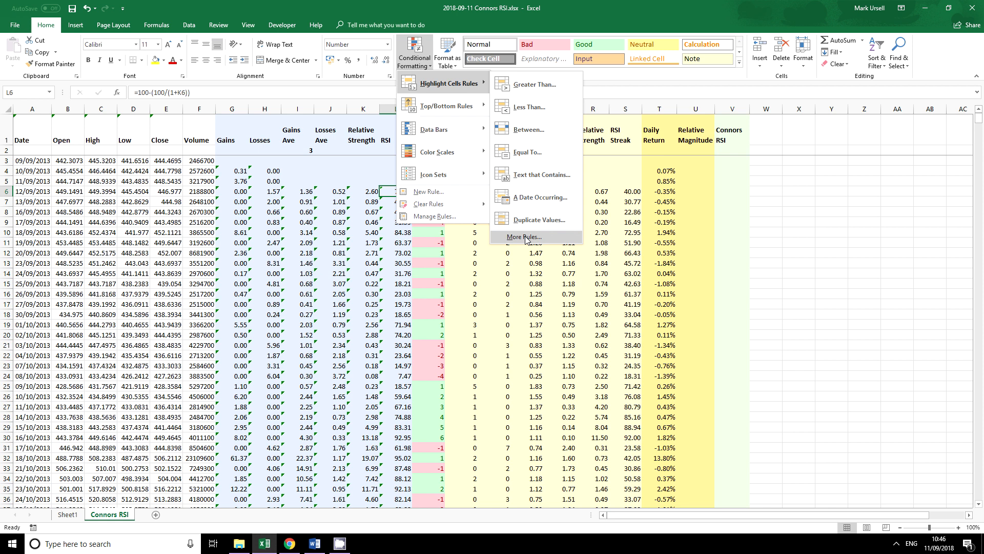
Start a formula-based formatting rule for the RSI values with condition =L6>$L$4
left_click(523, 237)
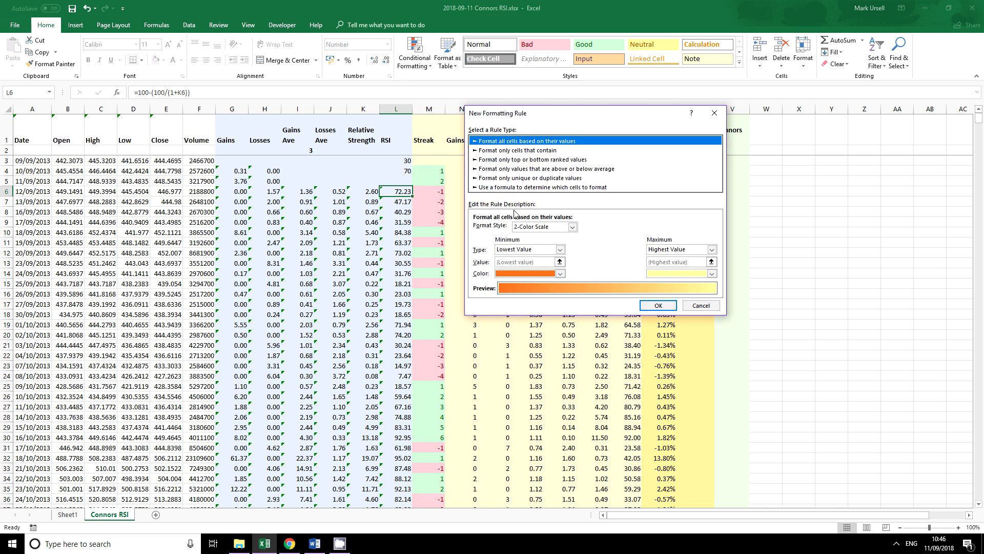
left_click(543, 187)
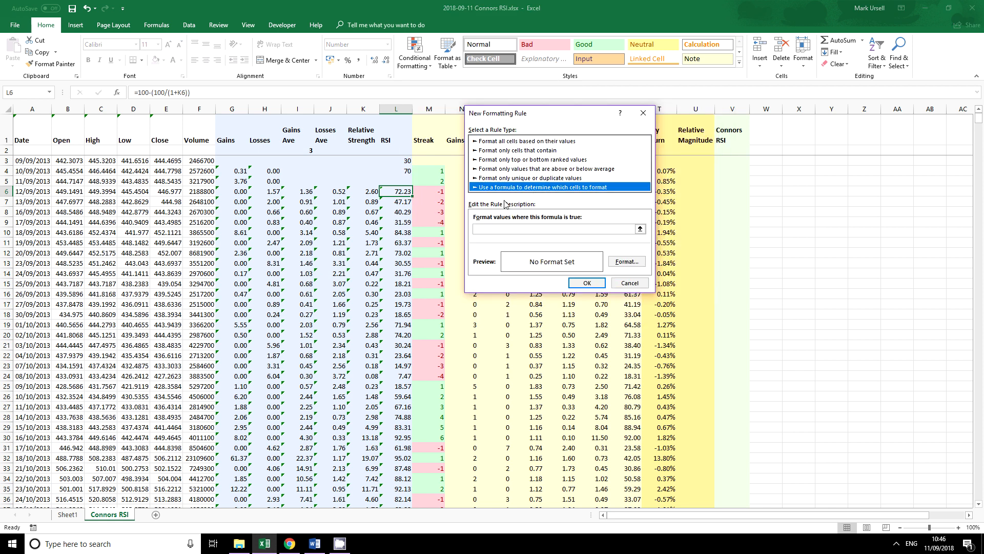
mouse_move(487, 239)
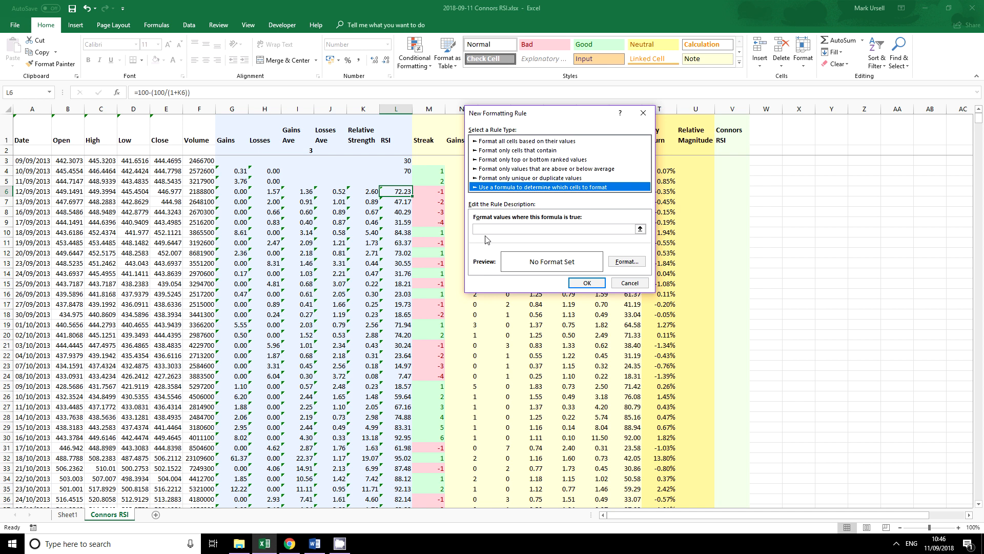
left_click(554, 229)
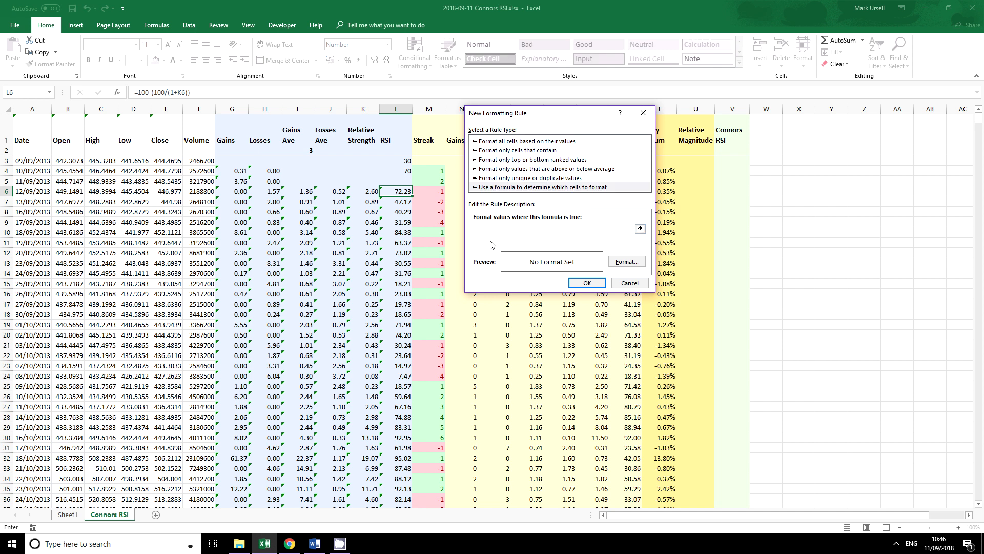
type("=L6")
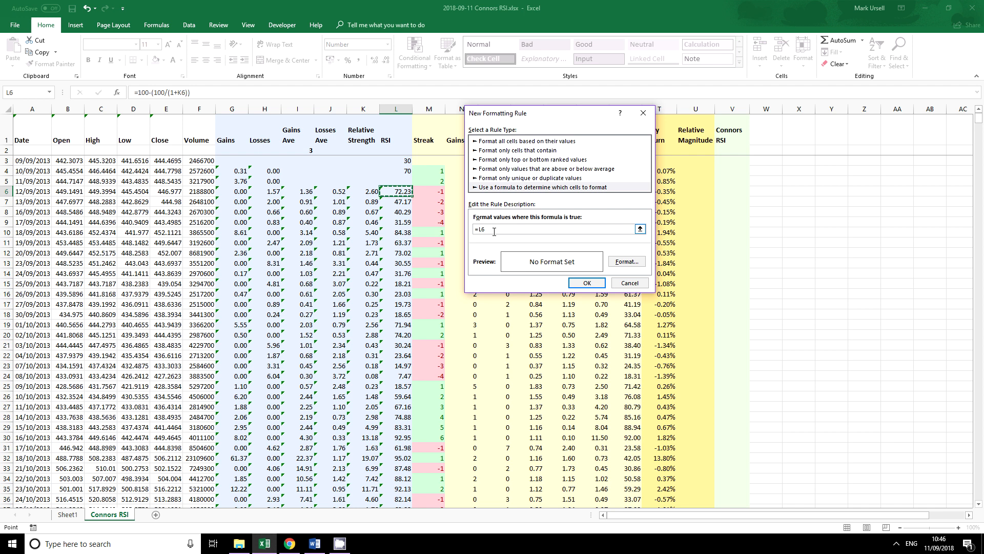
type(">")
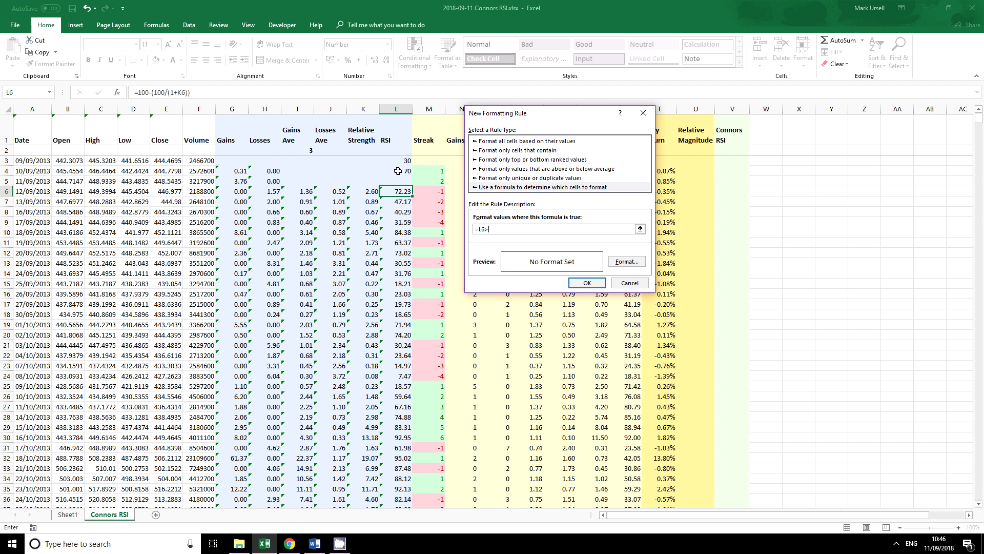
left_click(395, 170)
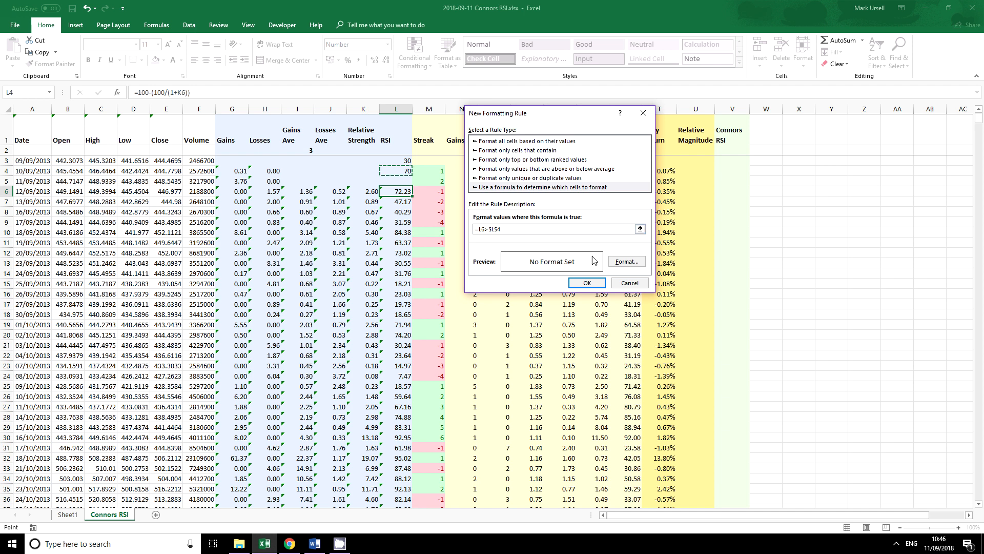
mouse_move(610, 266)
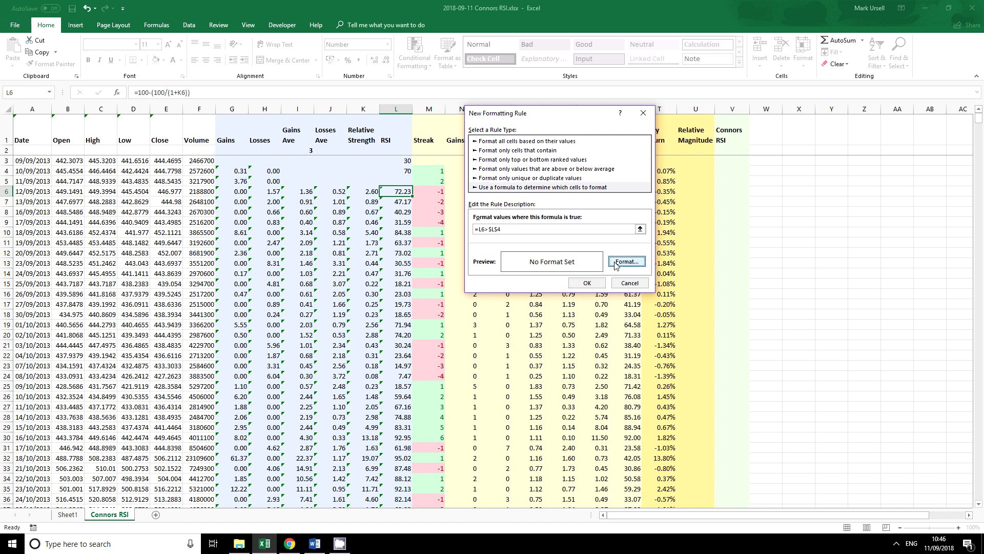
Set the rule's format to a solid red fill in Format Cells
left_click(627, 261)
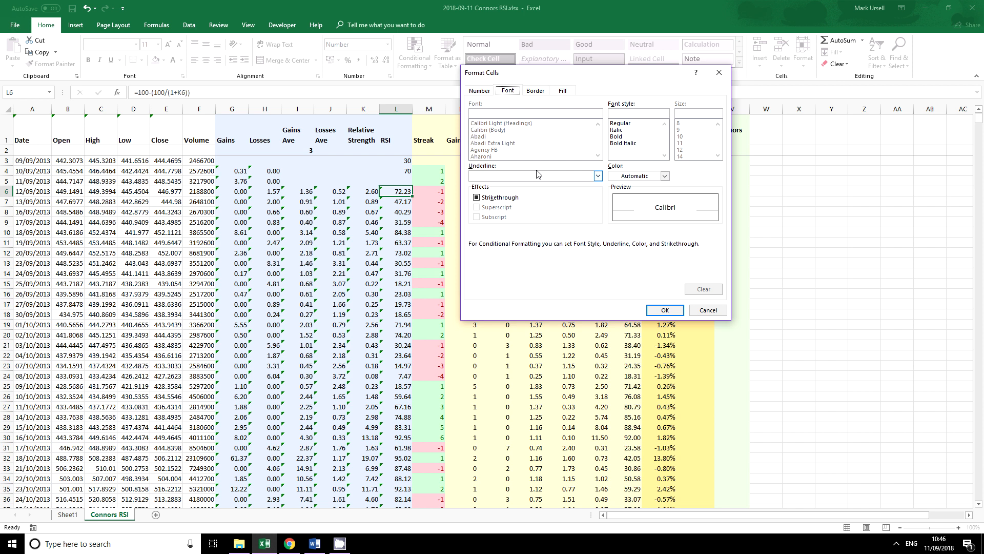
left_click(478, 91)
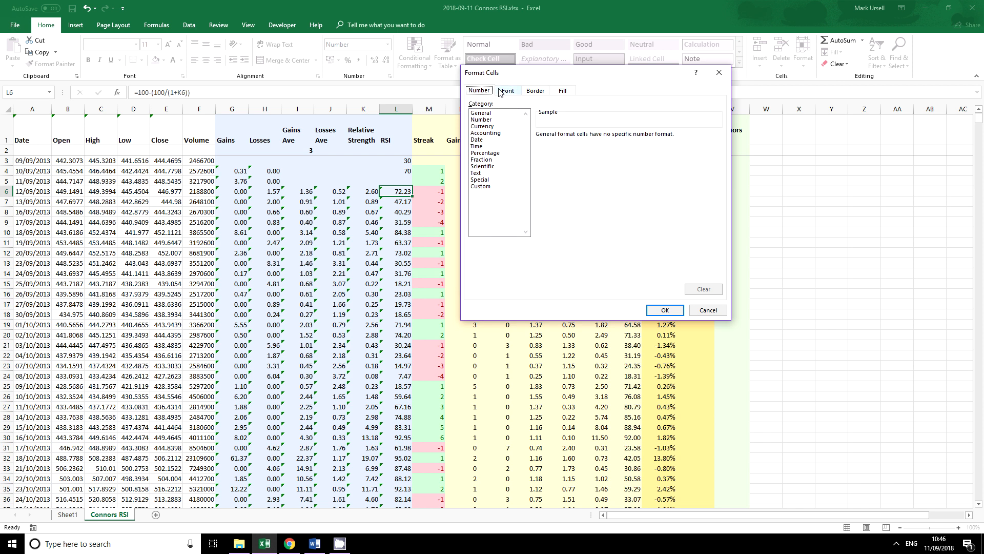
left_click(509, 90)
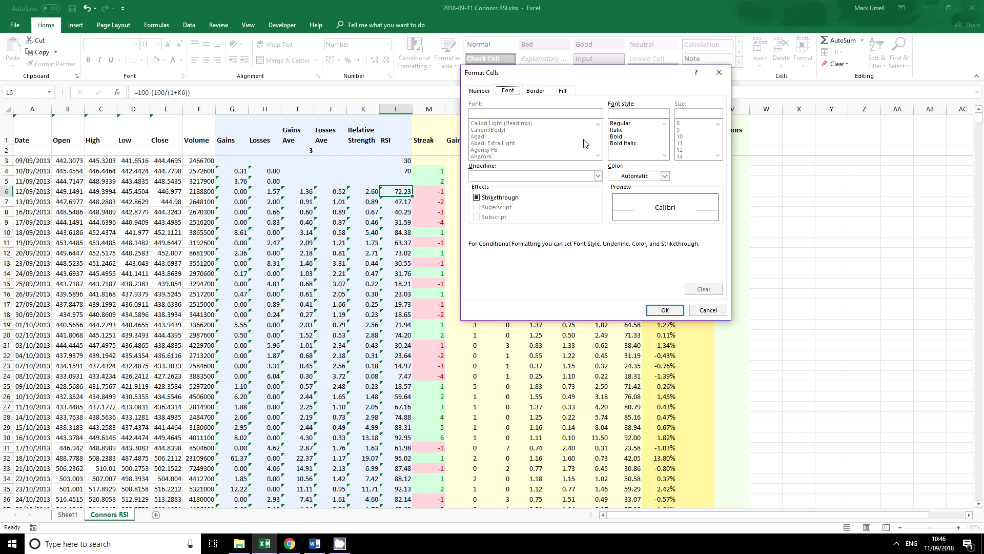
left_click(535, 90)
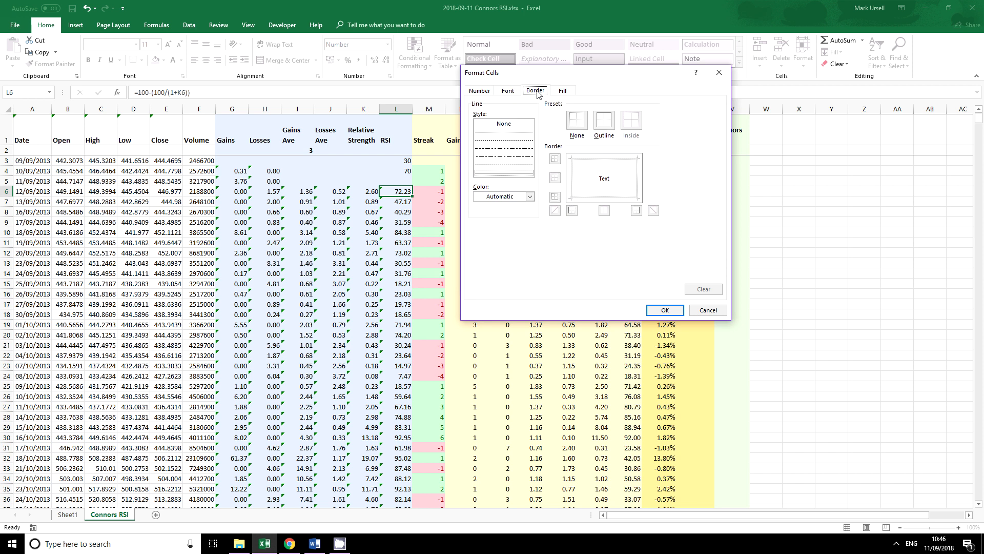
left_click(563, 90)
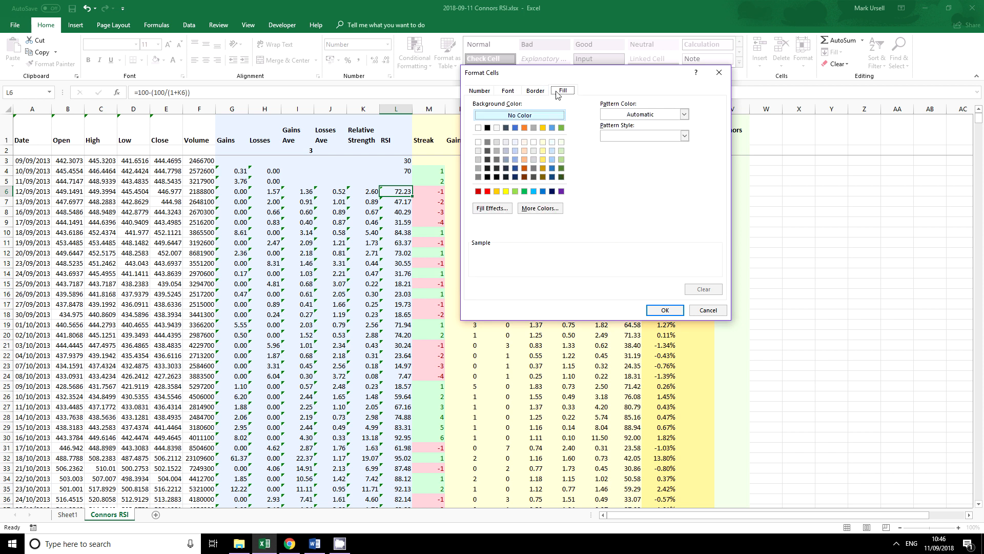
mouse_move(567, 93)
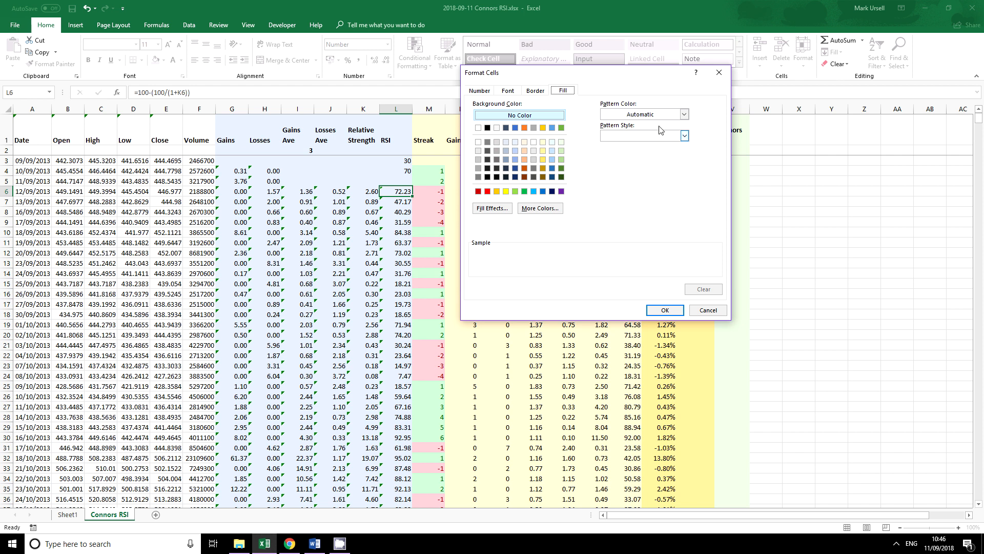
mouse_move(581, 202)
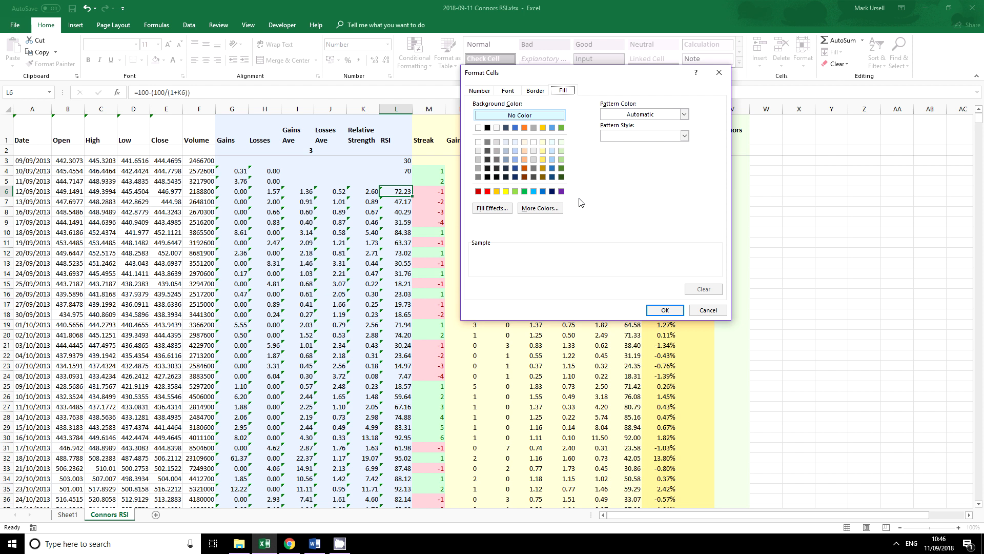
left_click(684, 114)
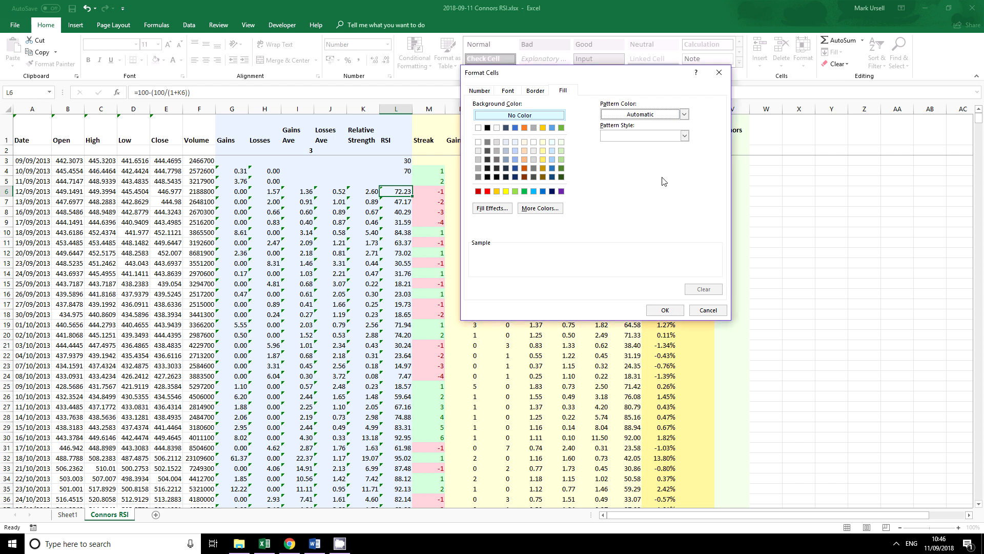
mouse_move(645, 200)
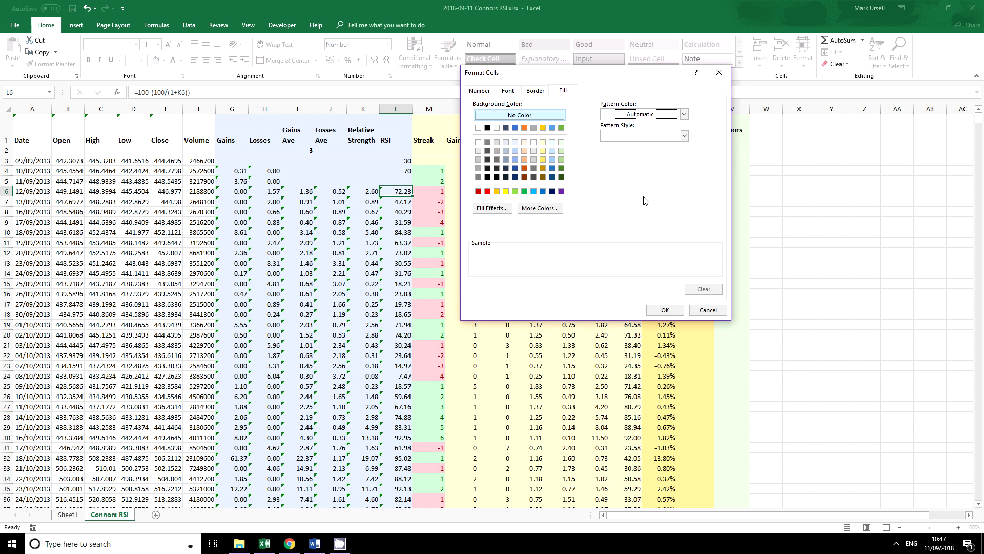
mouse_move(453, 222)
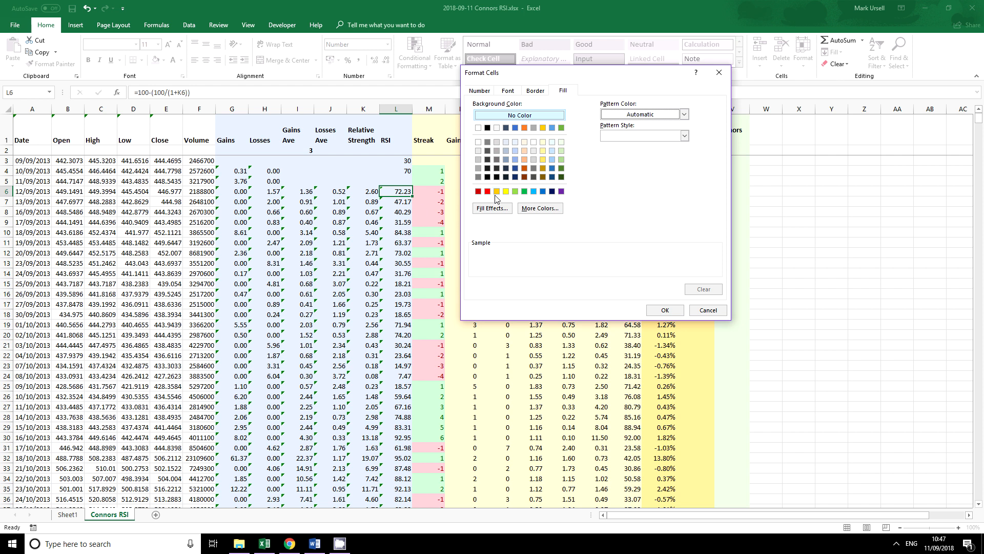
left_click(487, 191)
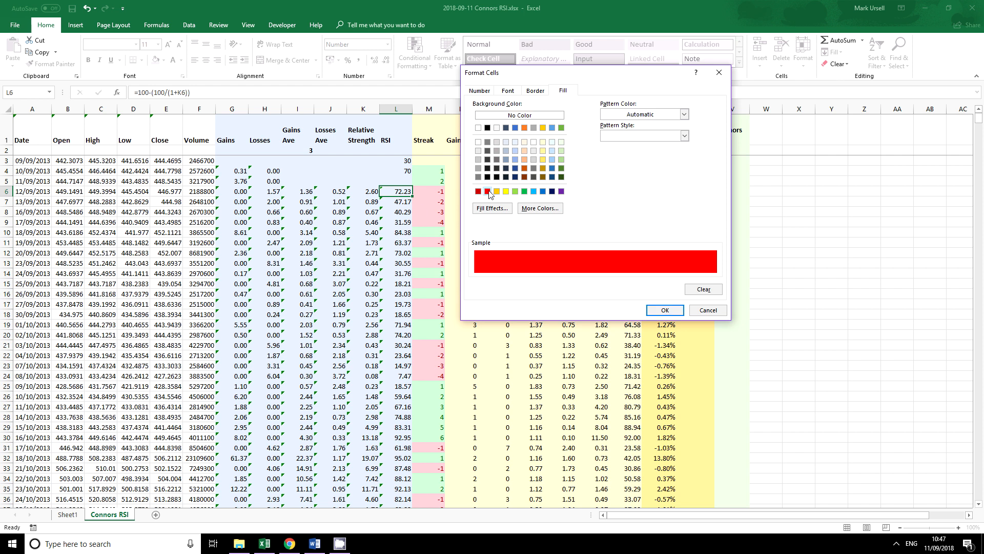
left_click(665, 310)
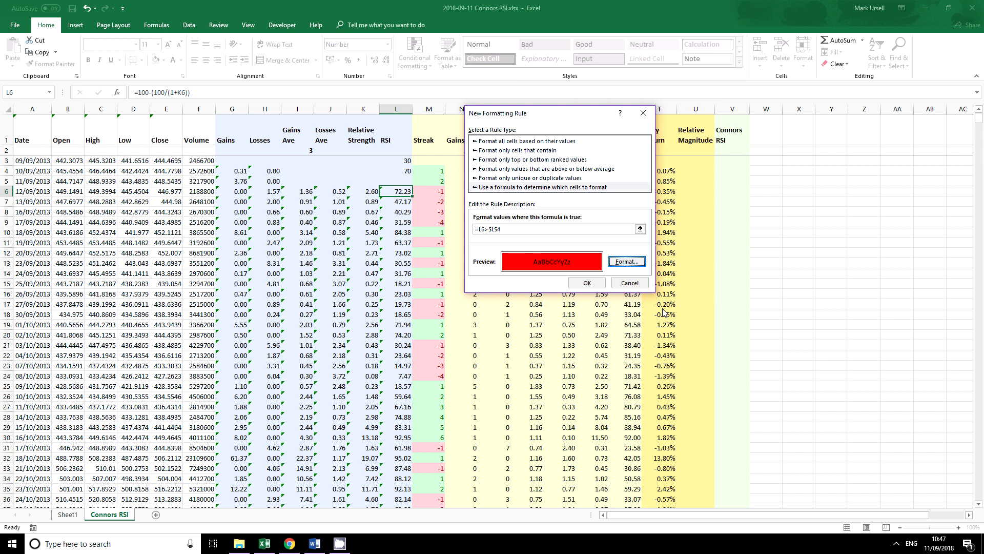
mouse_move(414, 199)
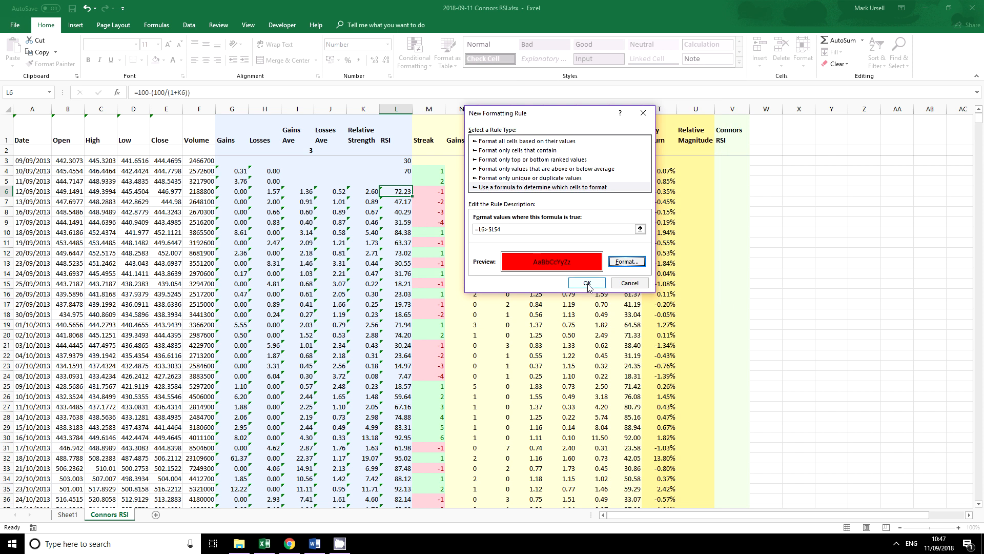
Apply the red-fill rule so RSI values above 70 turn red, and scroll to check
left_click(587, 283)
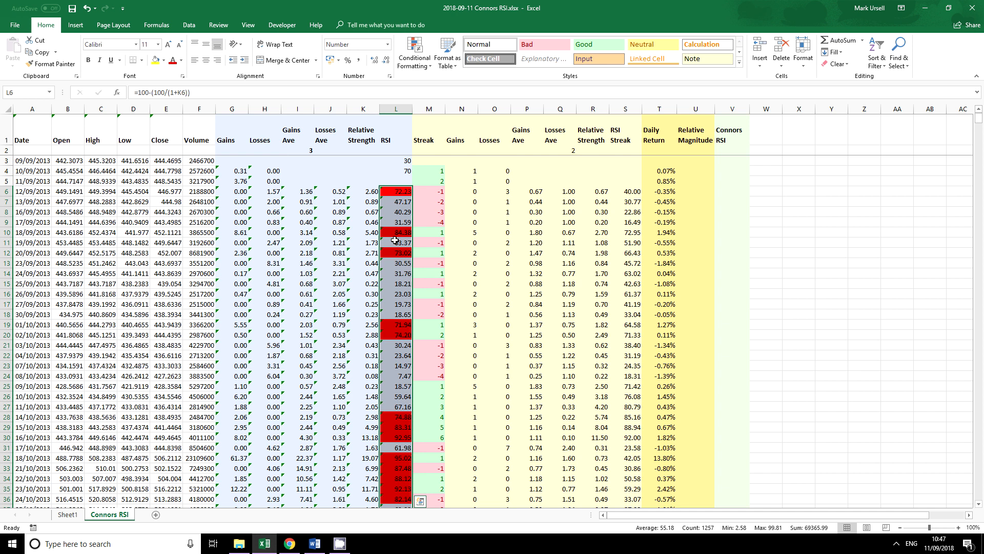
scroll("down", 3)
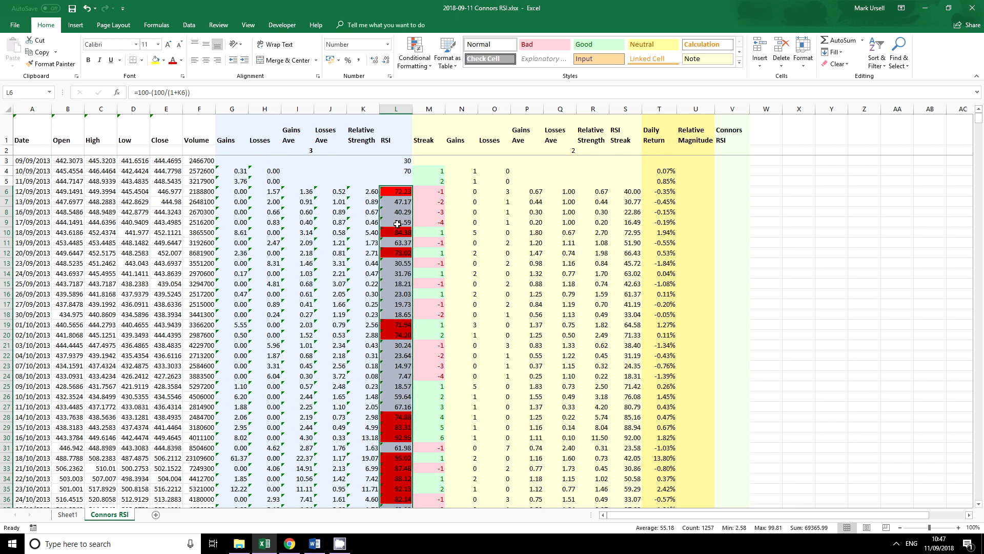
Create a second formula-based rule for the RSI values with condition =L6<$L$3
left_click(413, 53)
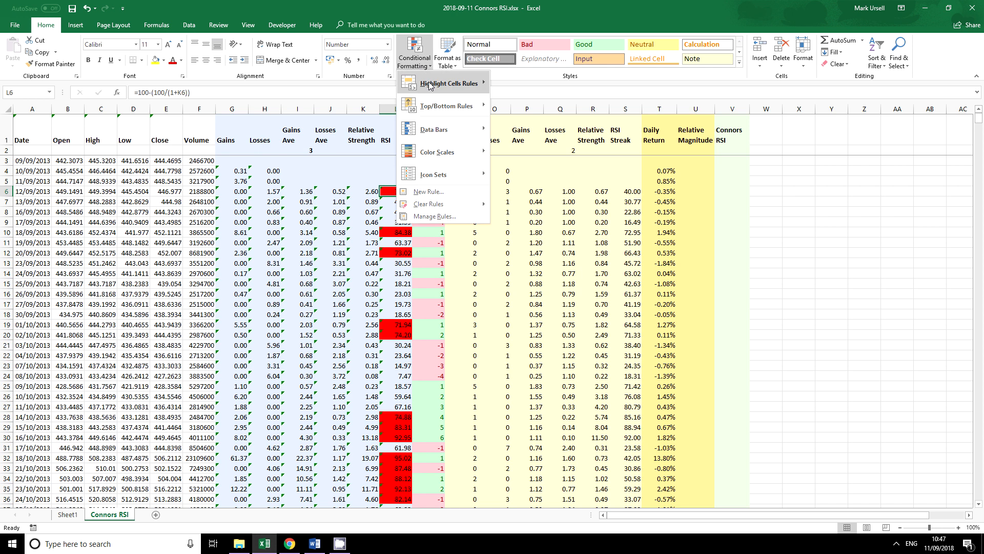
mouse_move(435, 193)
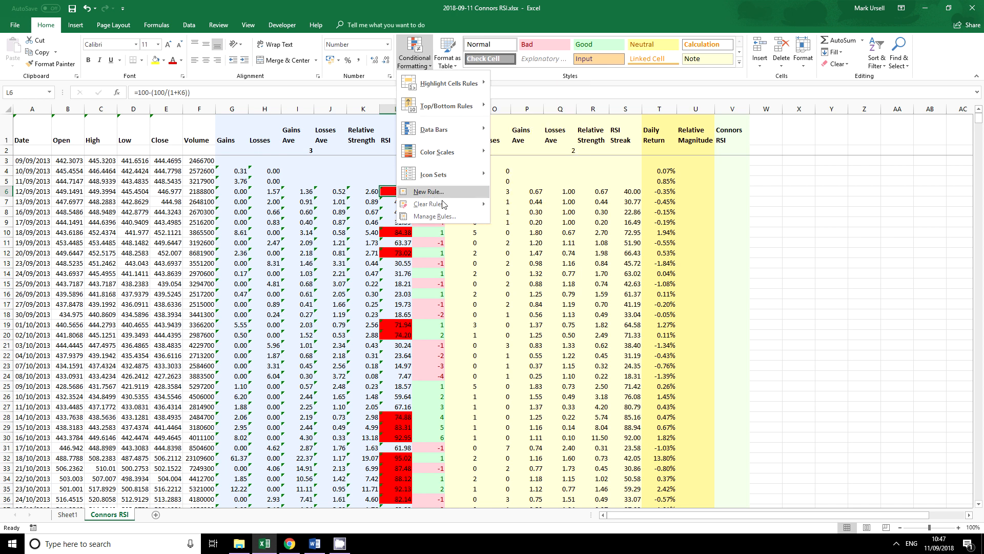
left_click(429, 192)
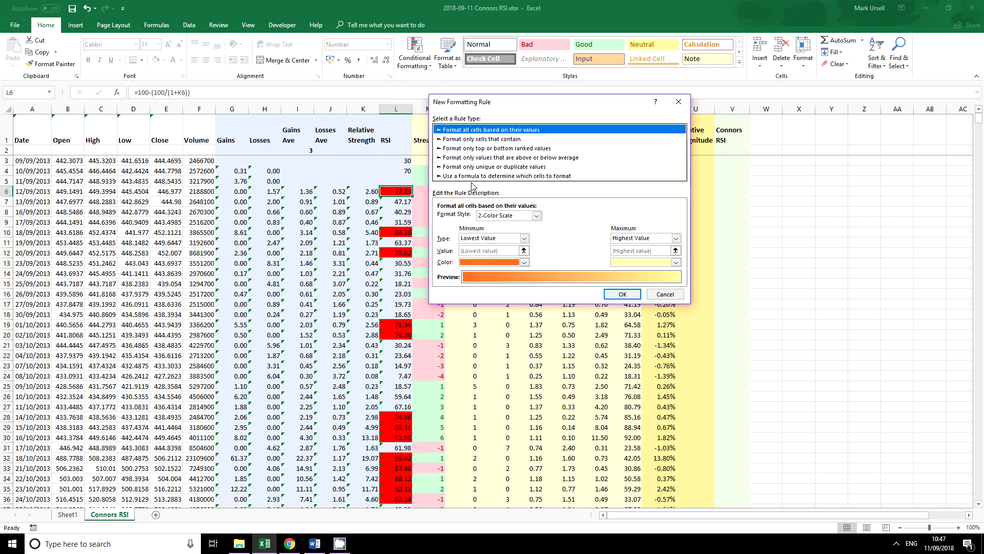
left_click(508, 175)
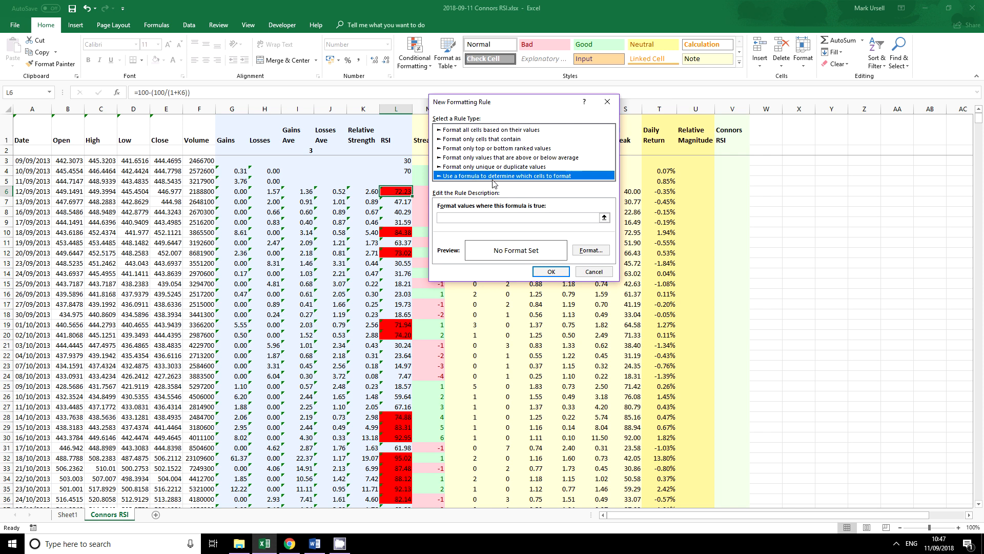
left_click(516, 218)
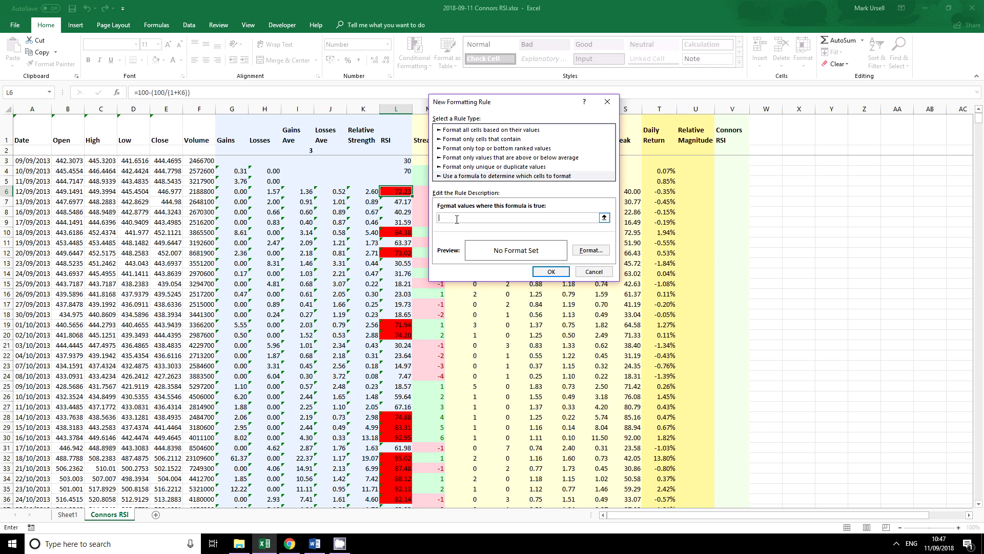
type("=")
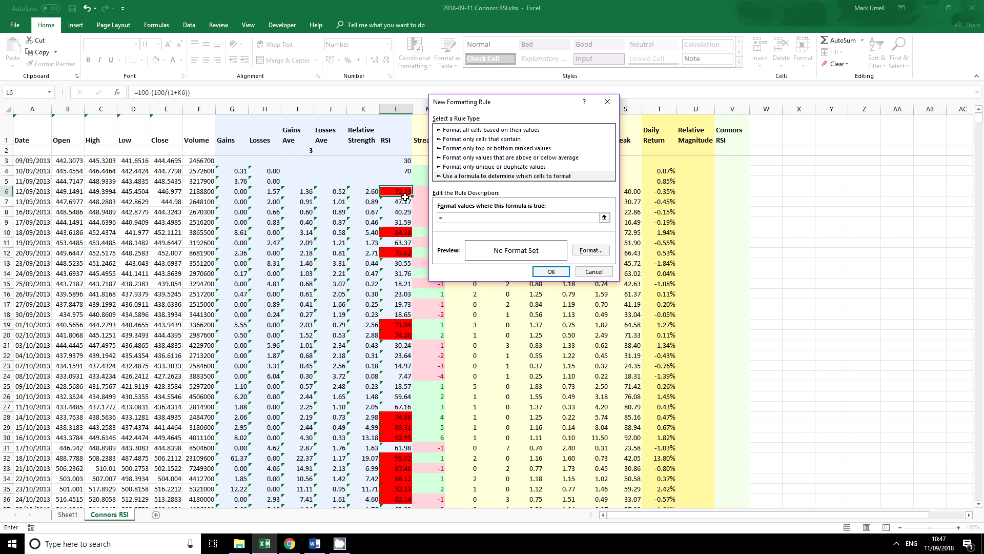
left_click(396, 191)
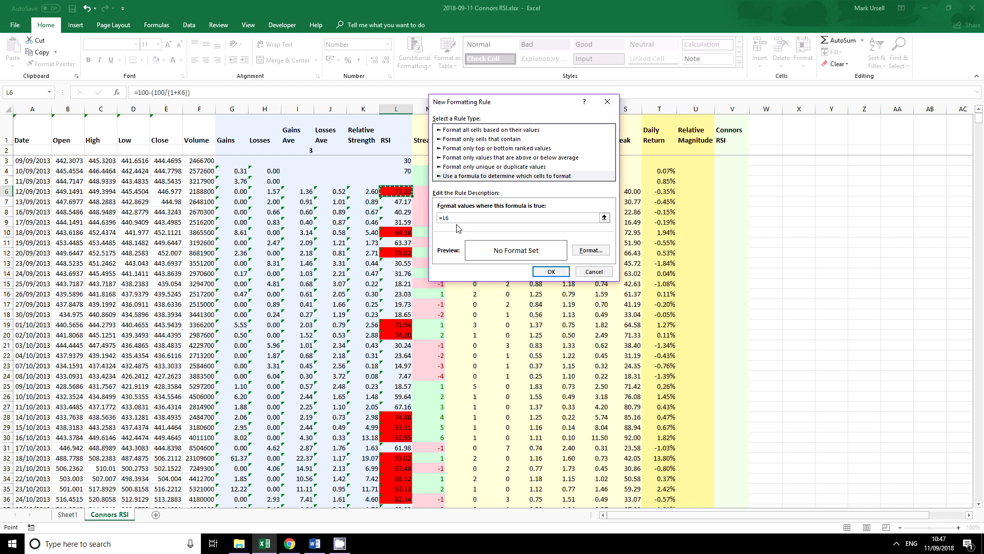
type("<")
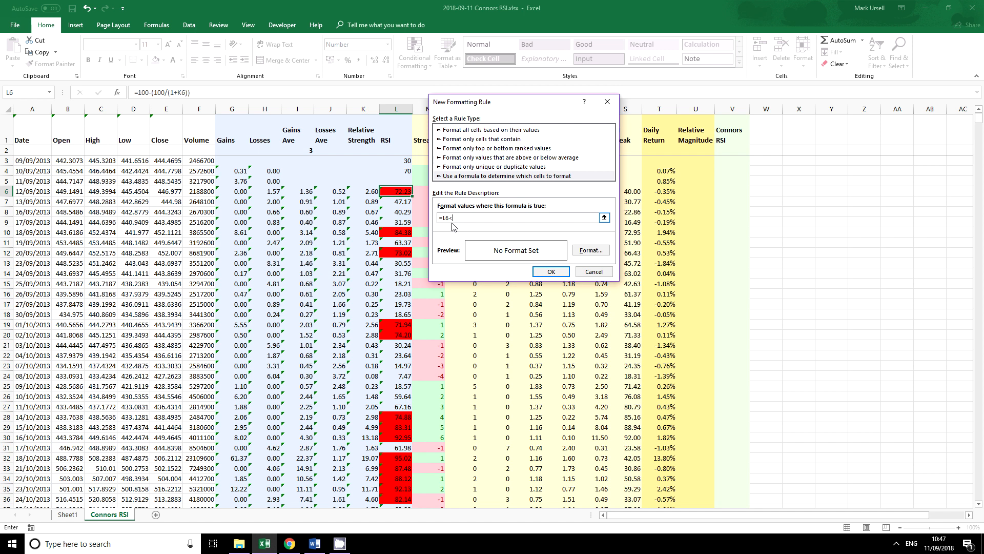
left_click(396, 160)
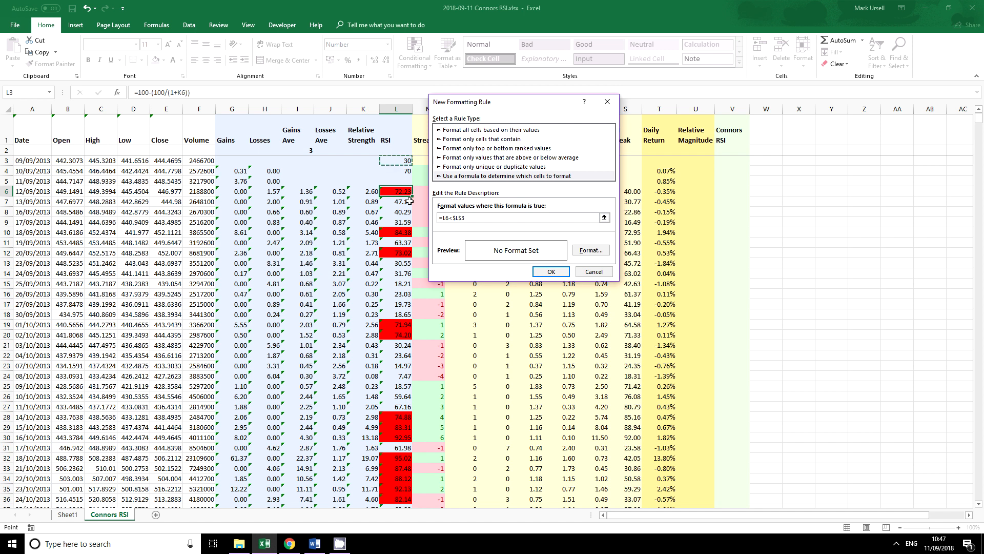
Give the low-RSI rule a green fill and scroll to review the result
left_click(591, 250)
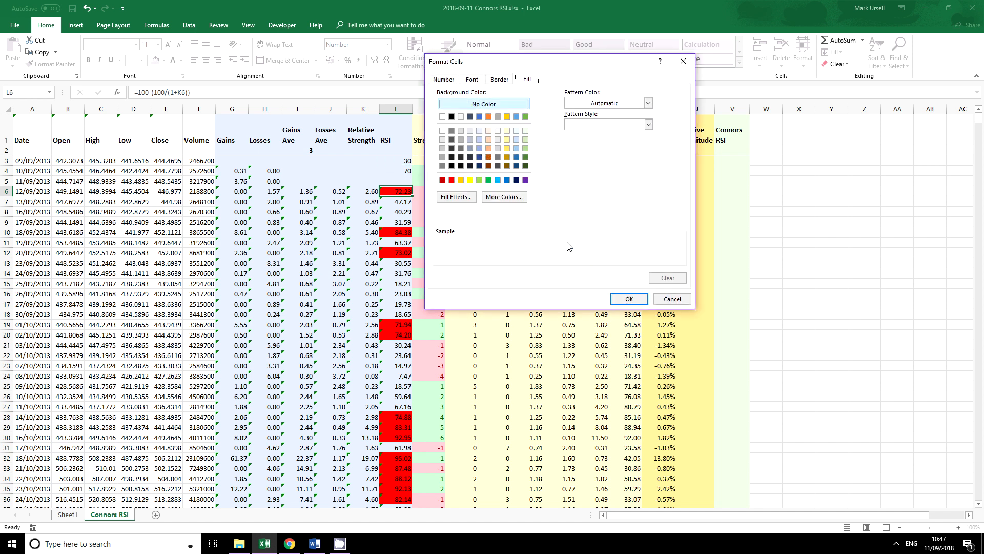
mouse_move(556, 241)
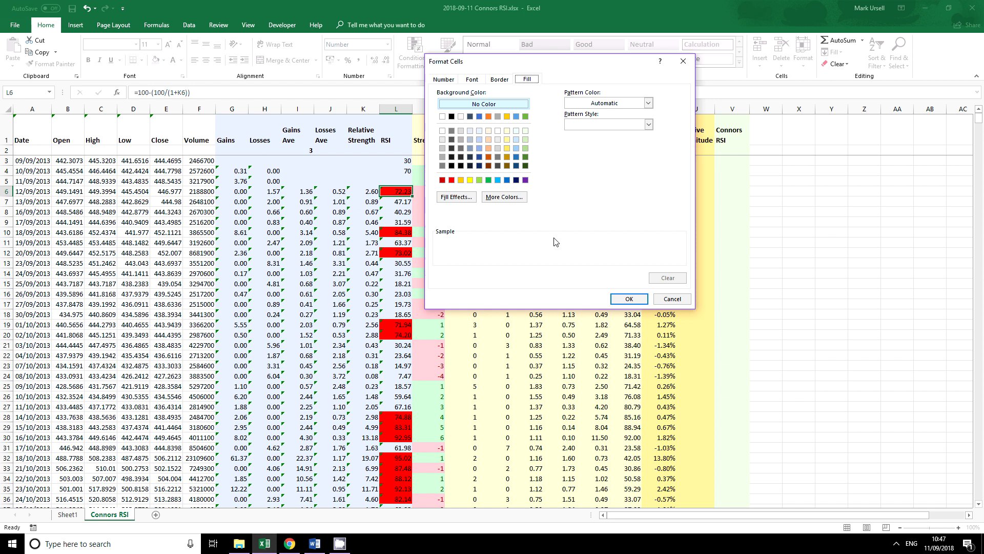
left_click(487, 179)
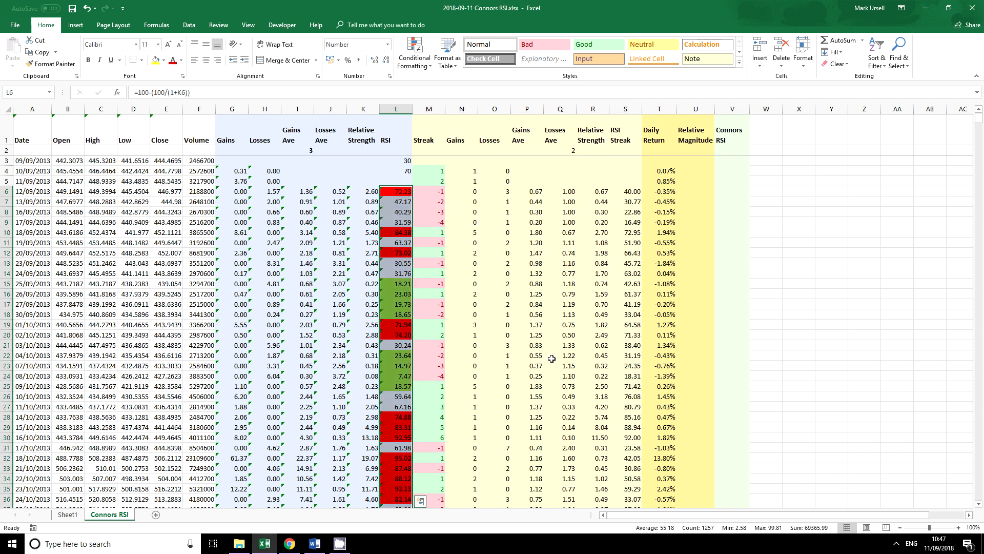
scroll("down", 3)
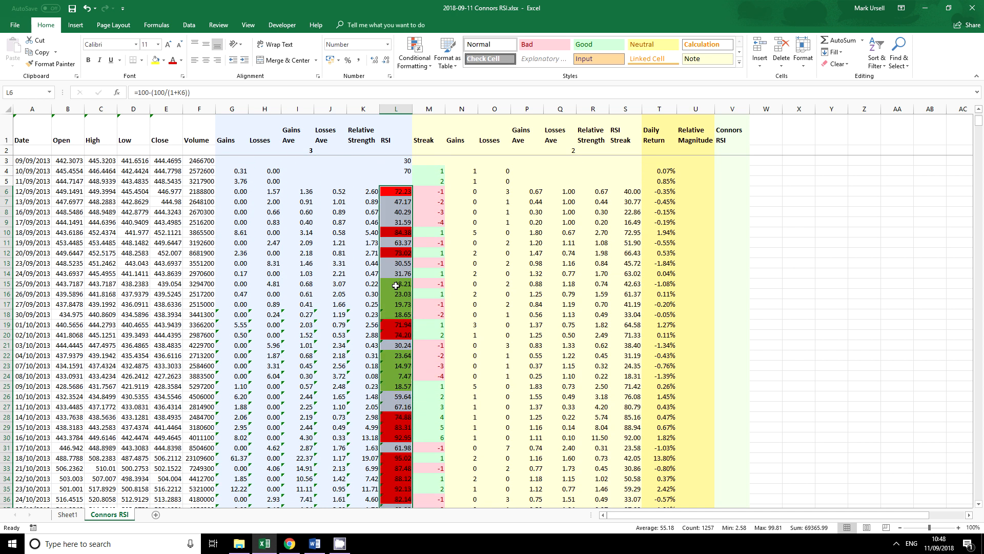
scroll("down", 3)
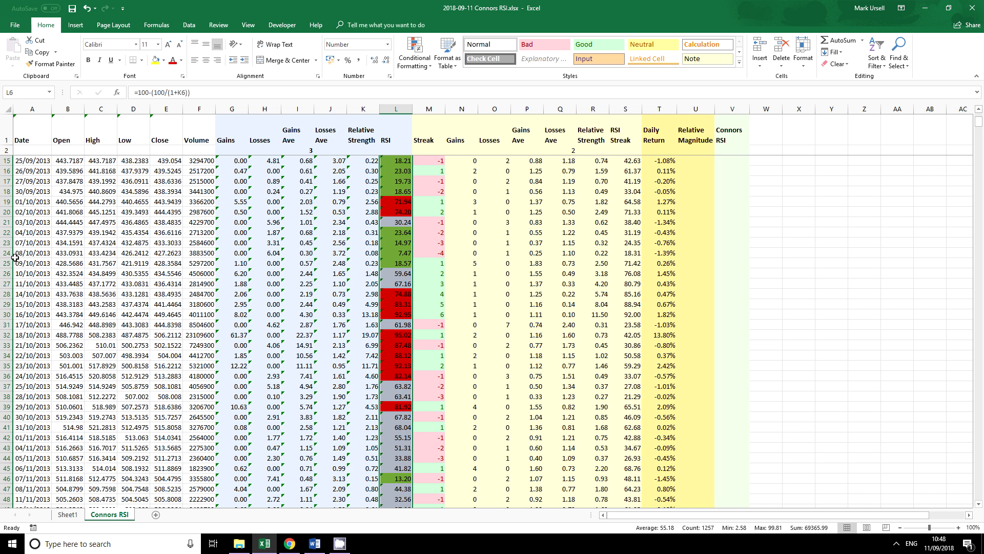
Inspect row 25's RSI formula in L25 and streak formula in M25
left_click(6, 278)
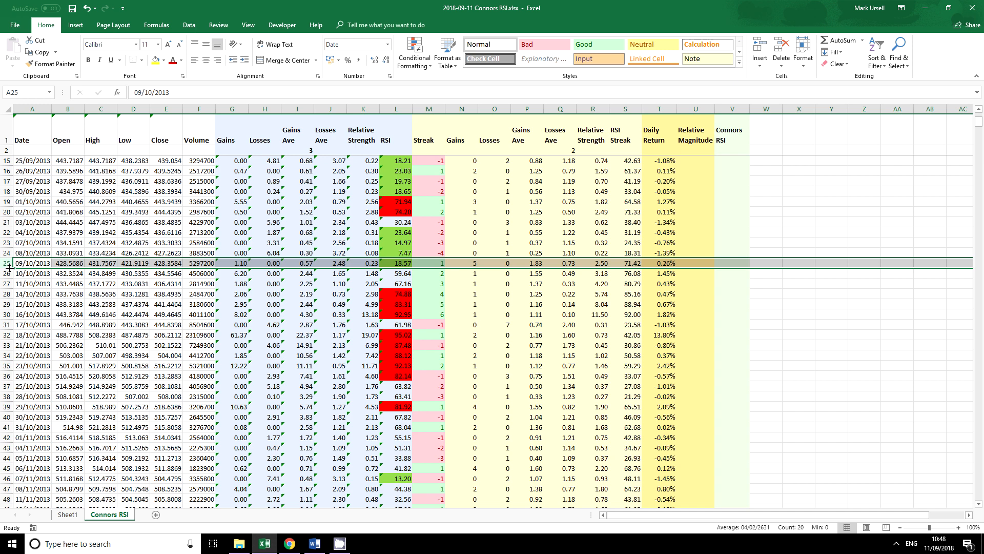
left_click(396, 263)
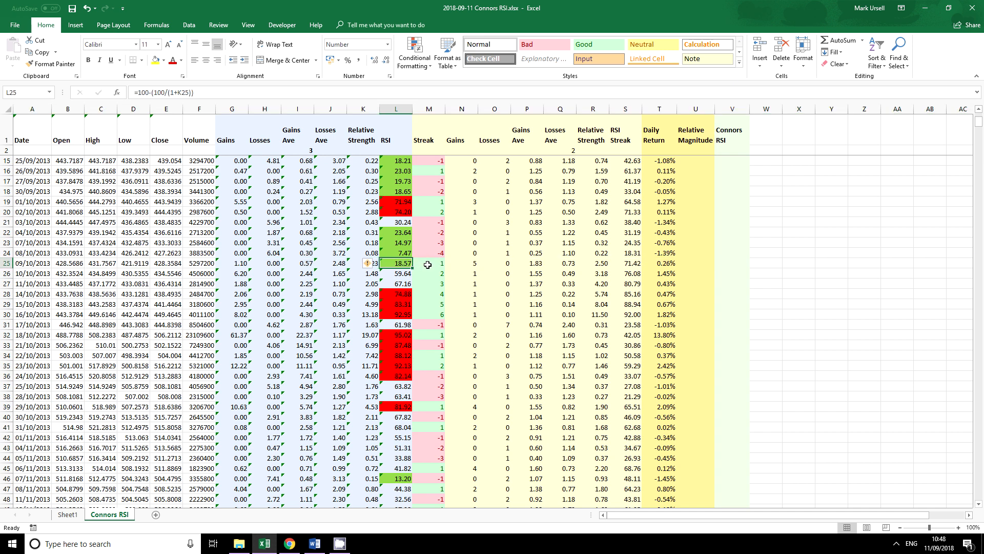
left_click(429, 263)
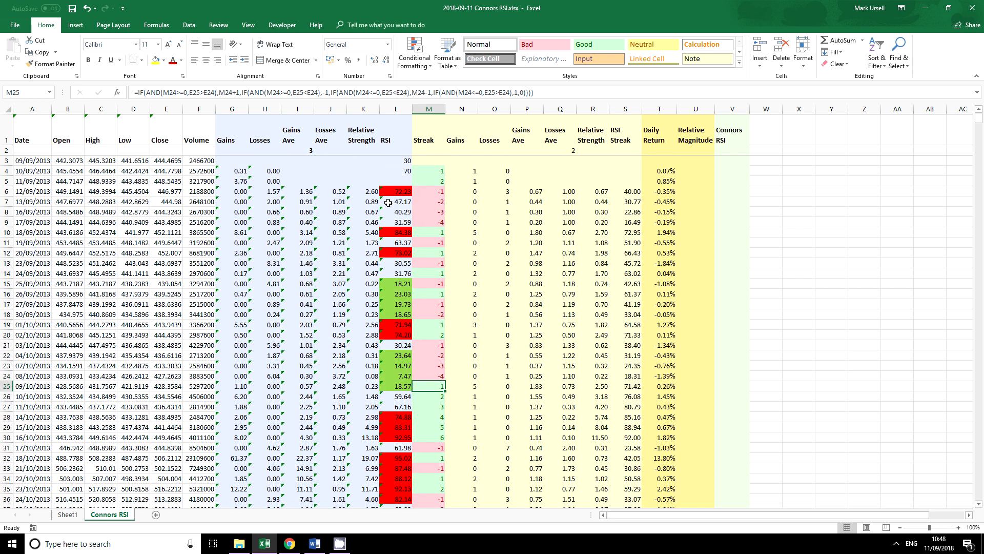
mouse_move(762, 353)
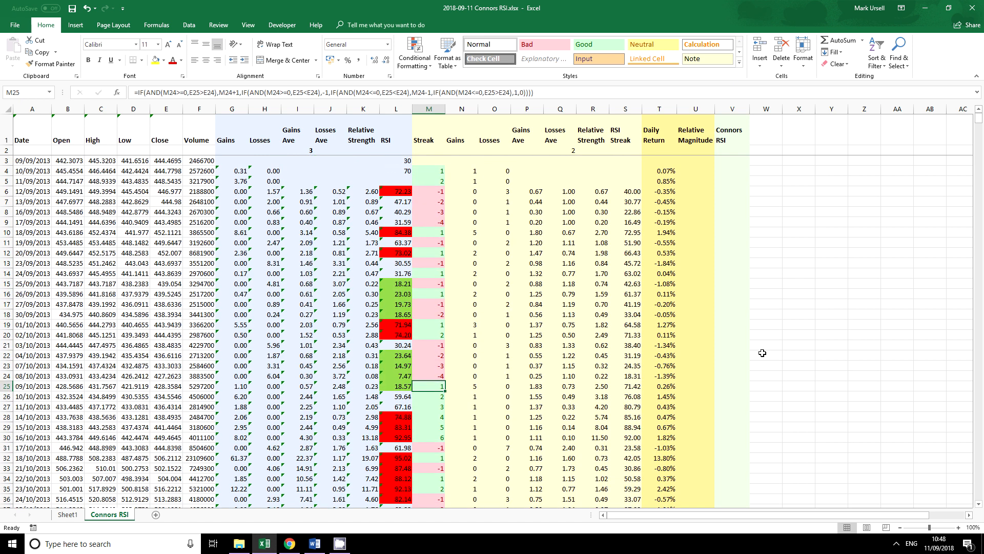
mouse_move(689, 208)
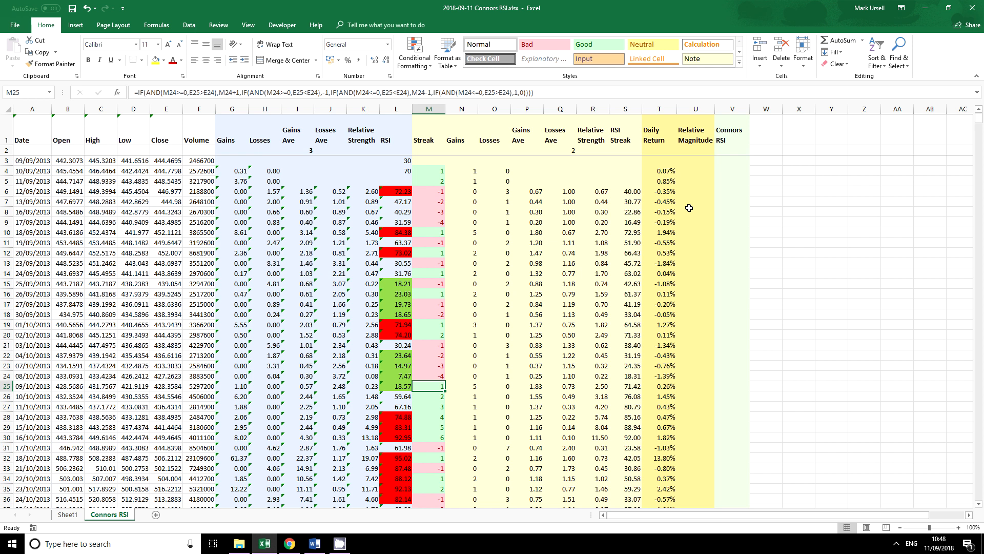
Apply a colour scale to the Daily Return column and review extremes like the 13.80% return
left_click(659, 171)
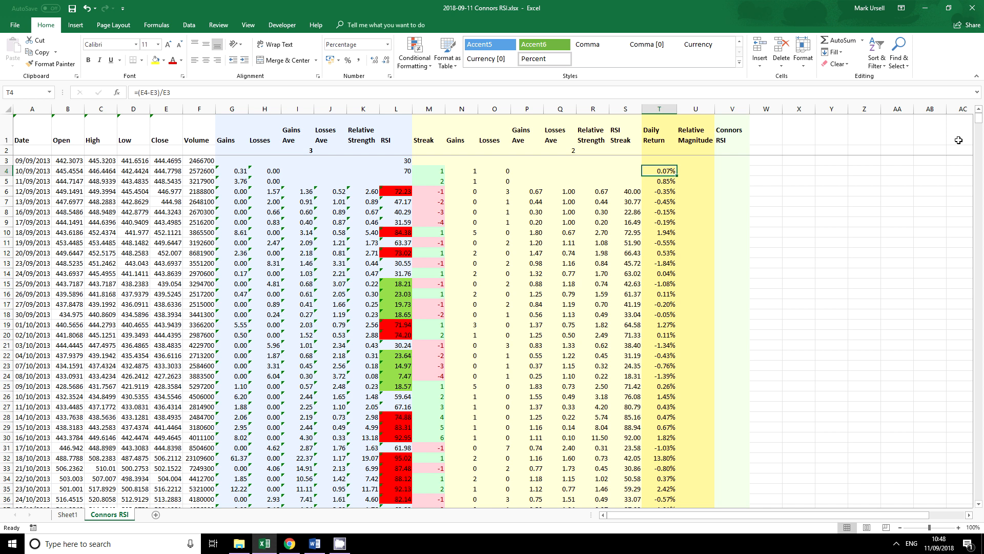
mouse_move(663, 187)
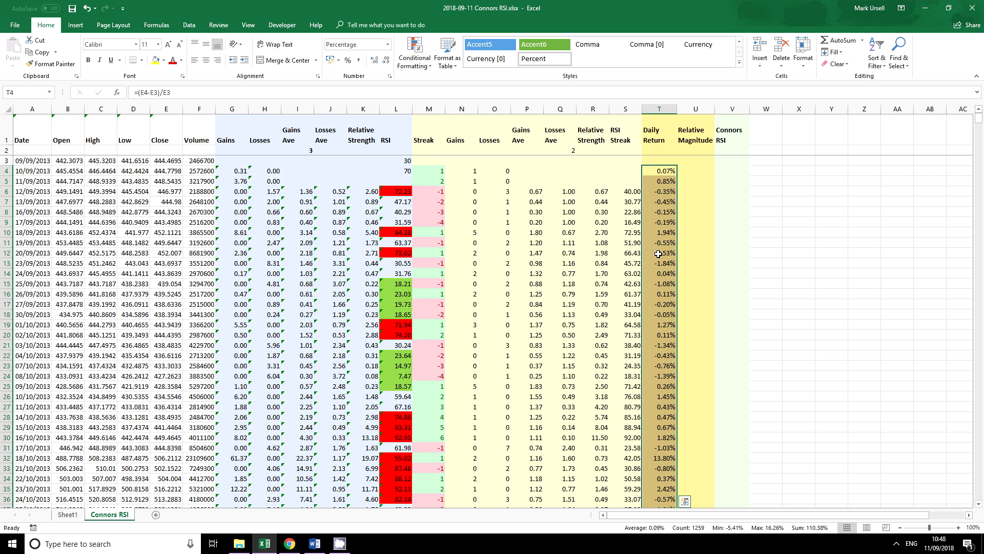
mouse_move(477, 134)
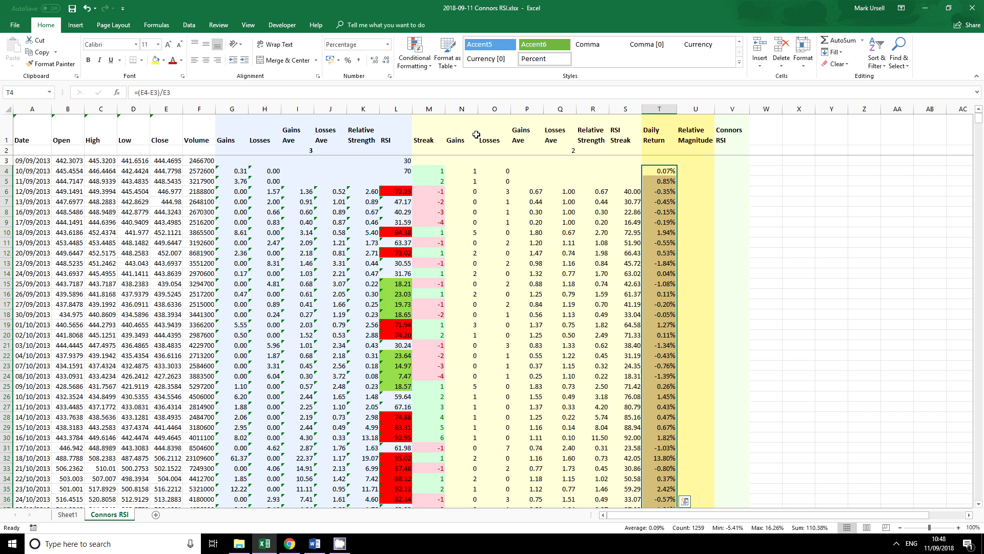
left_click(414, 58)
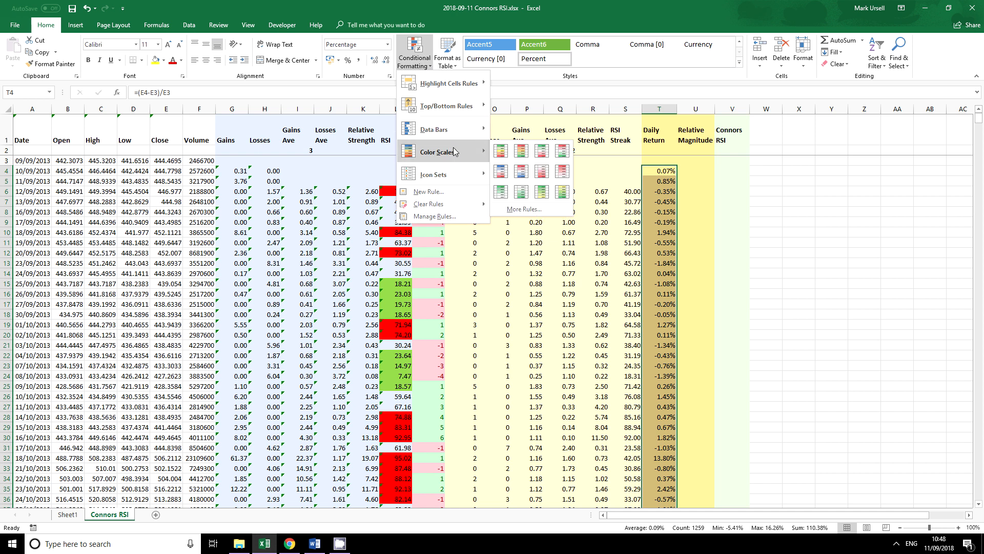
mouse_move(467, 155)
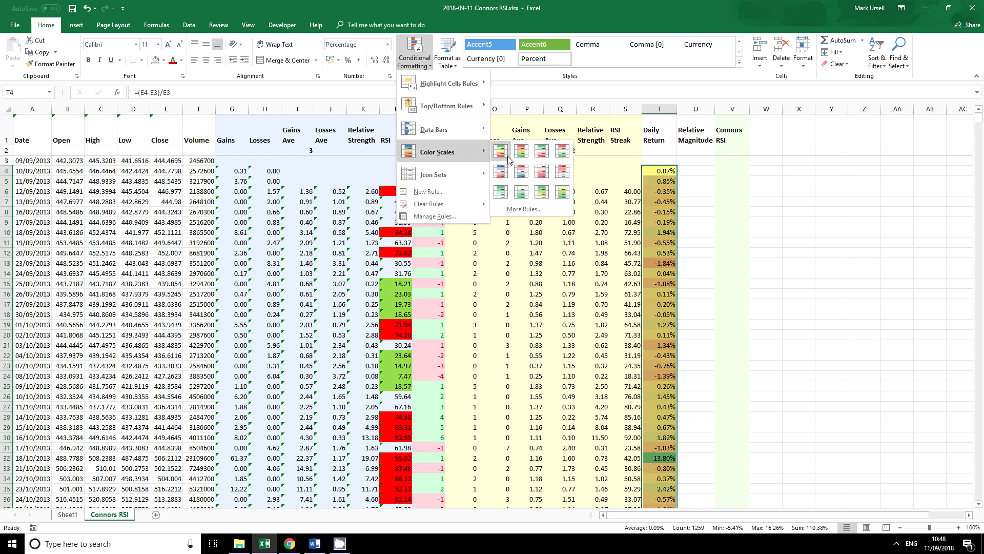
left_click(501, 150)
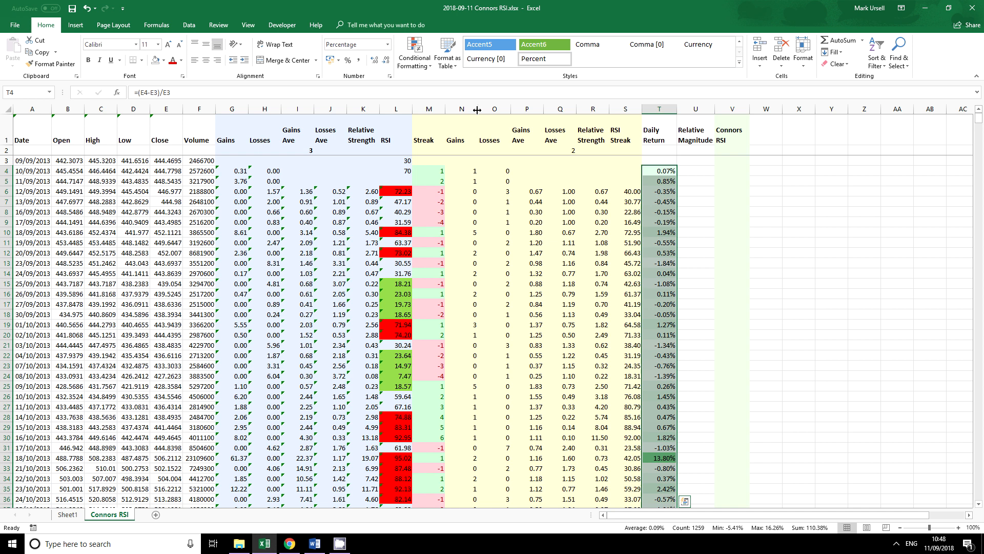
left_click(415, 52)
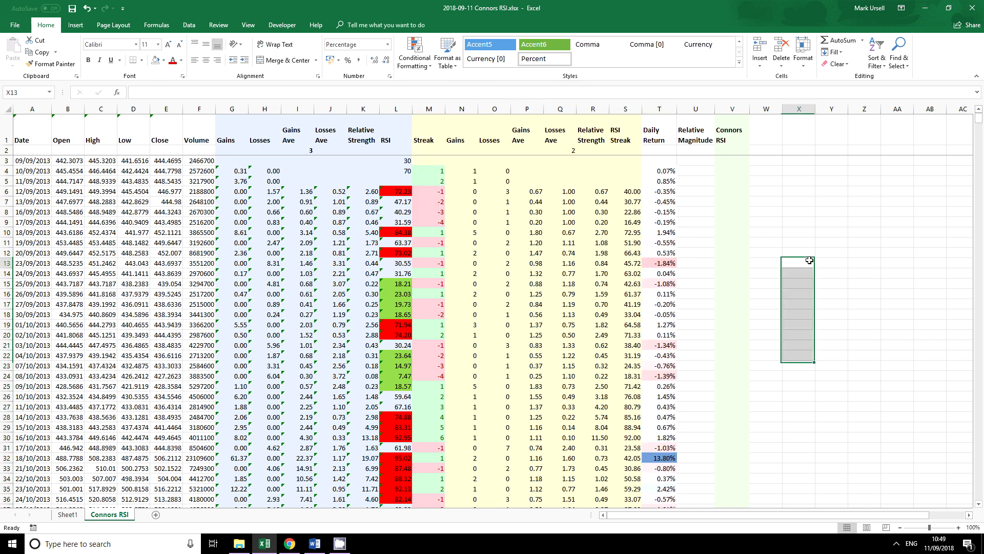
scroll("down", 3)
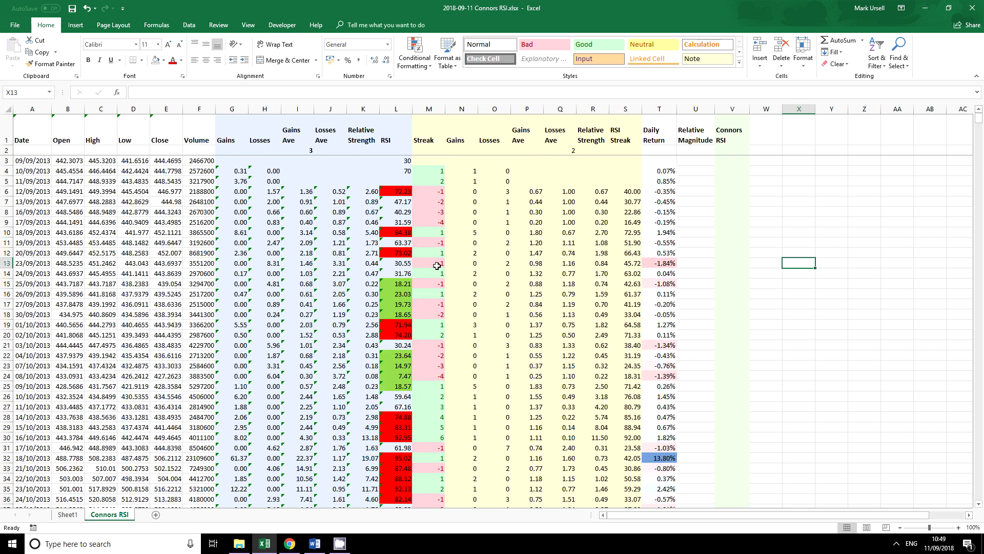
left_click(659, 263)
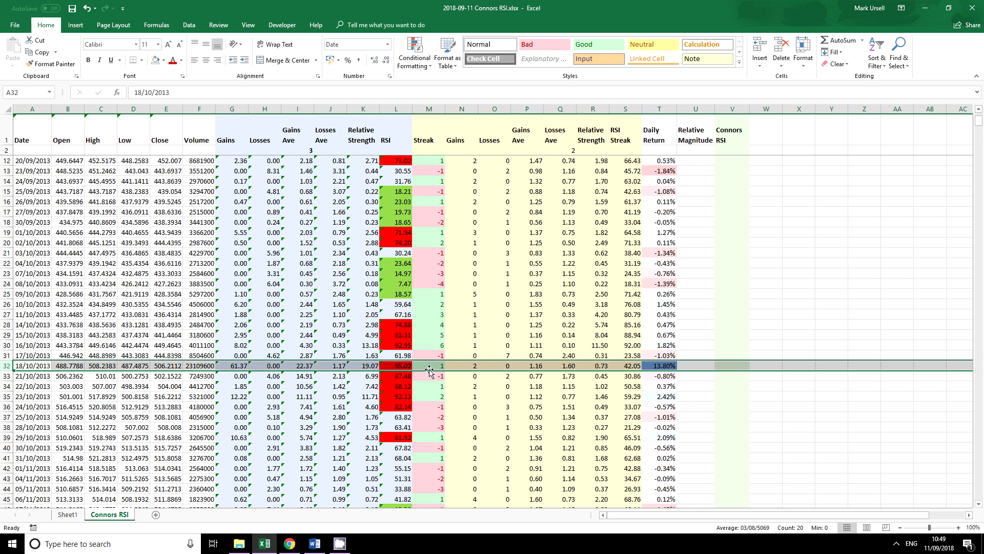
left_click(396, 365)
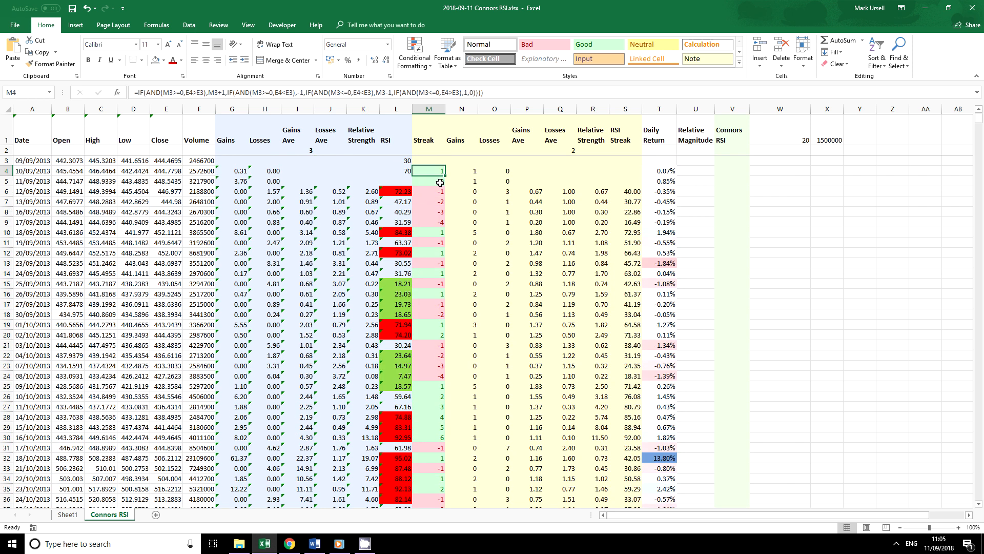
Highlight Streak values less than 0 with Light Red Fill with Dark Red Text
left_click(428, 108)
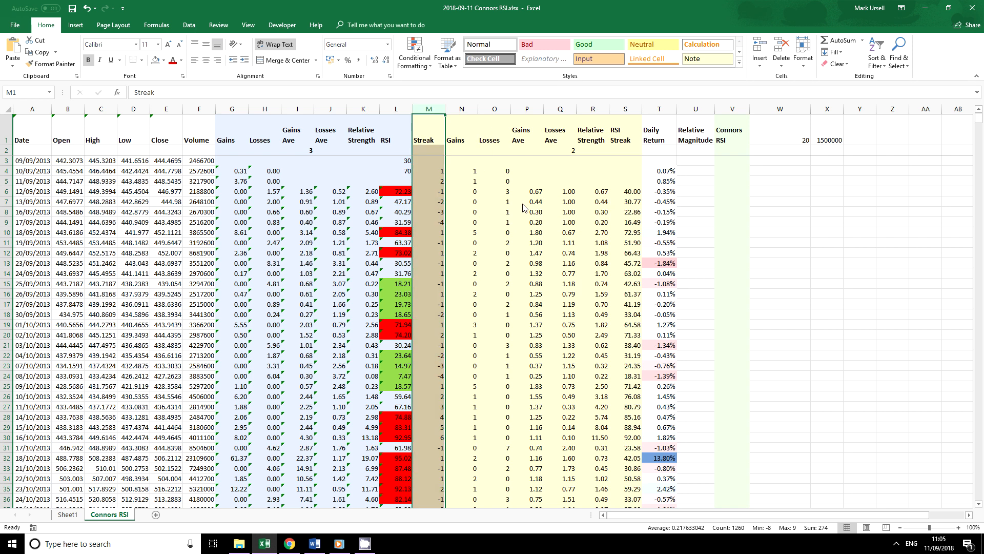
left_click(428, 170)
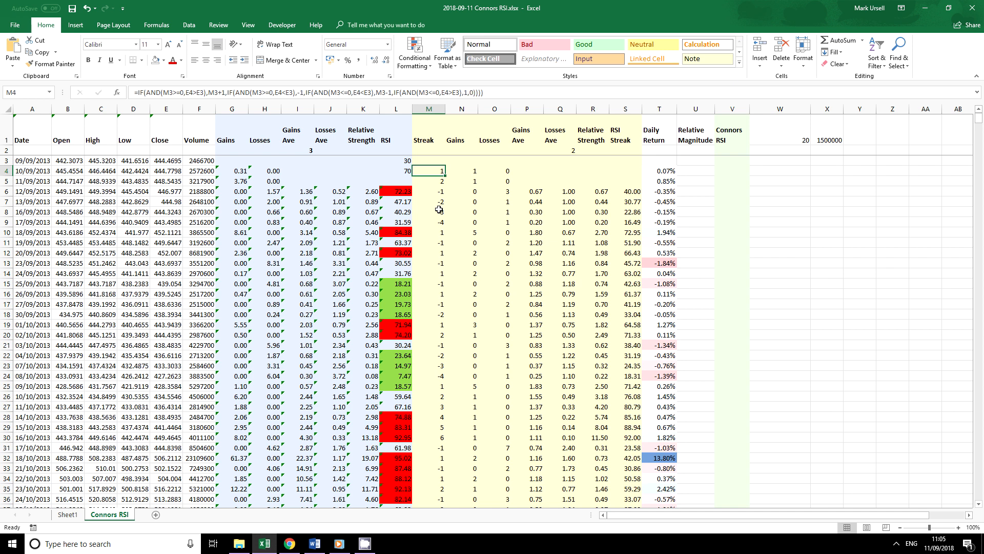
left_click(414, 51)
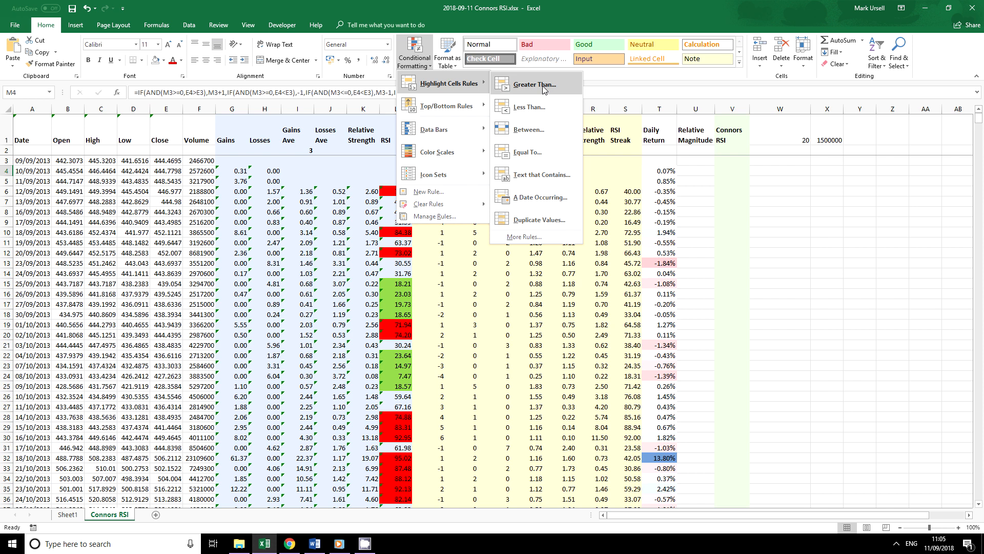
left_click(534, 84)
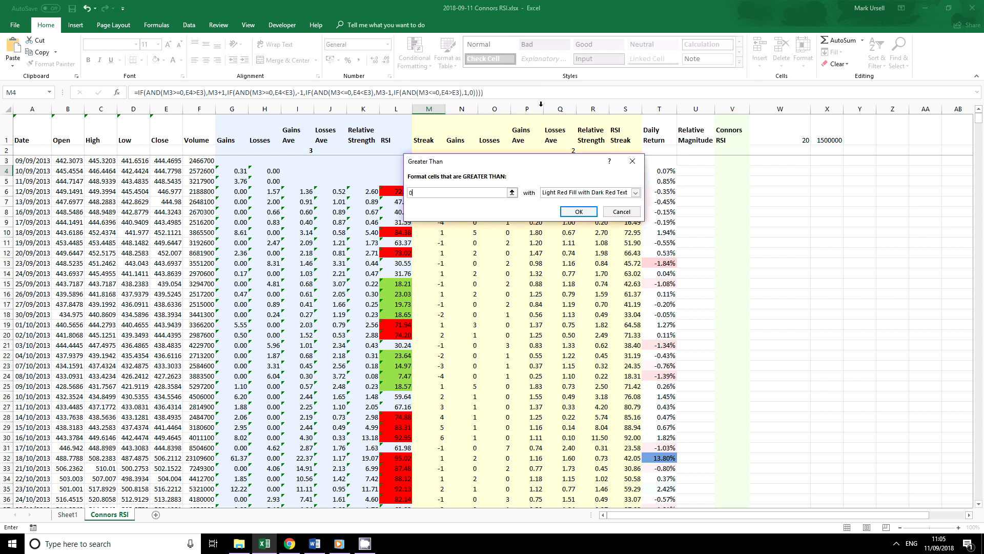
left_click(635, 192)
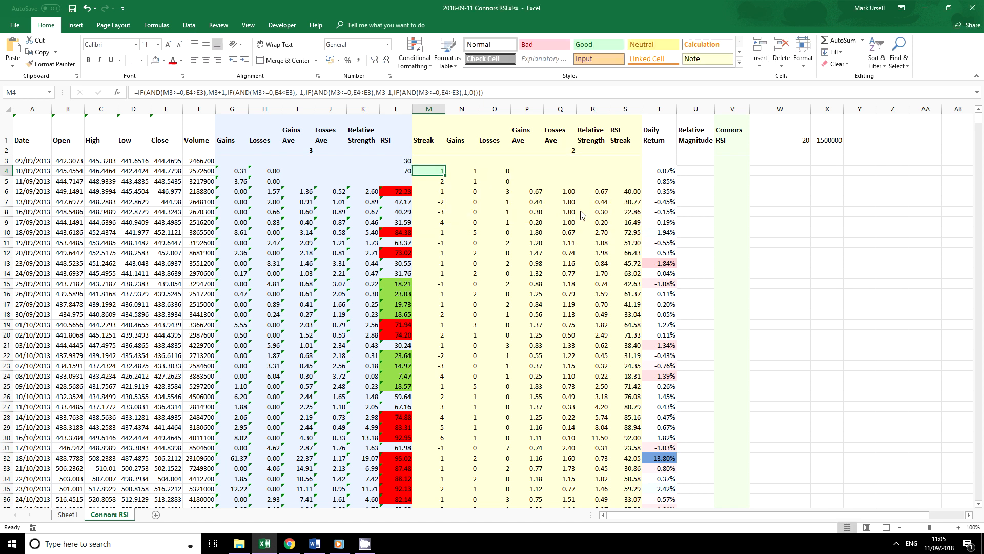
left_click(414, 49)
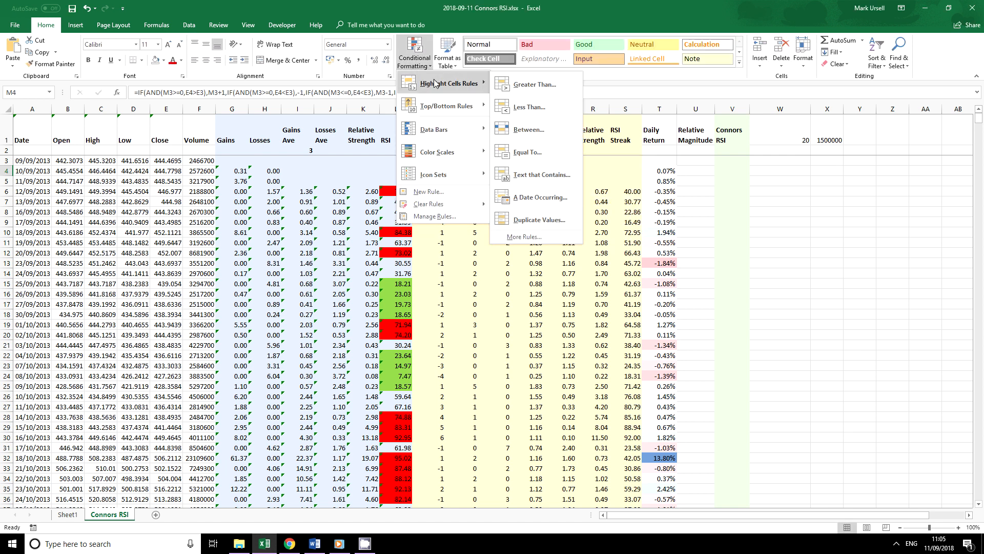
left_click(529, 107)
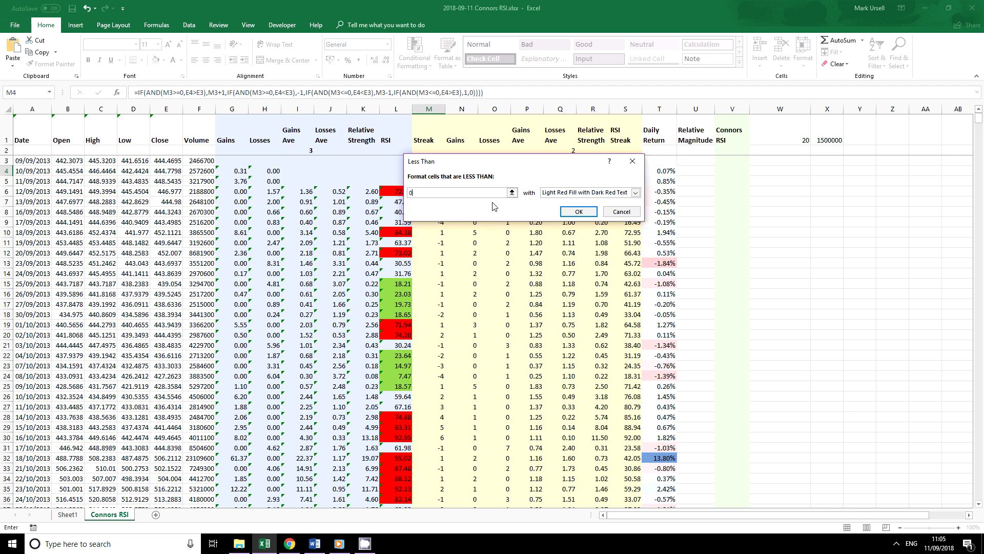
left_click(579, 212)
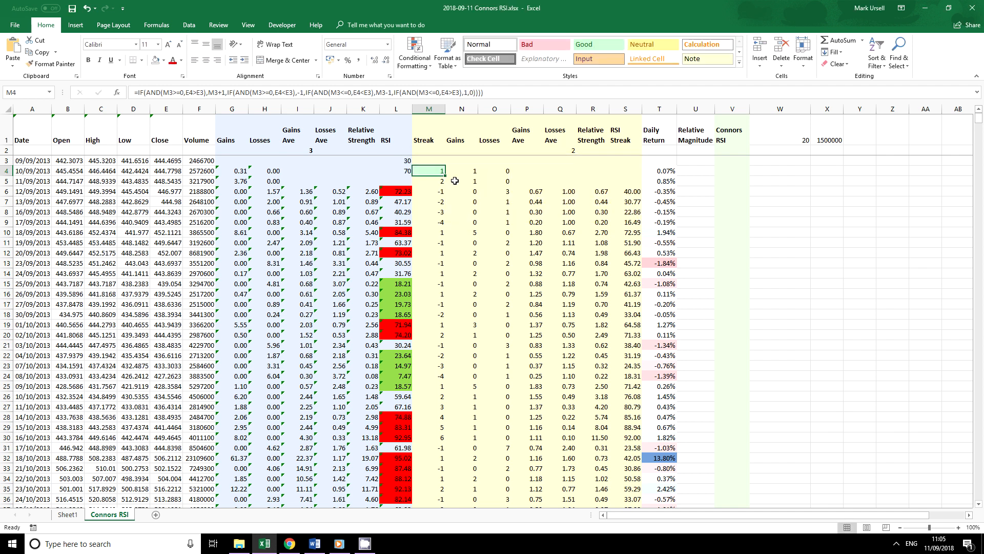
left_click(428, 108)
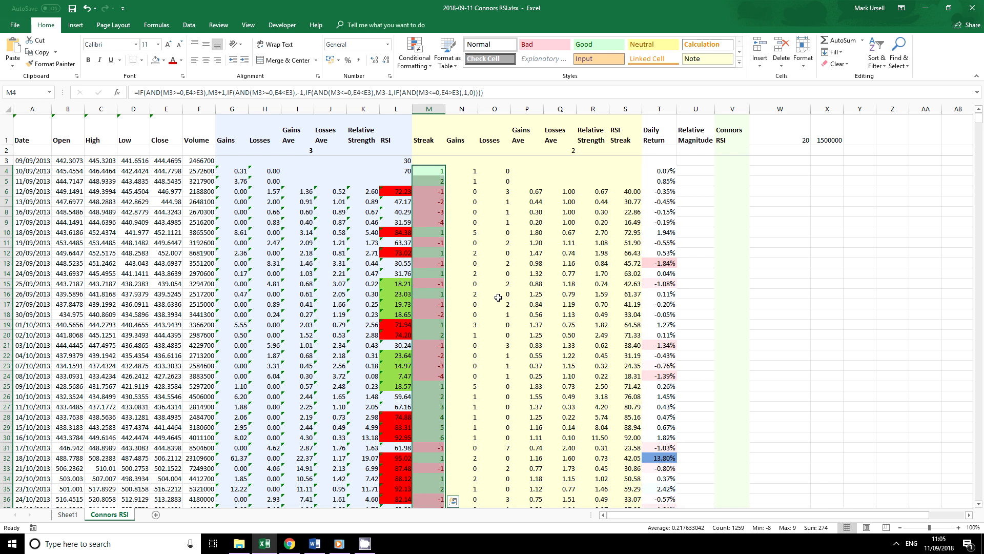
mouse_move(399, 273)
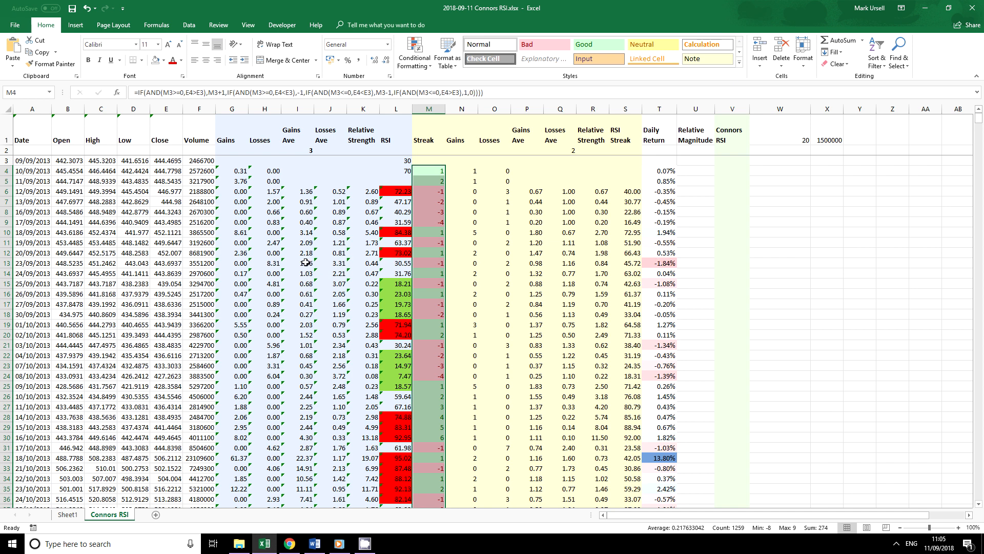
left_click(198, 160)
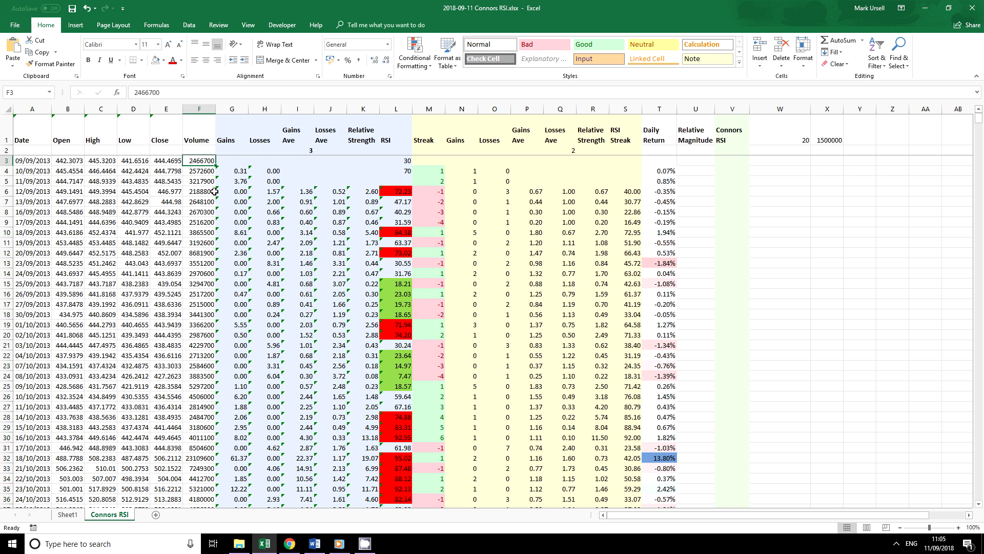
mouse_move(214, 192)
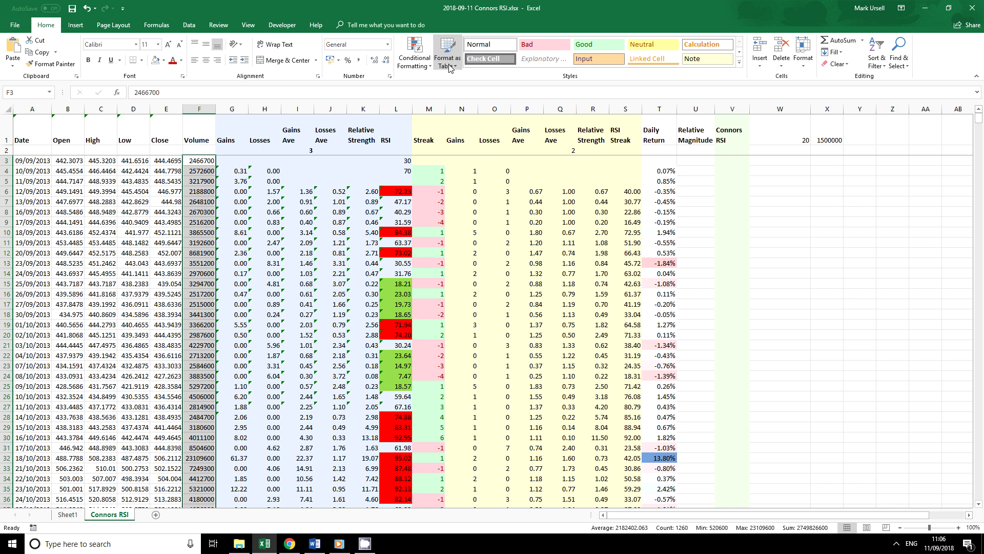
left_click(414, 51)
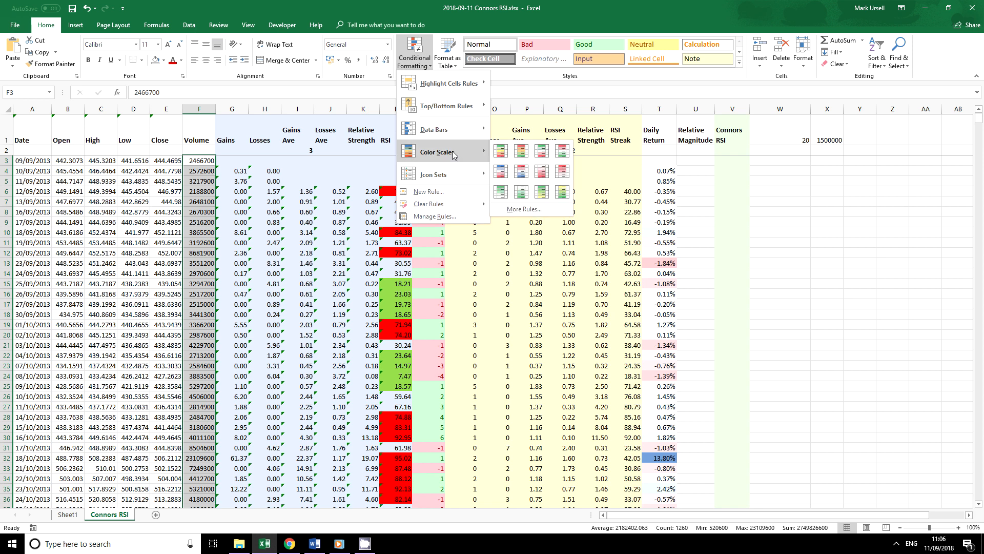
mouse_move(541, 166)
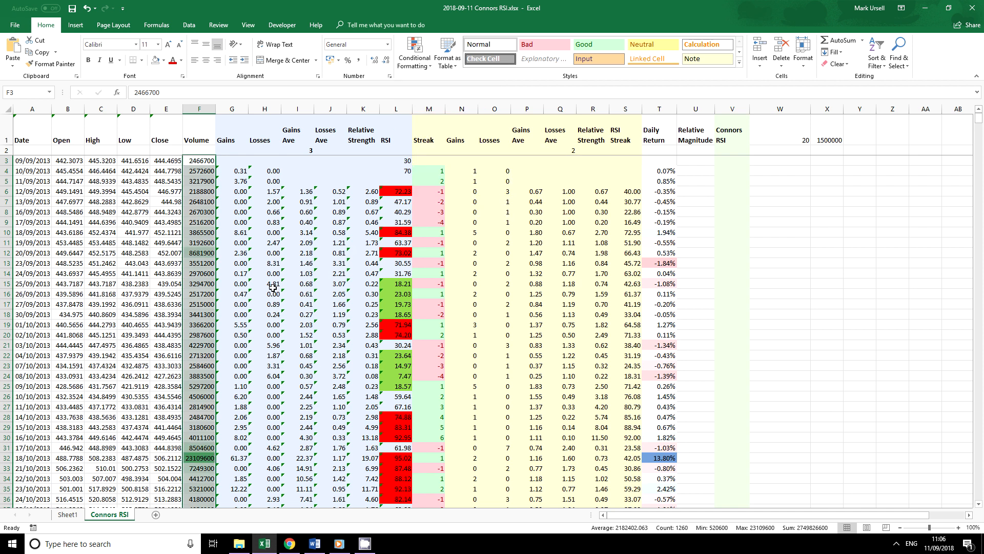
scroll("down", 3)
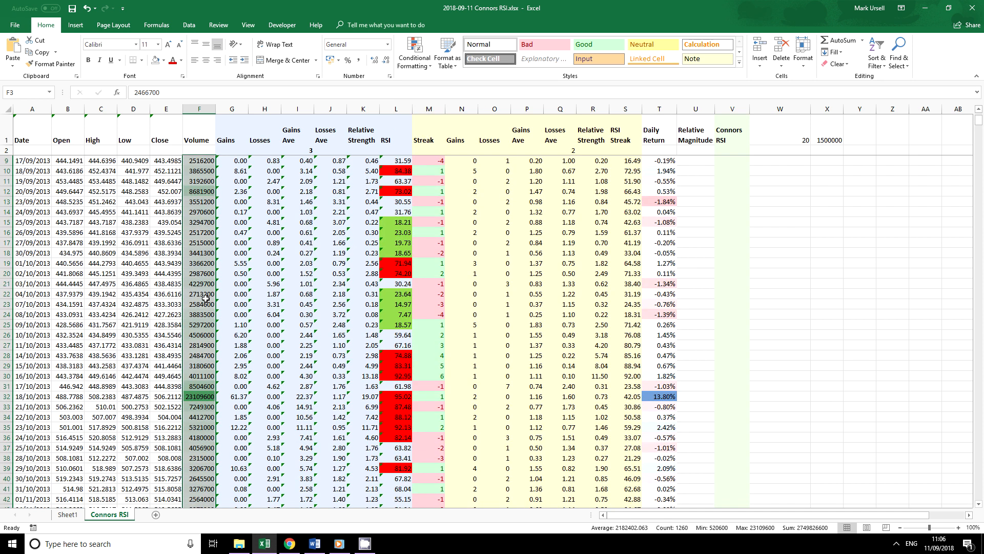
scroll("down", 3)
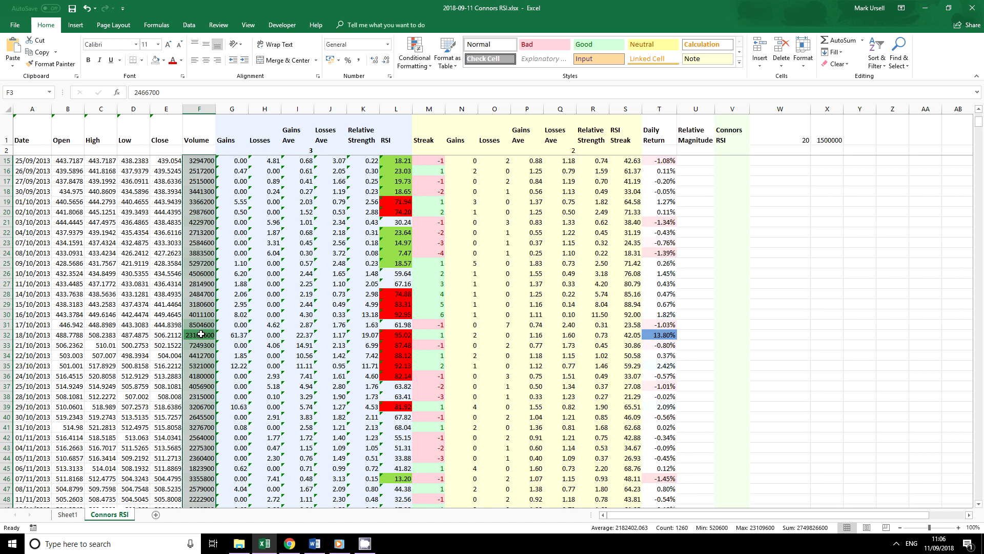
scroll("down", 3)
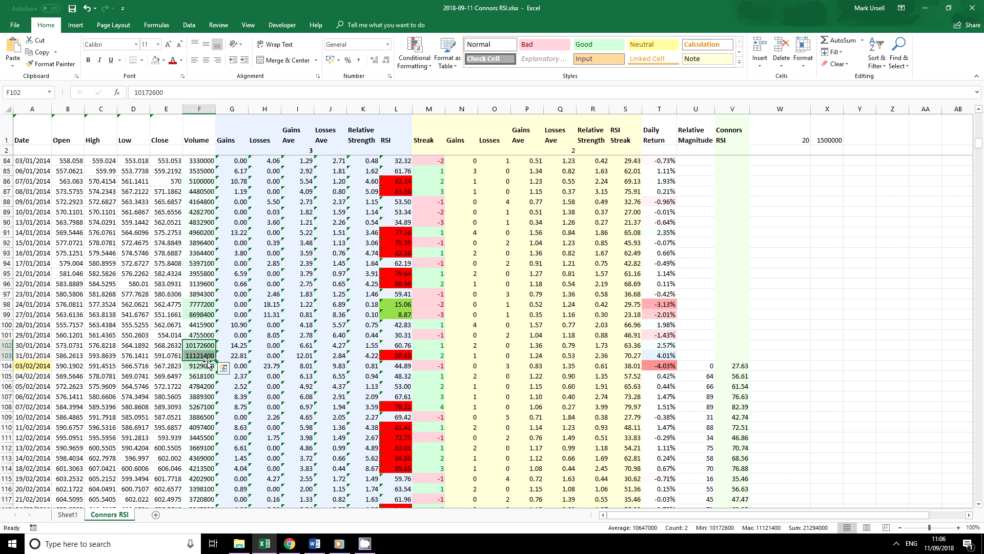
scroll("down", 3)
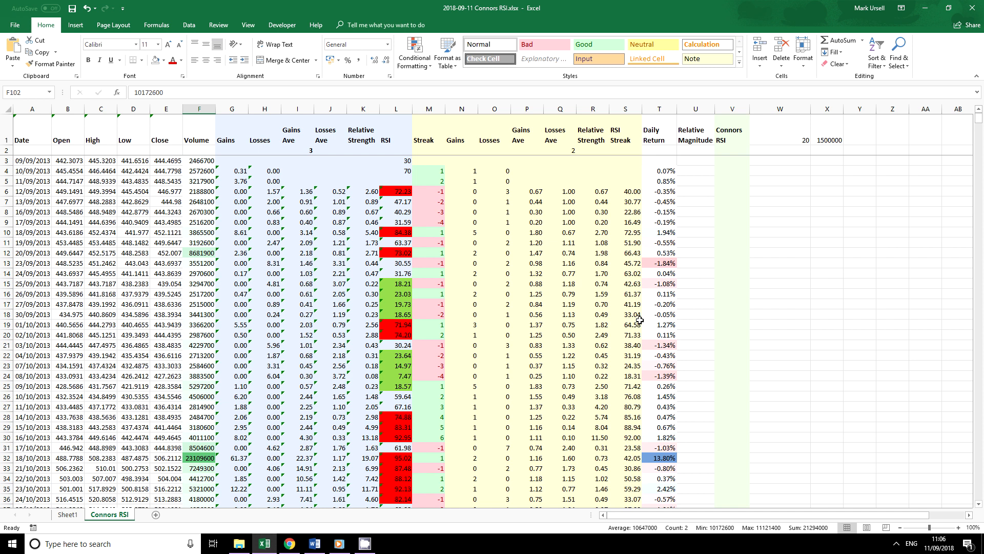
scroll("down", 3)
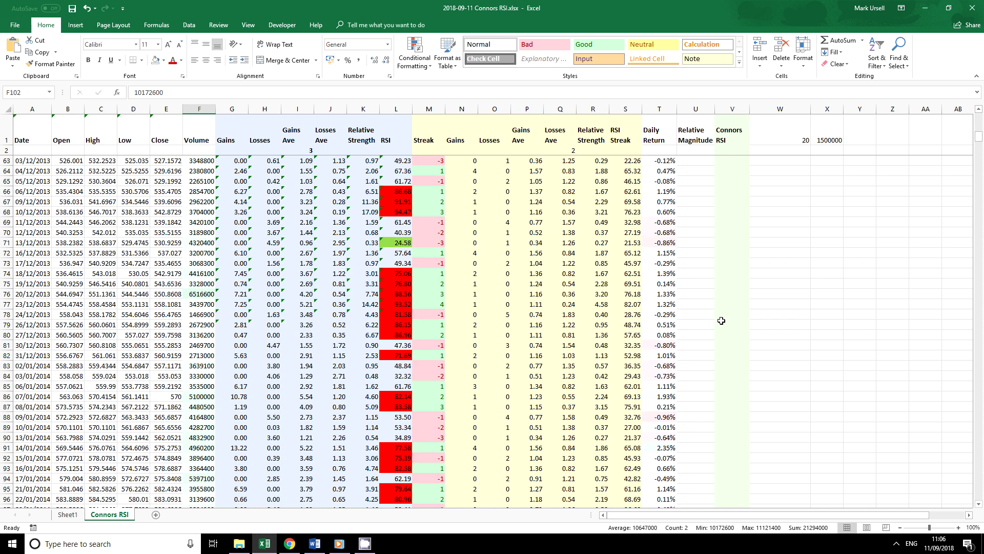
scroll("down", 3)
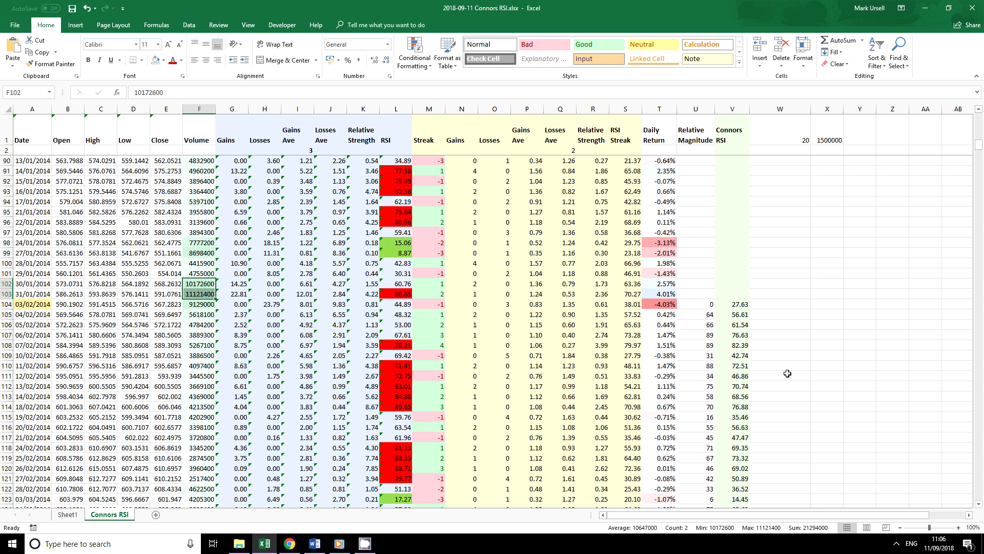
mouse_move(776, 315)
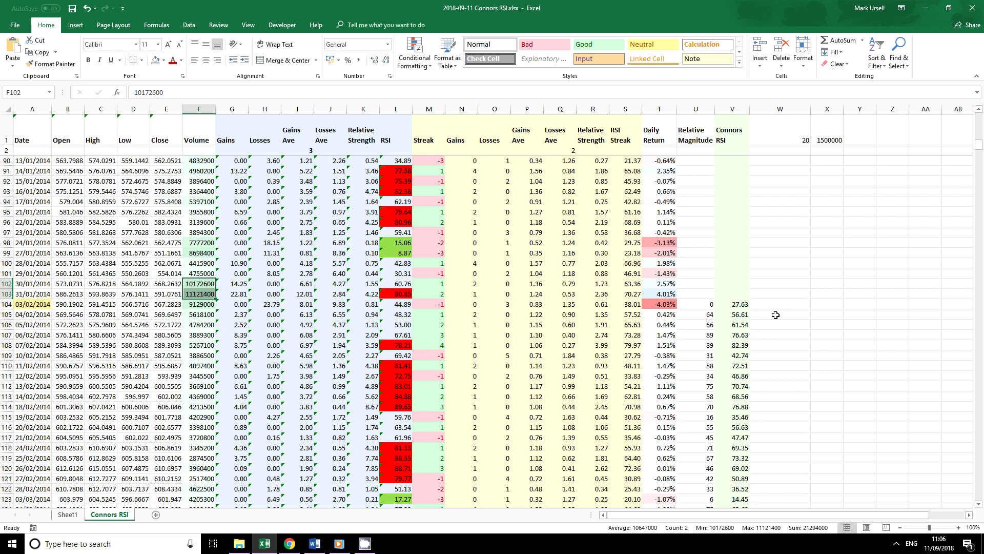
mouse_move(768, 303)
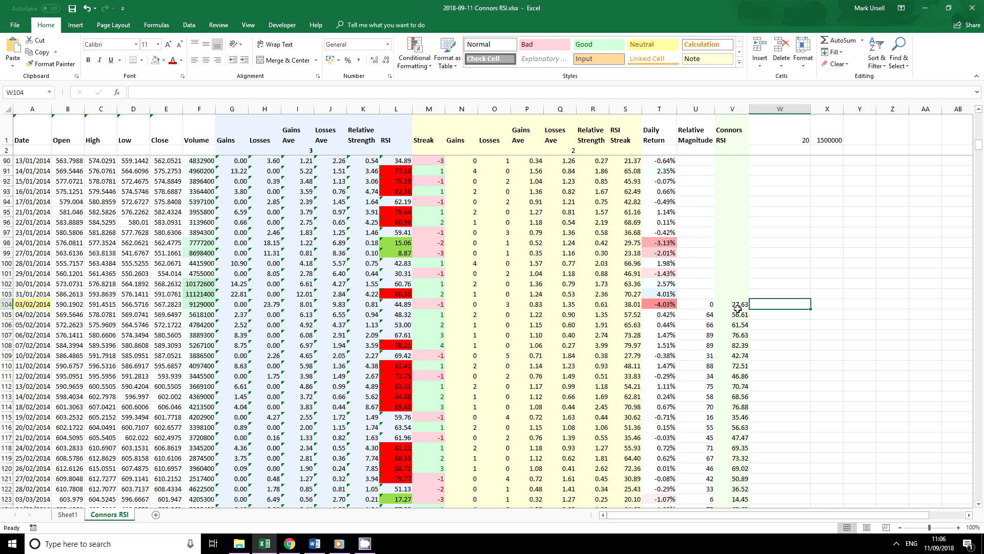
mouse_move(770, 324)
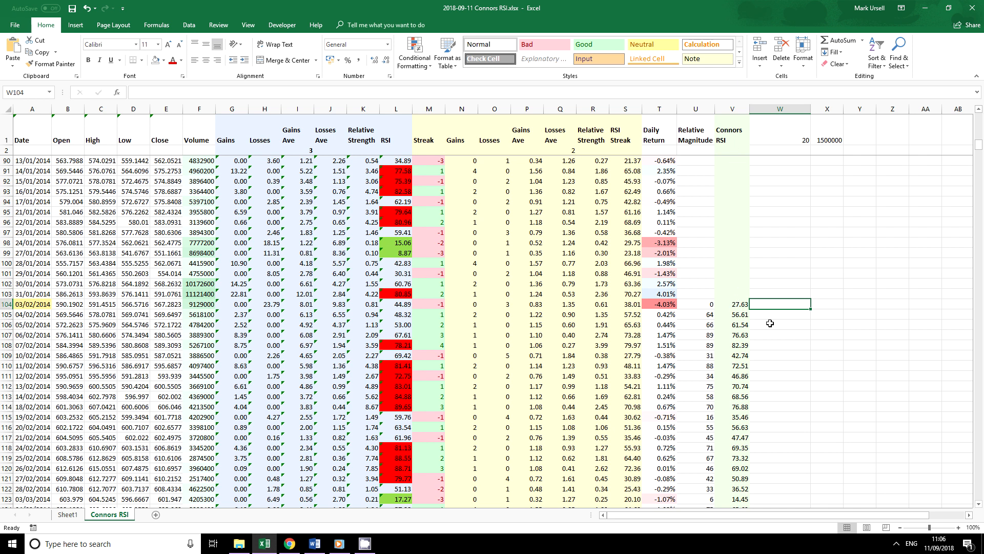
Enter =IF(AND(V104>$W$1,V103<$W$1,V103>0),"Trade Long","") in W104
type("=if(and(")
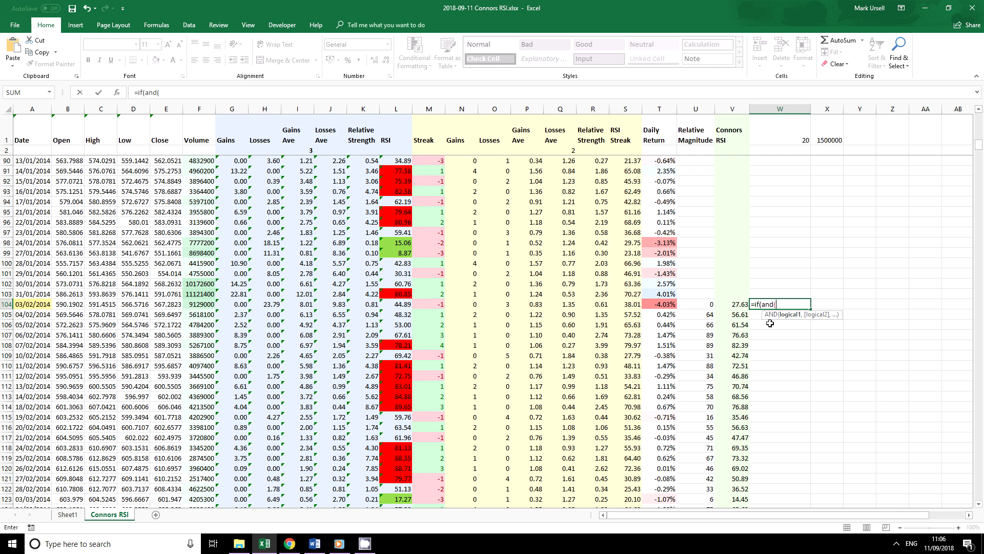
mouse_move(790, 345)
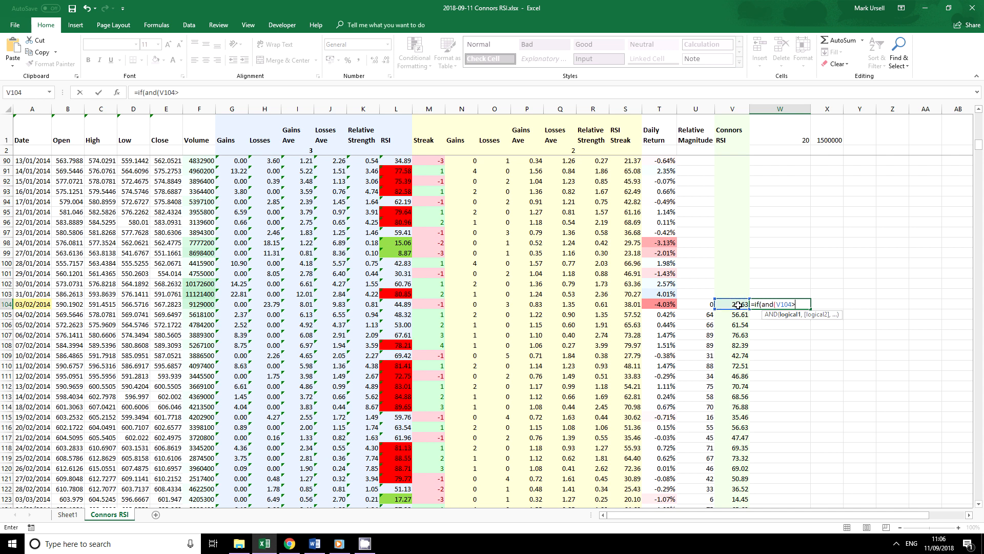
left_click(780, 131)
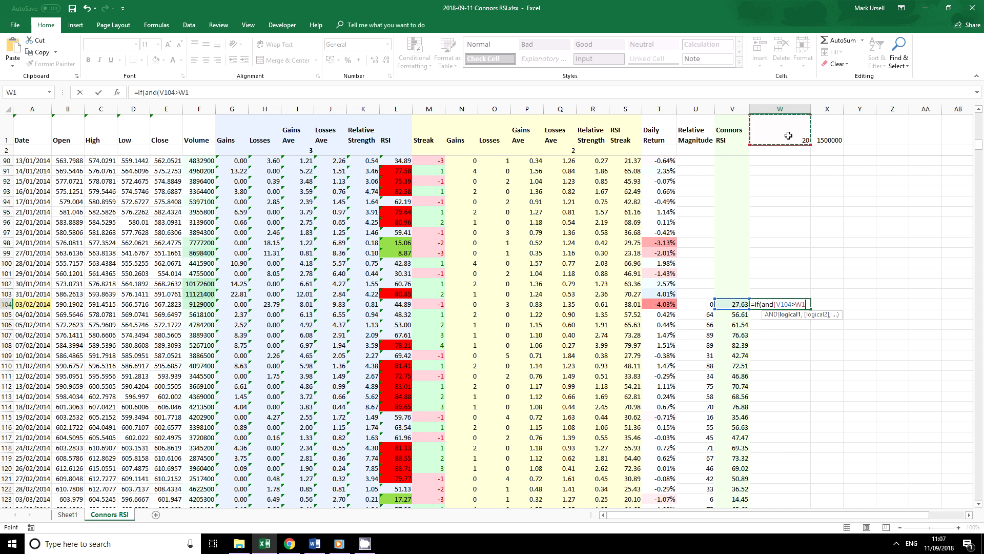
key("F4")
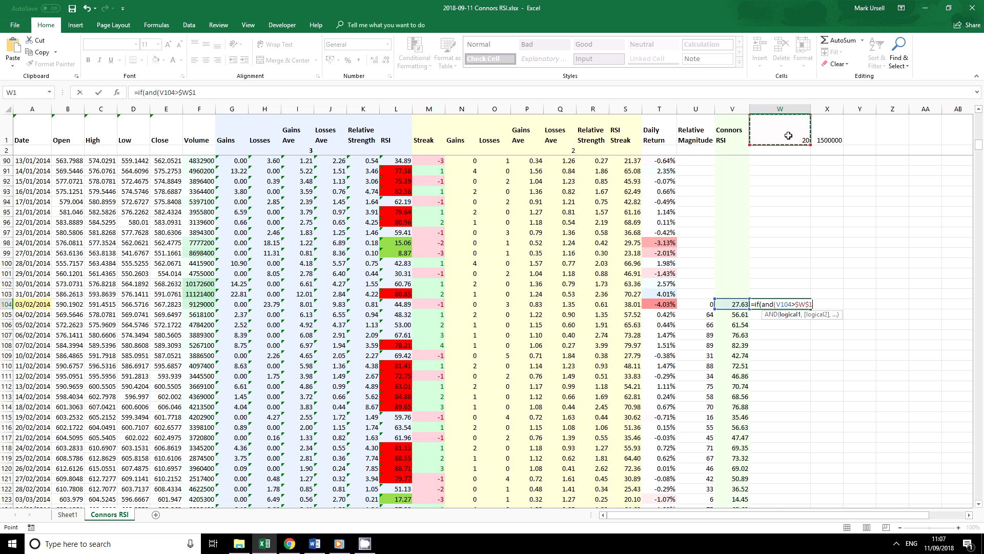
left_click(732, 294)
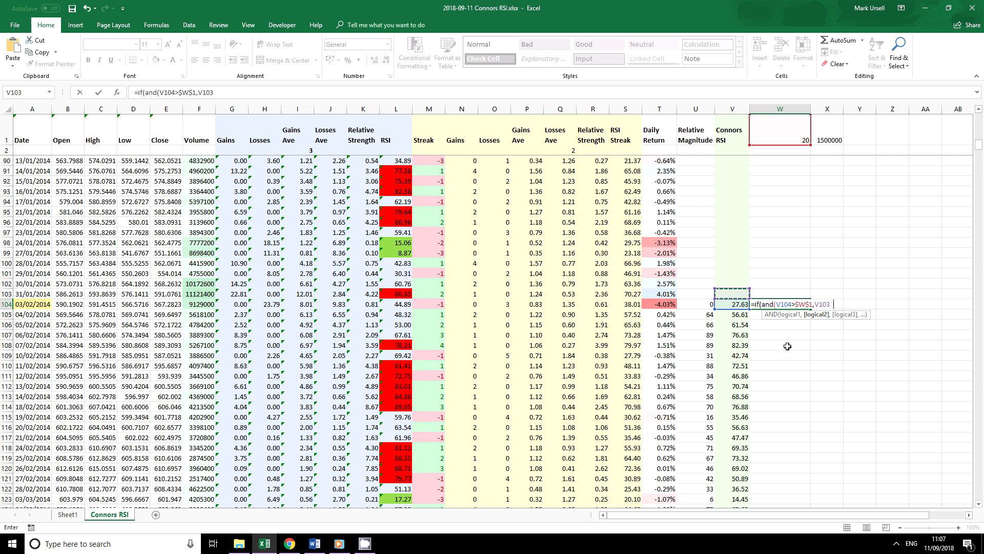
left_click(794, 135)
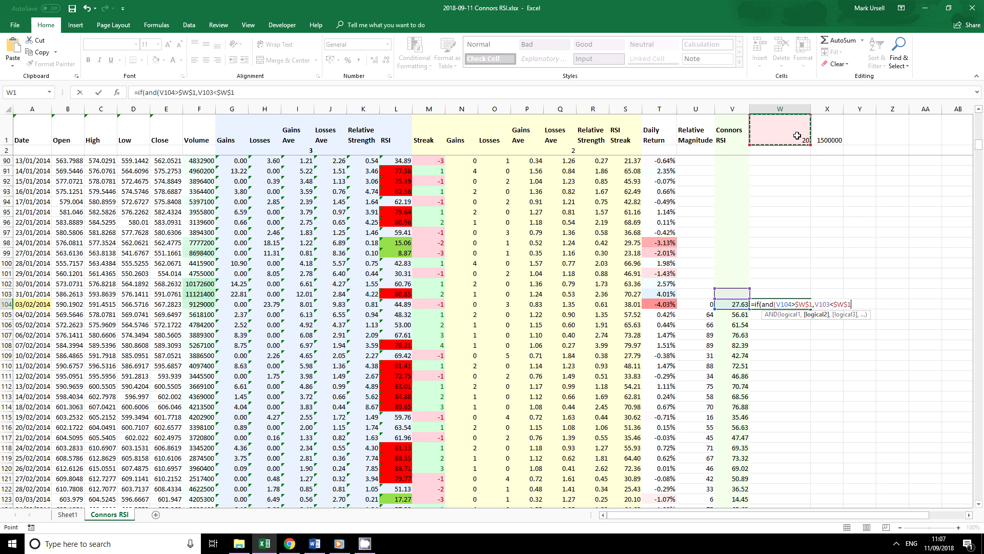
left_click(730, 295)
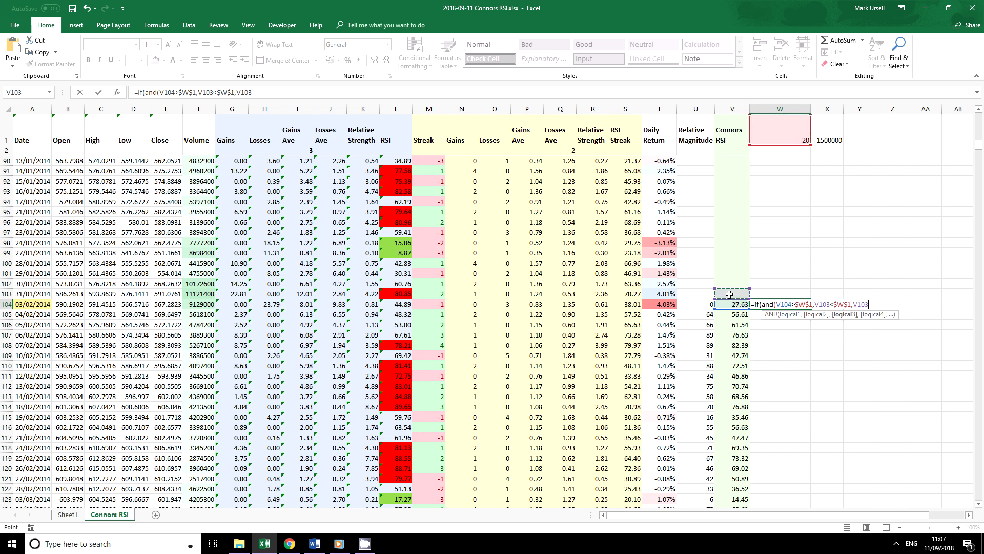
type(">0")
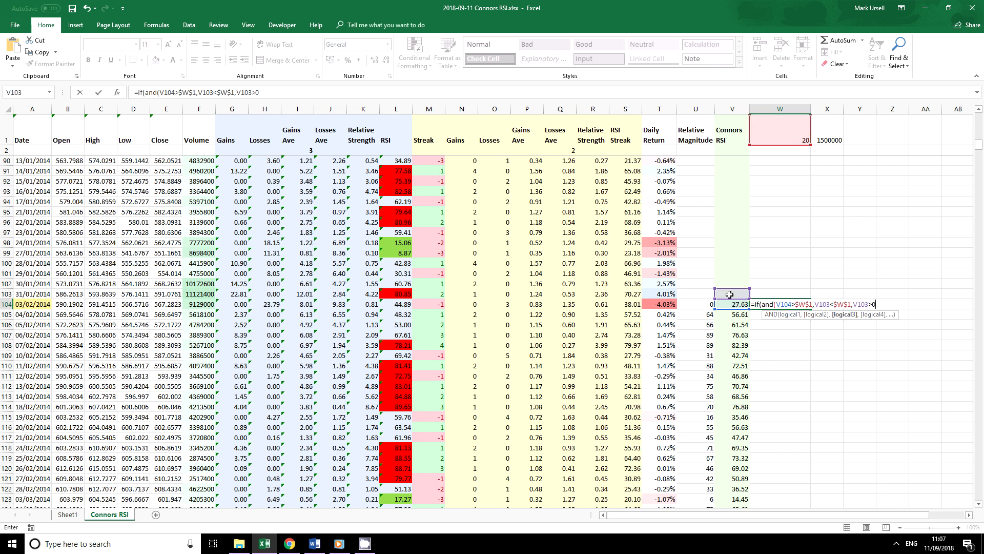
type(",")
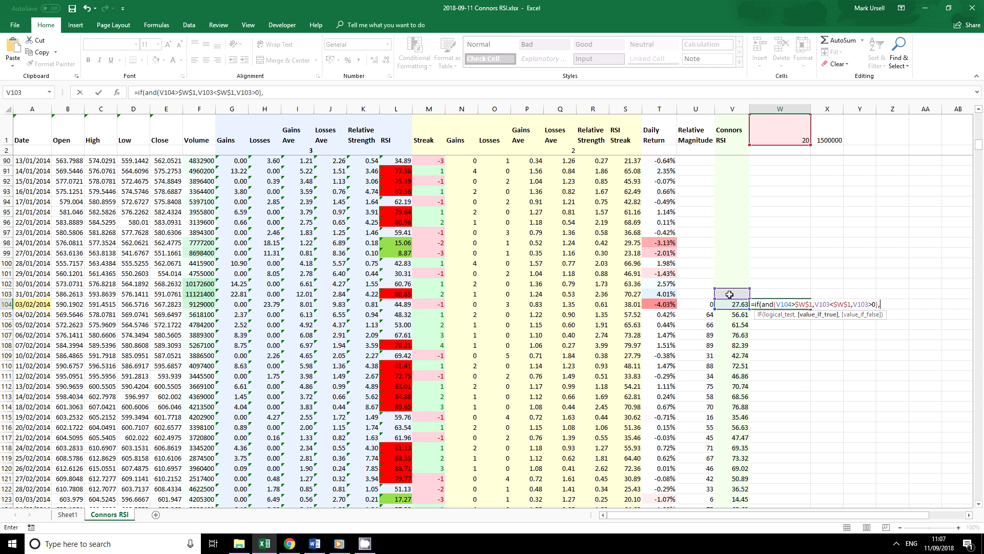
type(",\"Trade")
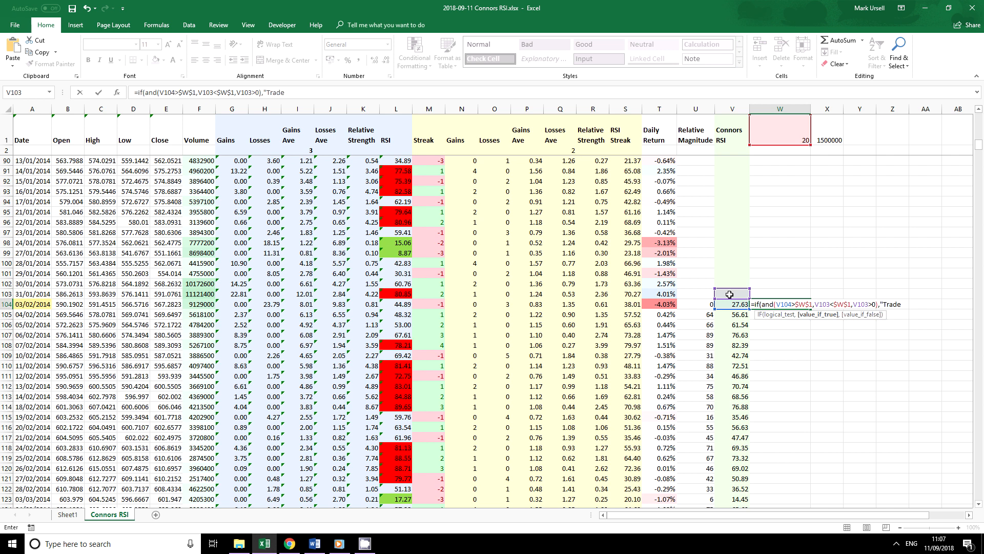
type("Long")
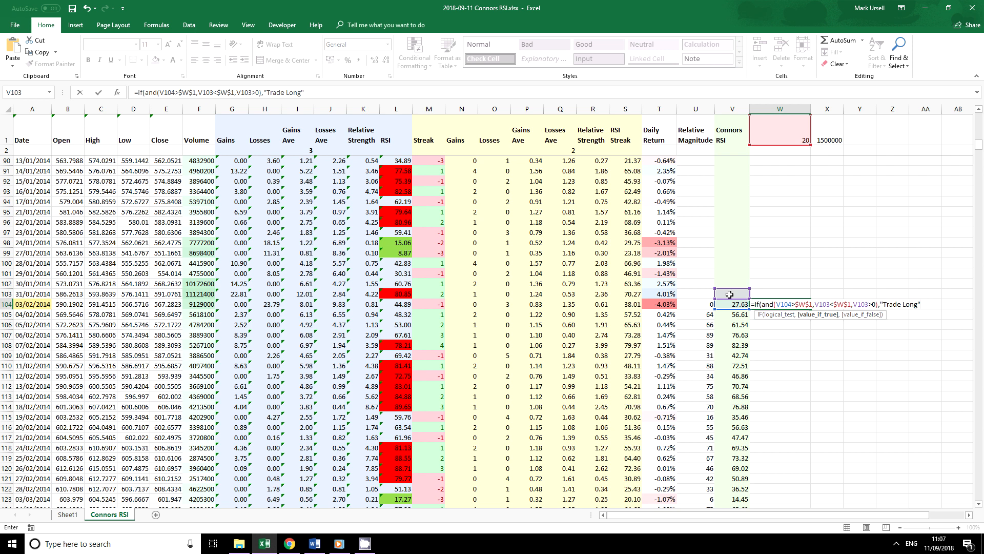
type(",")
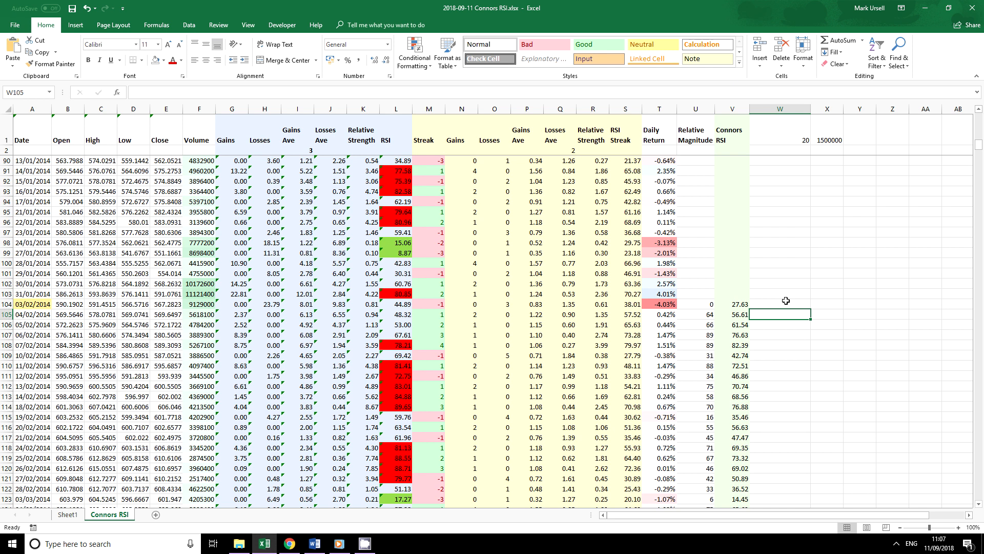
Fill the Trade Long formula from W104 down column W and scroll to check the flagged rows
left_click_drag(780, 304, 780, 501)
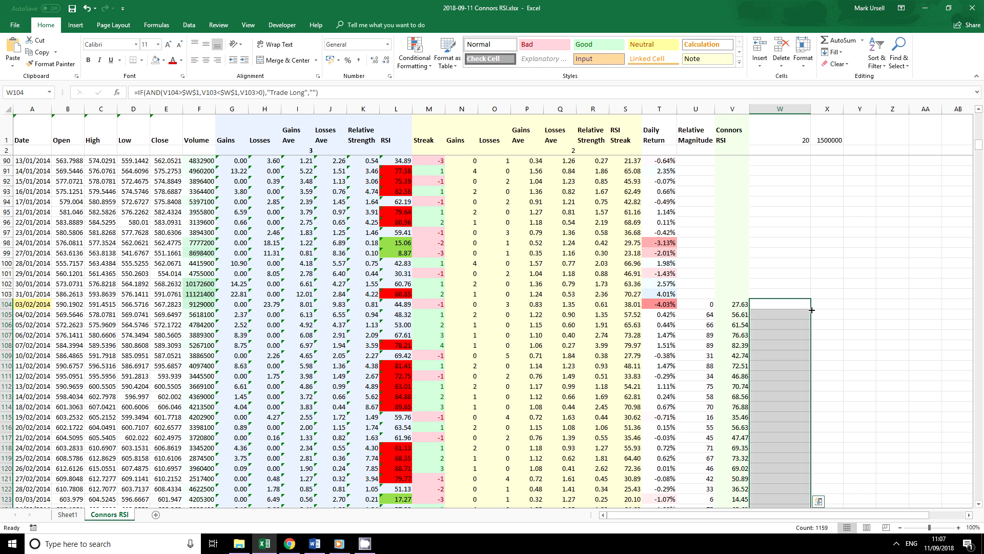
scroll("down", 3)
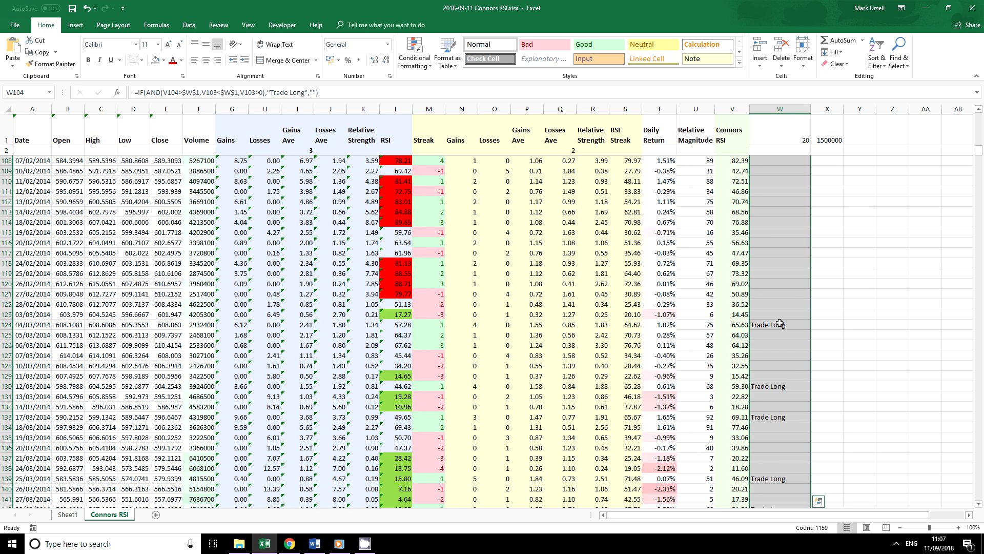
scroll("down", 3)
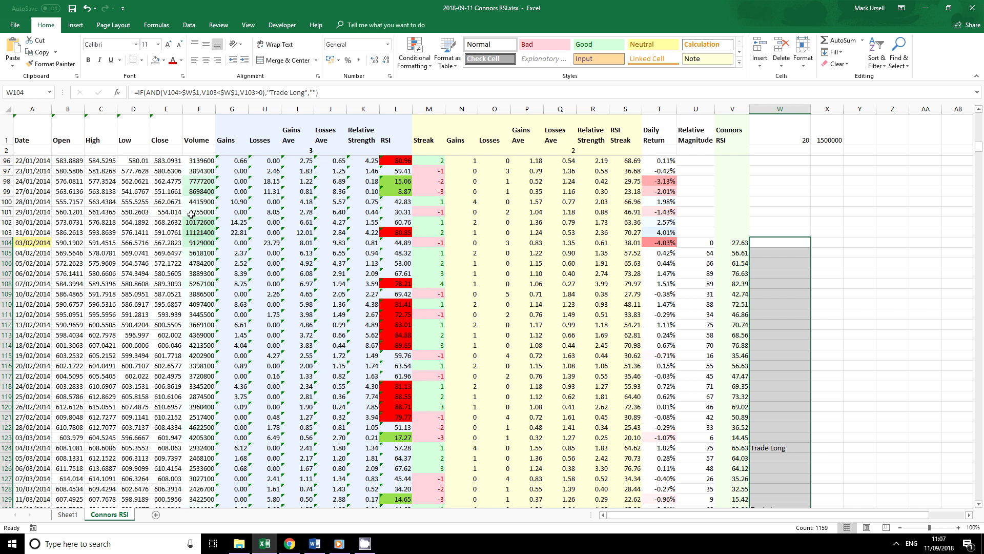
scroll("down", 3)
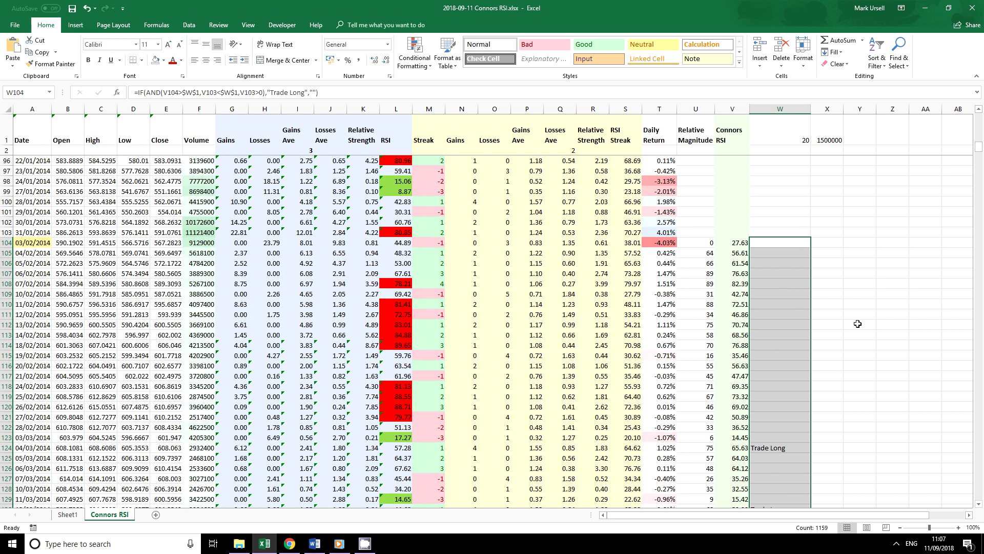
left_click(780, 242)
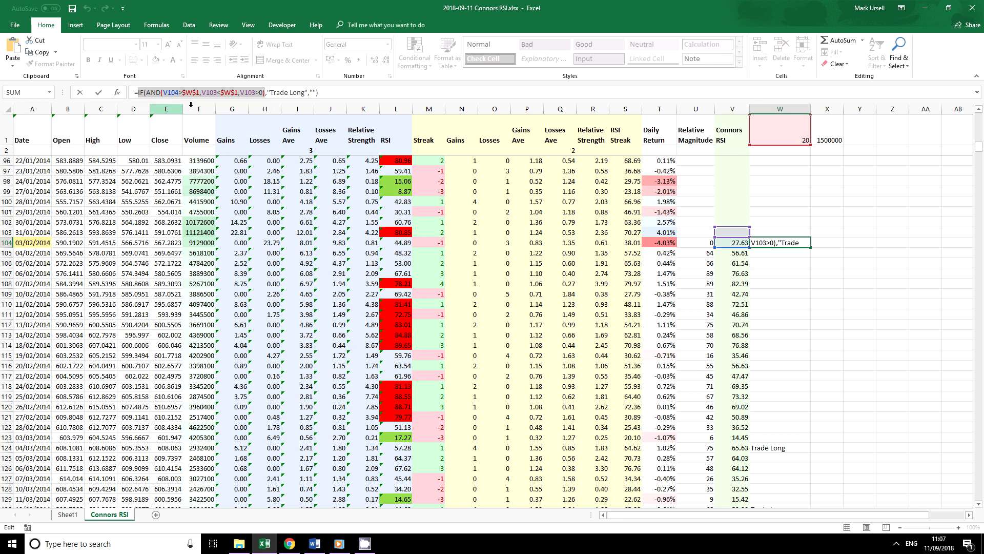
Nest IF(AND(...,F104>$X$1)) in W104 returning 'Trade Long - High Volume!' for high-volume days
type(",IF(AND(V104>$W$1,V103<$W$1,V103>0))")
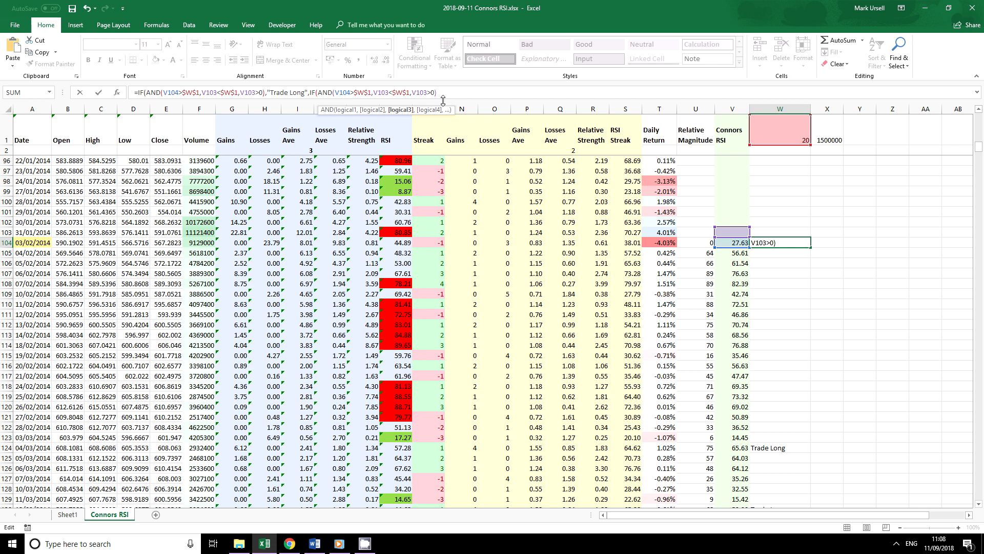
left_click(199, 242)
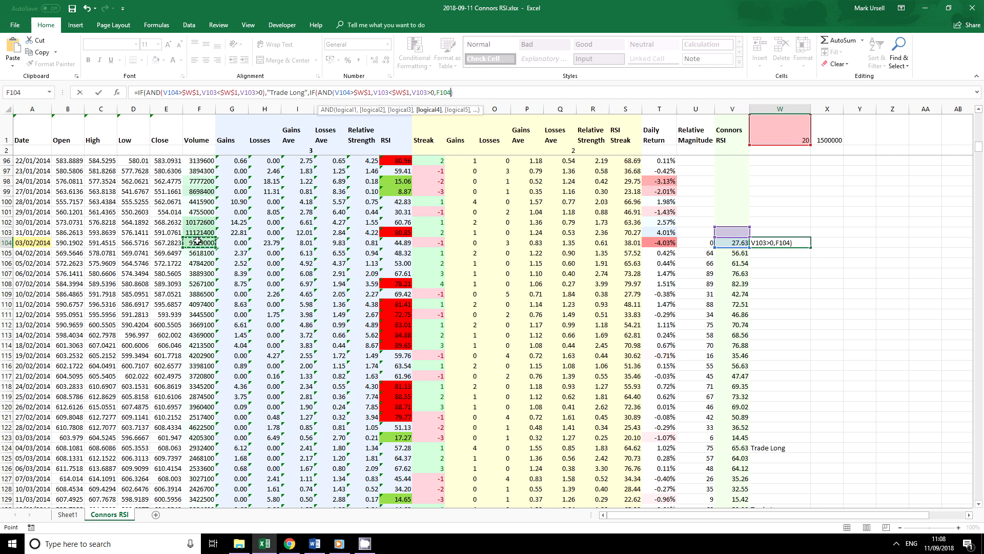
type(")")
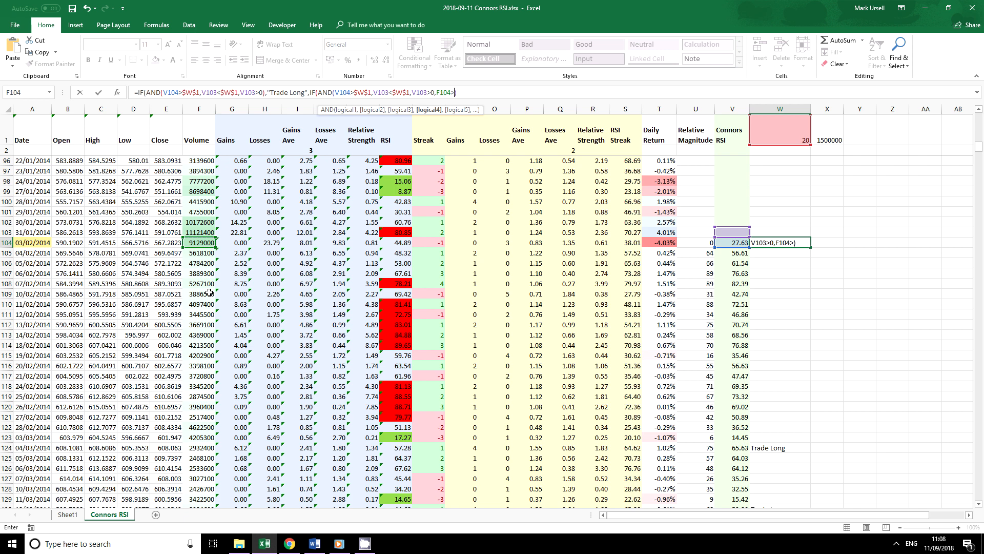
left_click(827, 135)
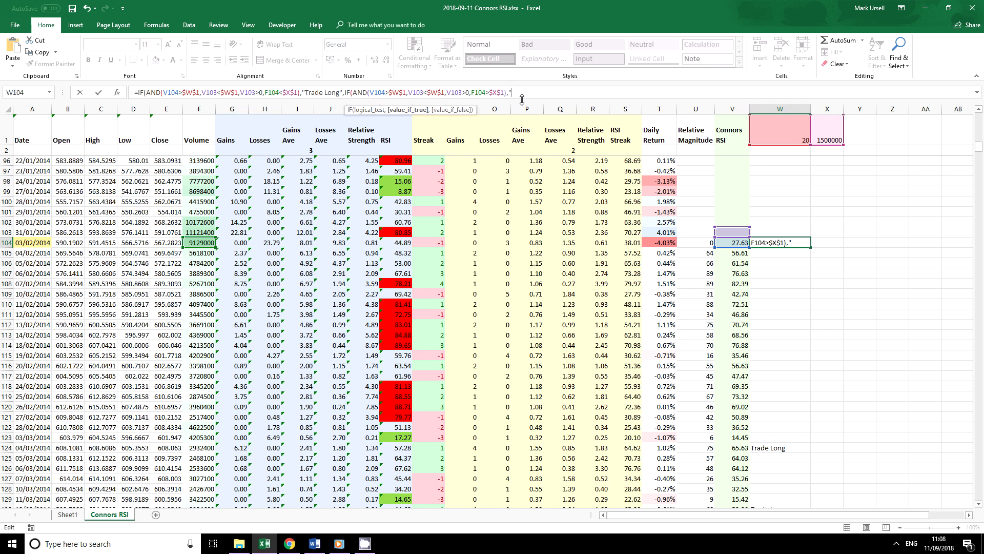
type("Trade")
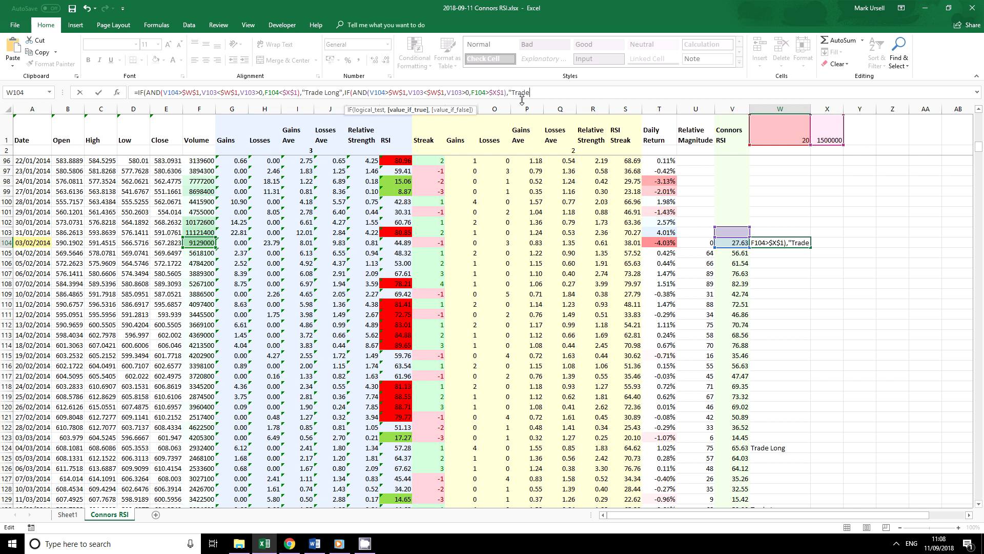
type("Long")
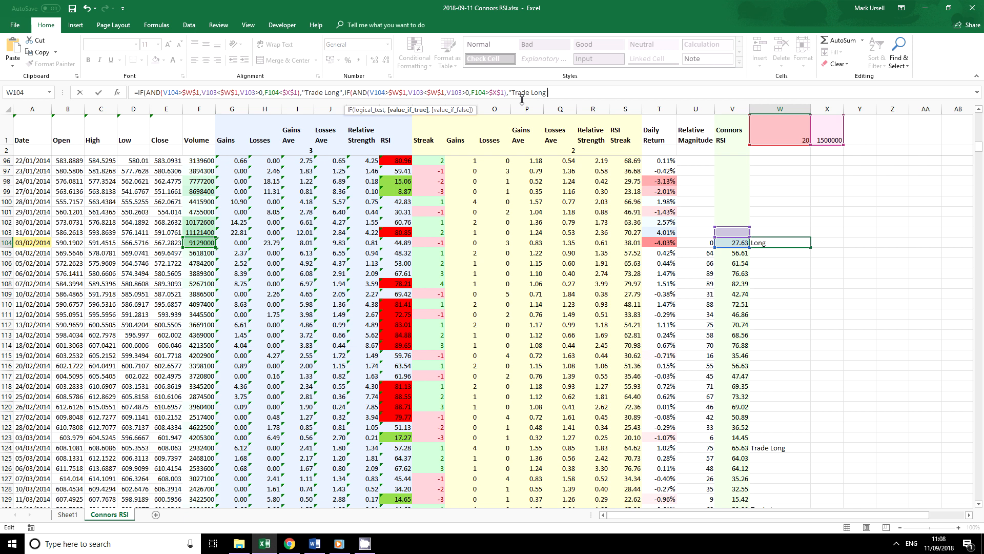
type("- High Volume!\"")
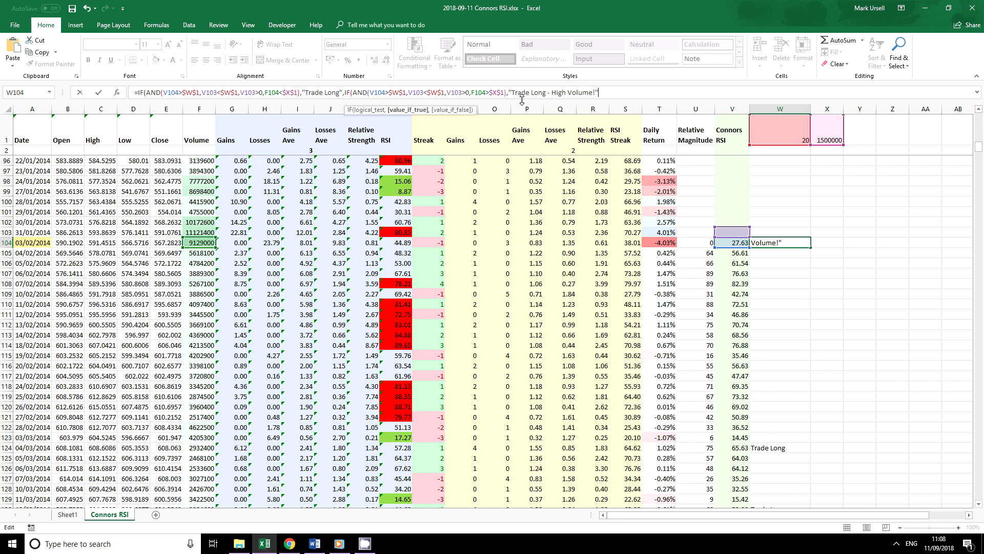
type(",\"\"))")
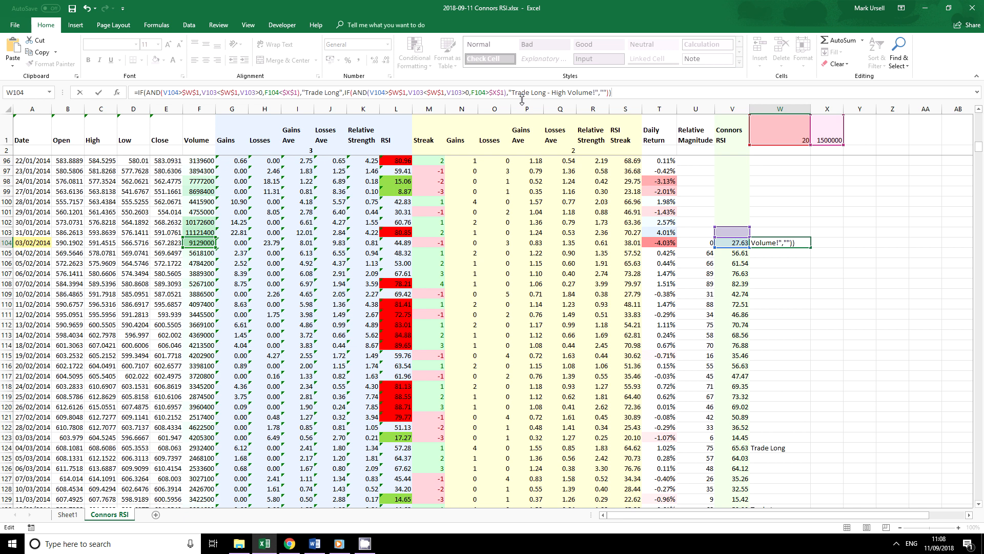
left_click(780, 253)
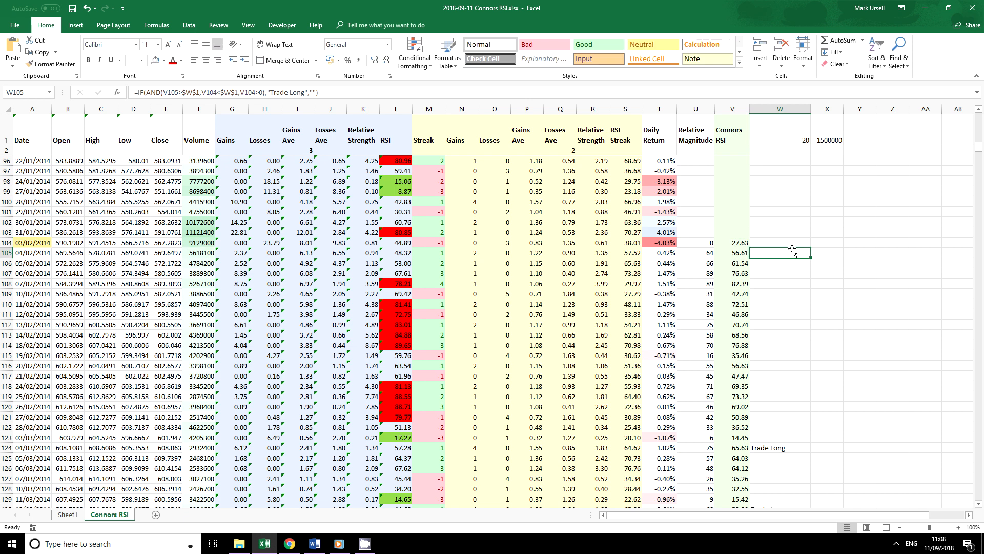
Fill the nested signal formula down column W and set the X1 threshold to 3,500,000
left_click_drag(780, 242, 780, 499)
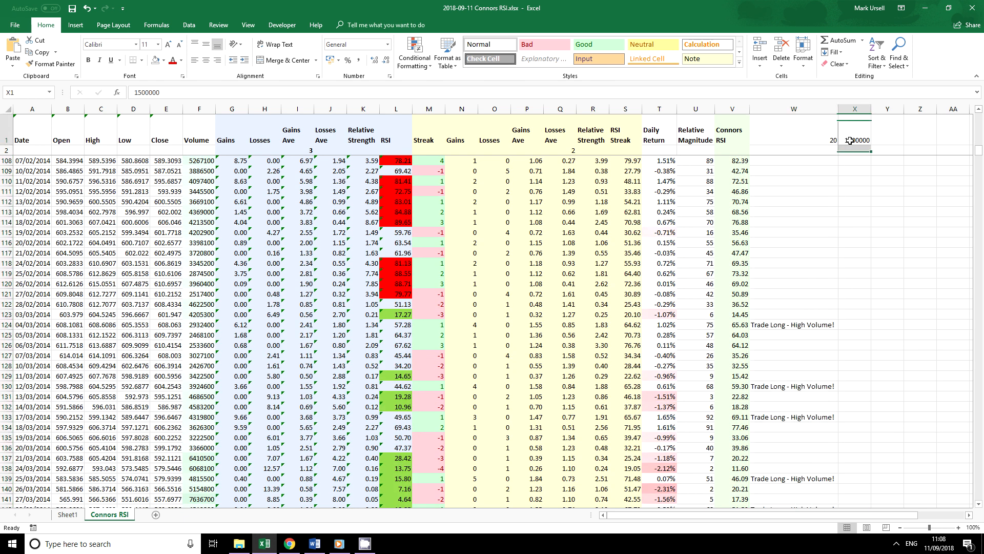
double_click(854, 140)
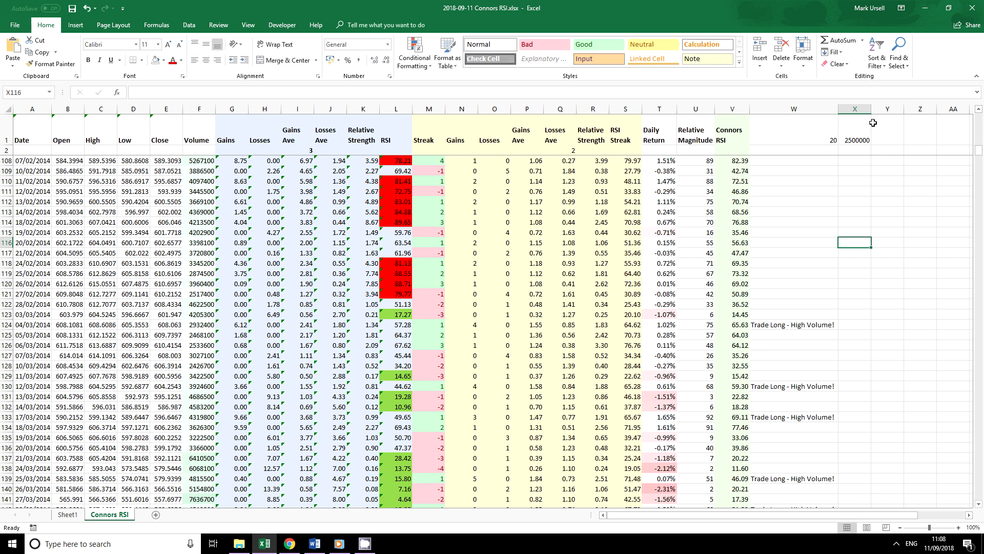
double_click(855, 140)
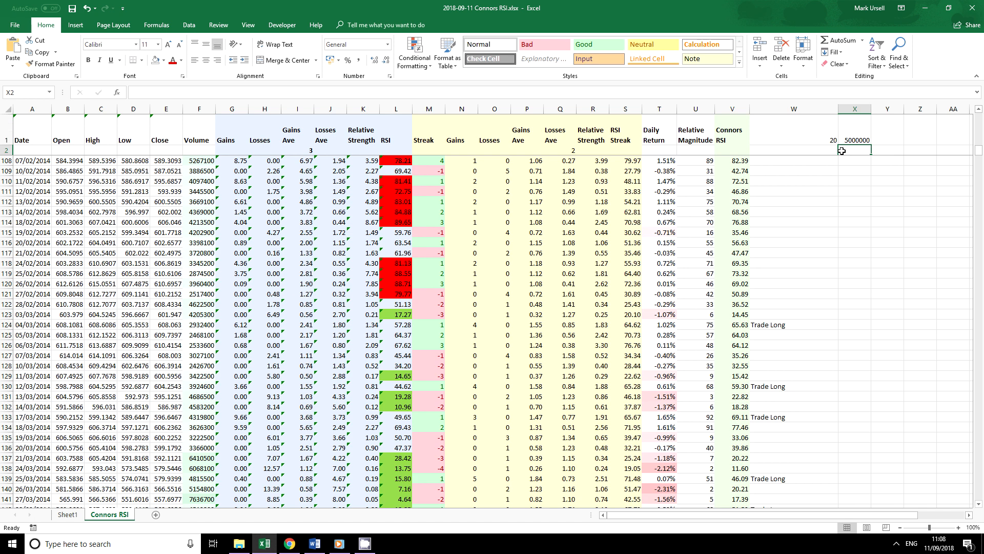
Scroll through the signal column to check the updated high-volume results
scroll("down", 3)
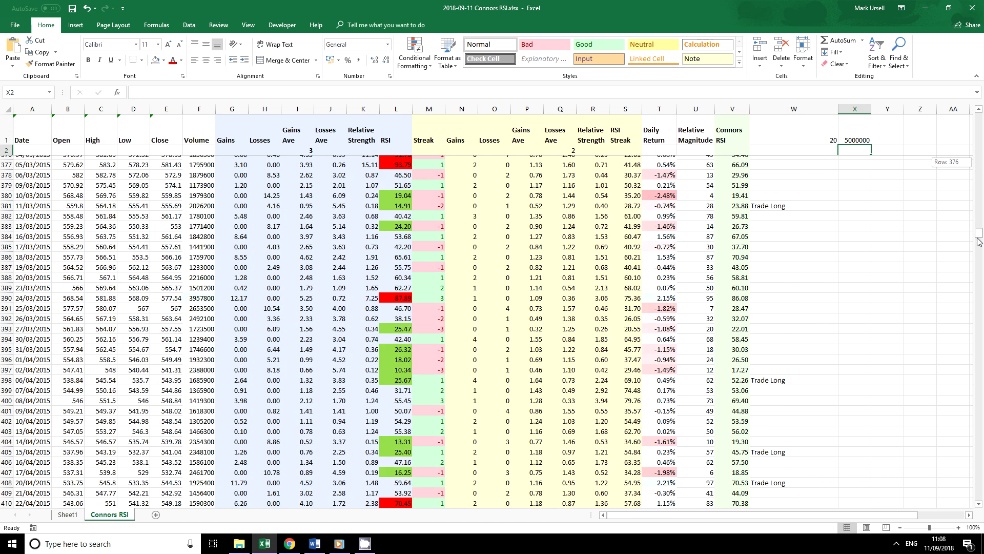
scroll("down", 3)
type("3500000")
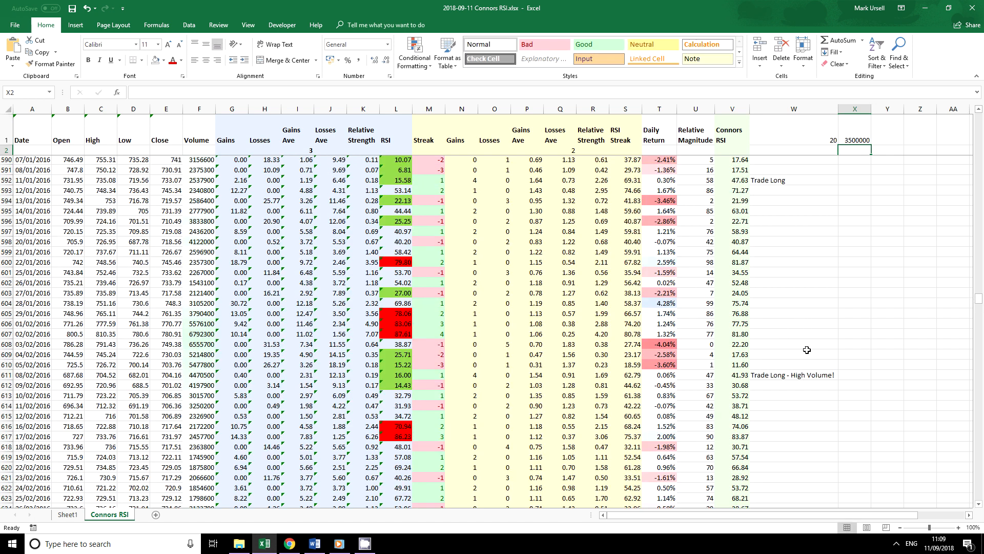
scroll("up", 3)
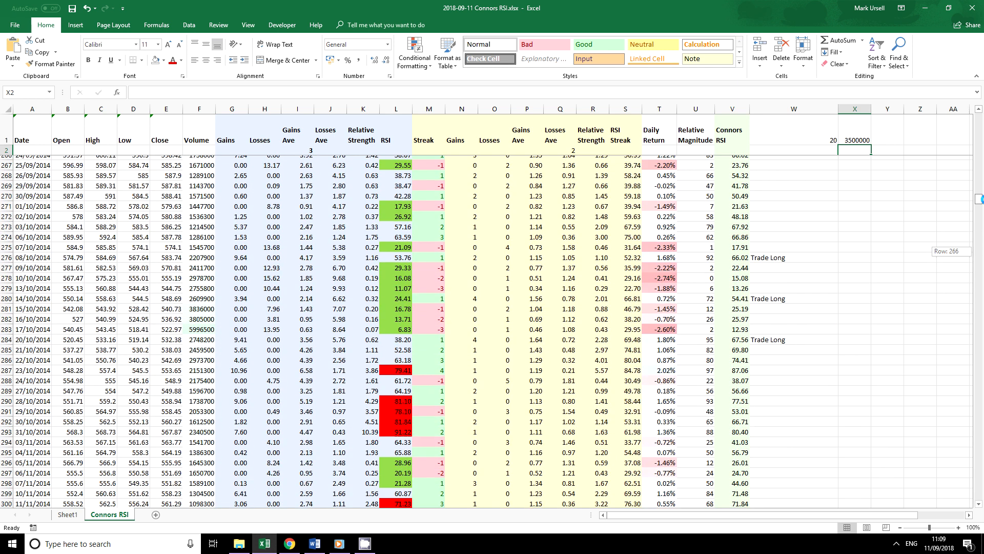
scroll("up", 3)
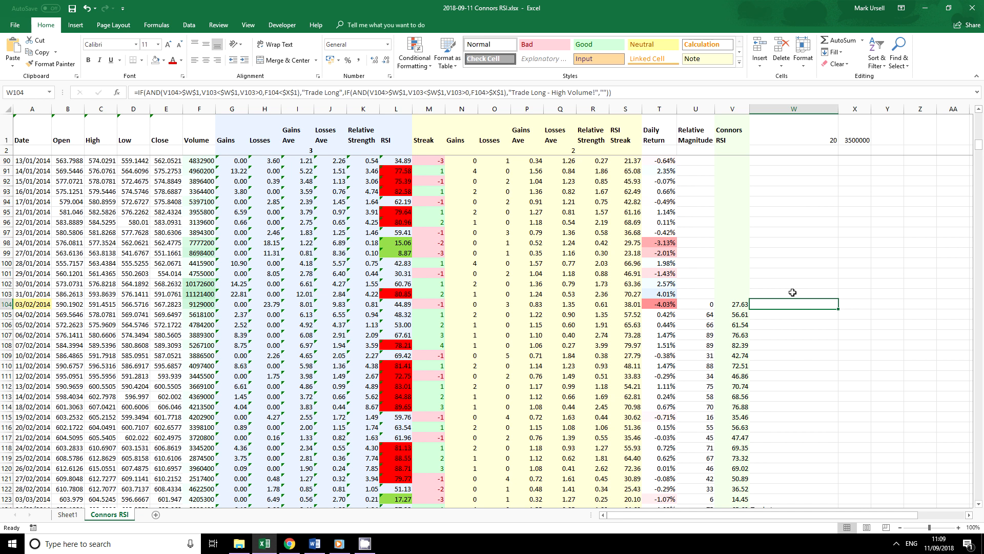
Add a Text-that-Contains rule on column W filling 'Volume' cells yellow
left_click(413, 51)
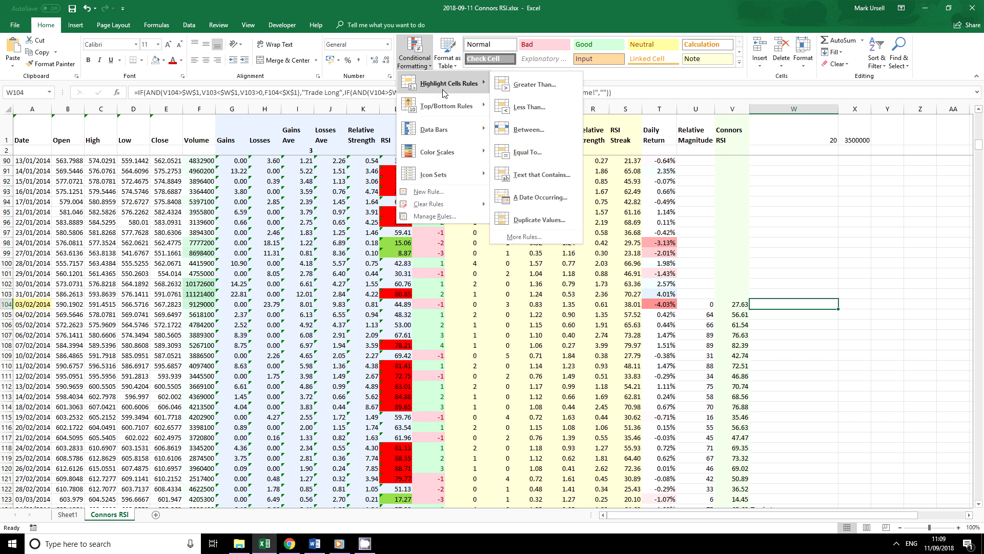
mouse_move(457, 90)
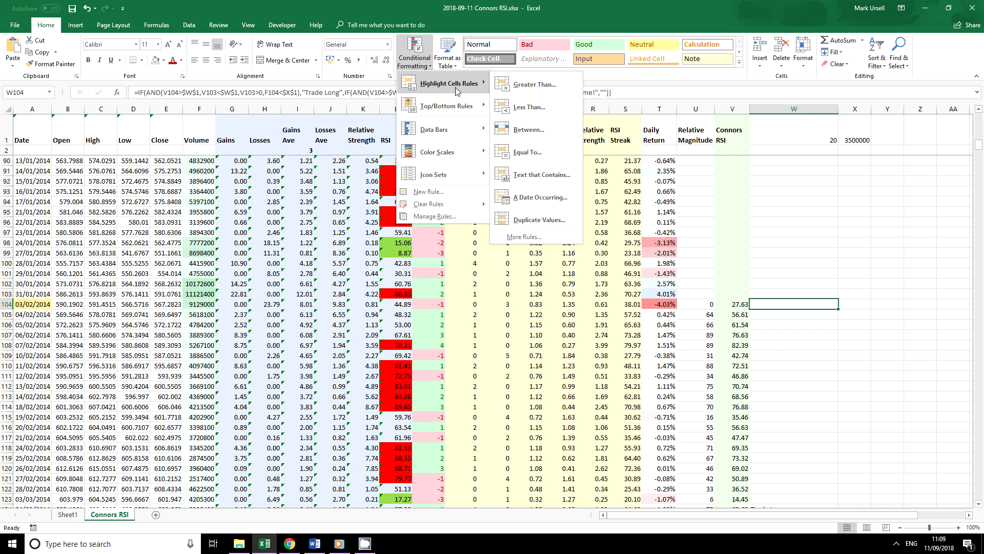
mouse_move(546, 174)
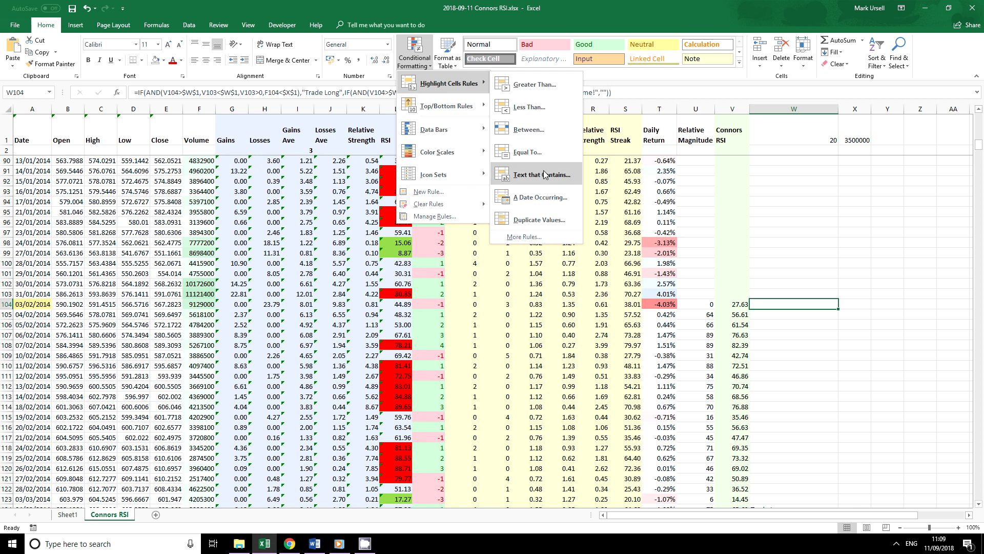
left_click(535, 175)
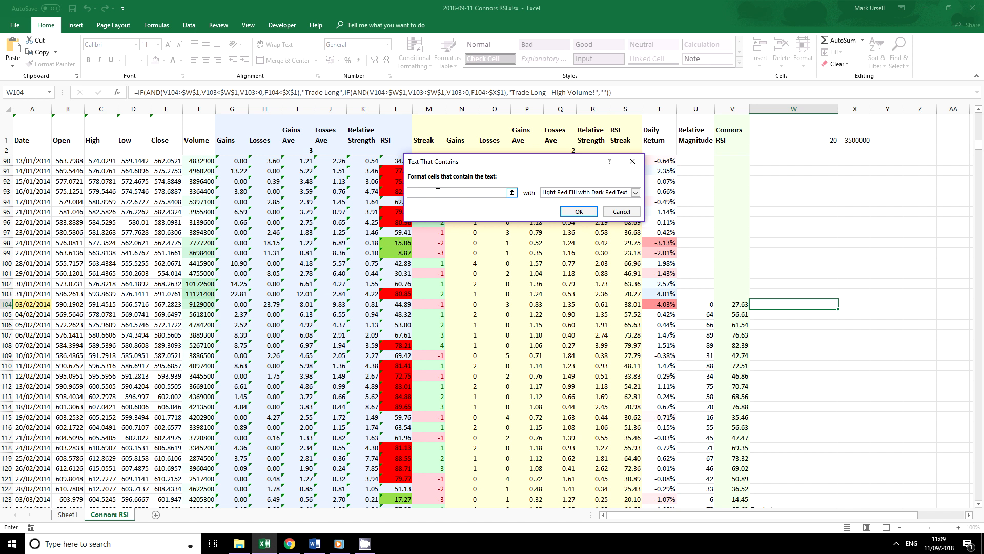
type("Volum")
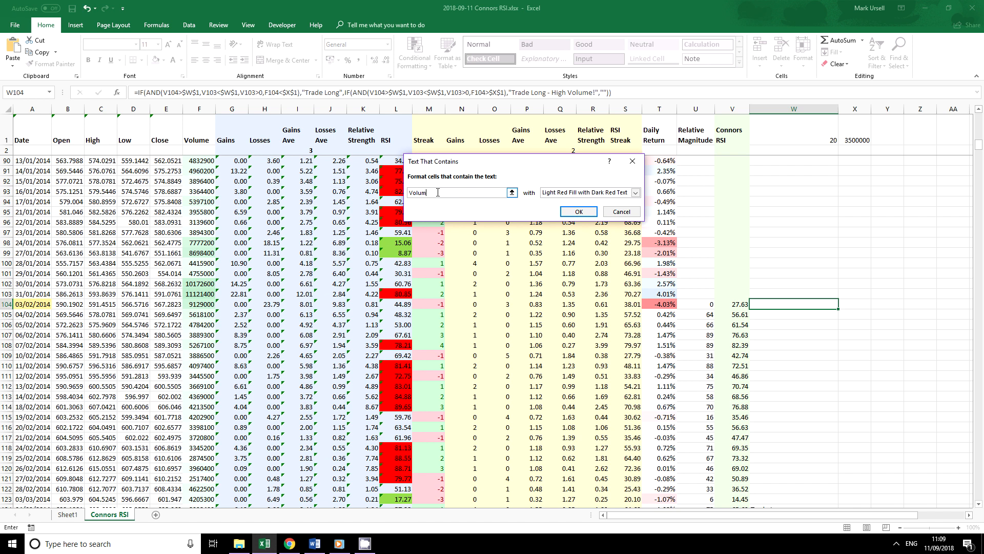
left_click(635, 192)
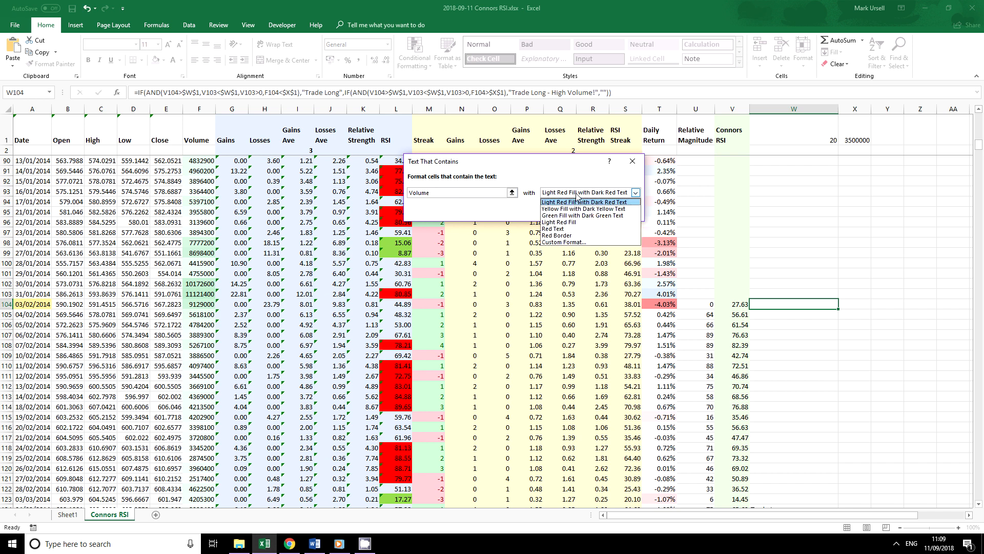
left_click(564, 242)
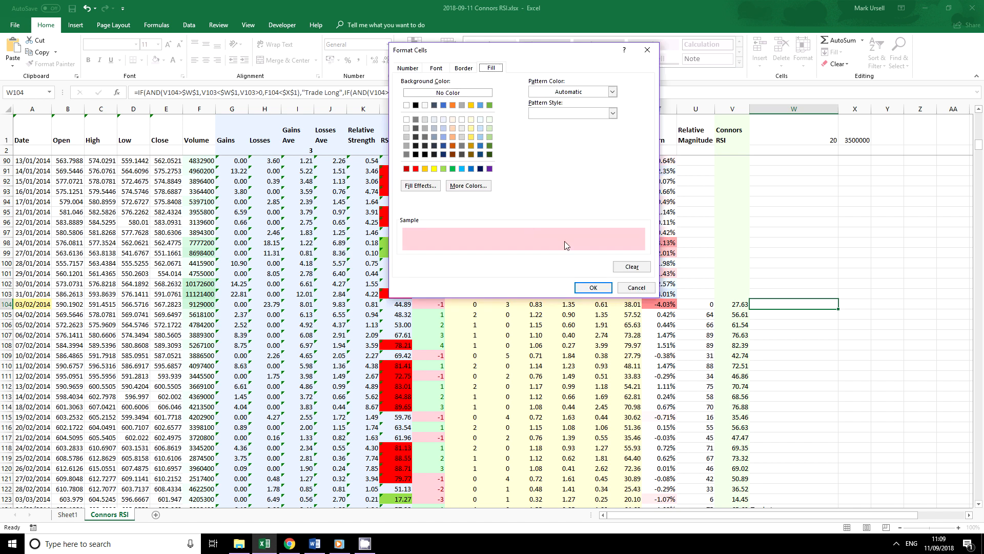
left_click(435, 169)
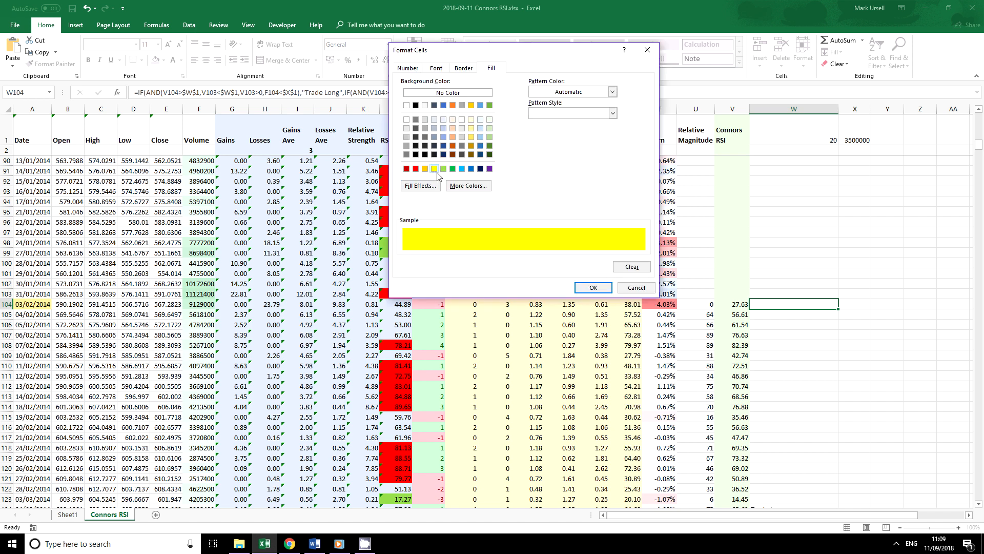
mouse_move(594, 287)
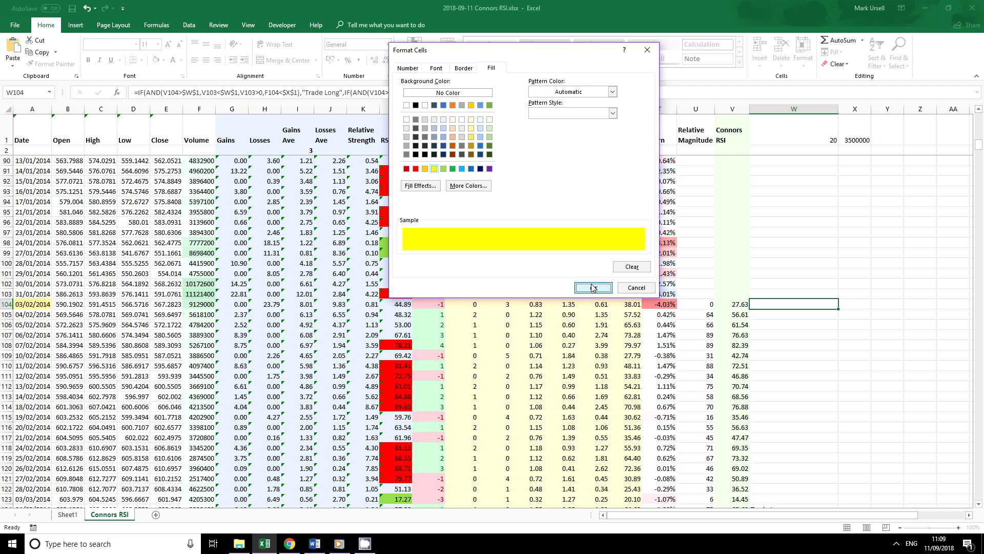
left_click(594, 288)
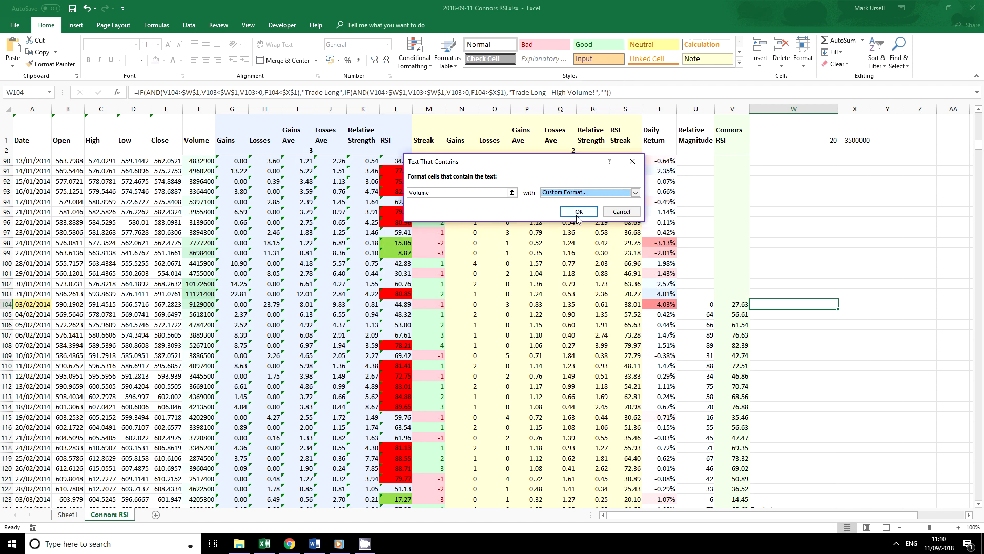
left_click(579, 211)
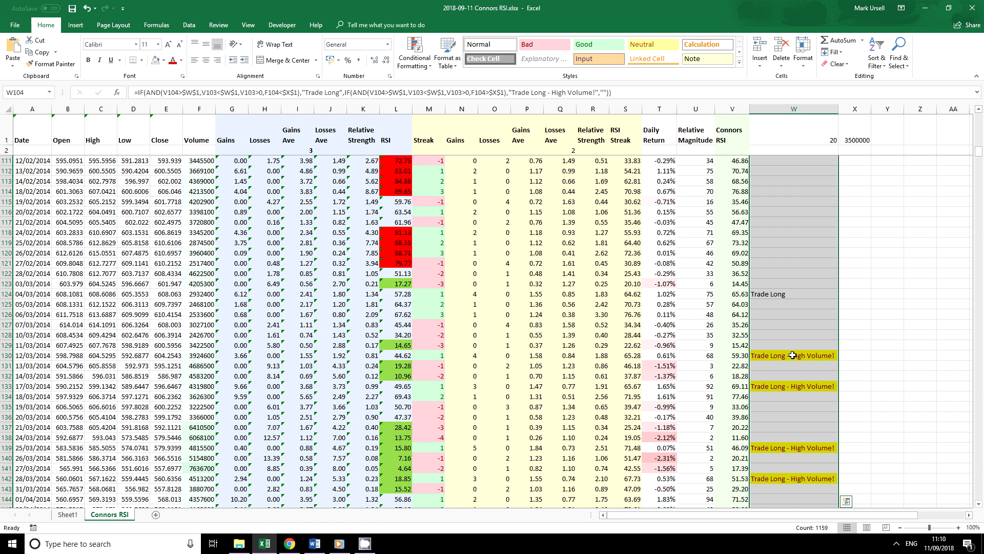
scroll("down", 3)
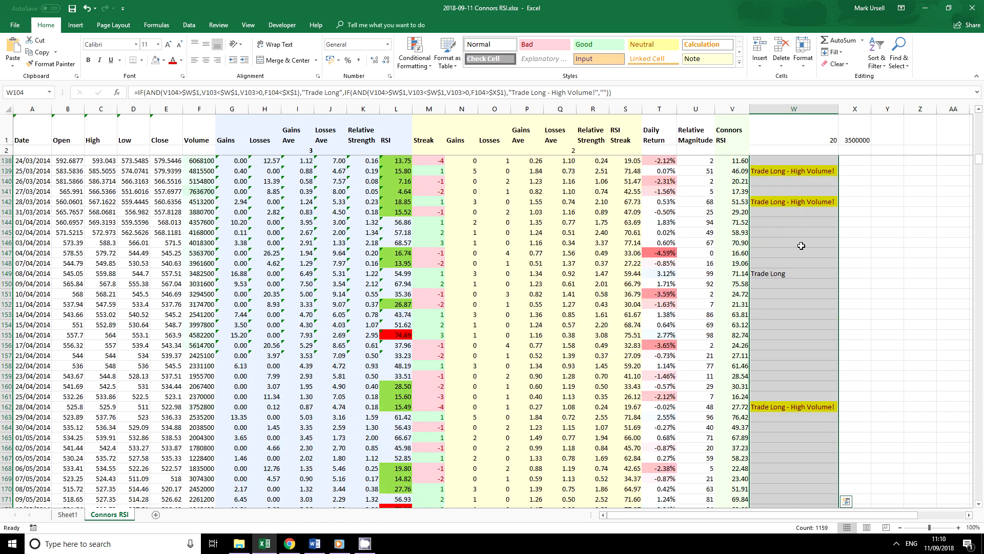
scroll("down", 3)
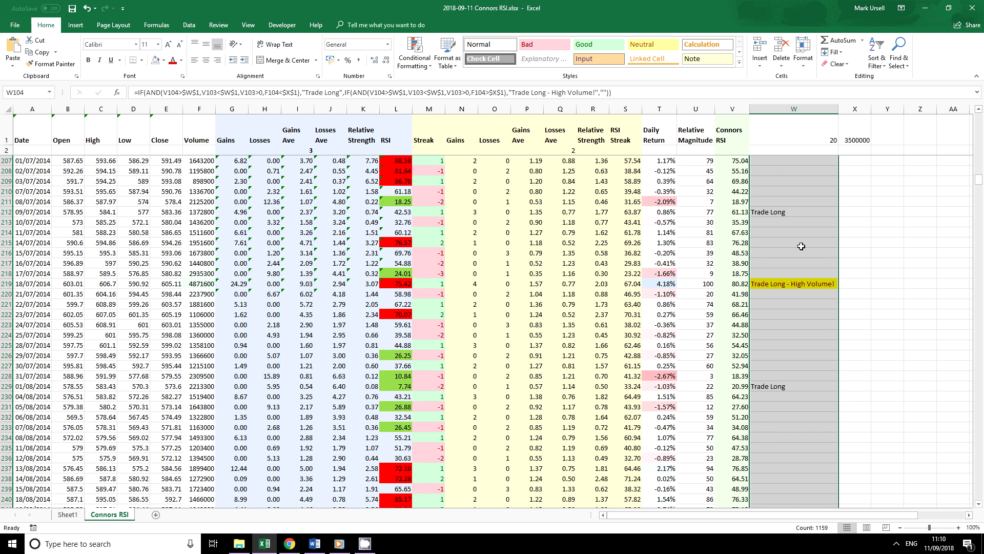
scroll("down", 3)
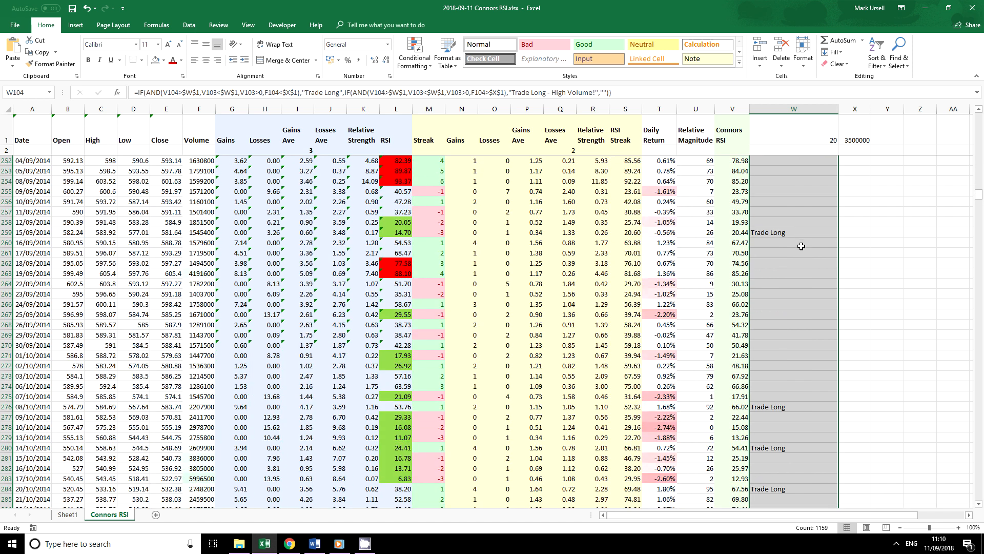
scroll("down", 3)
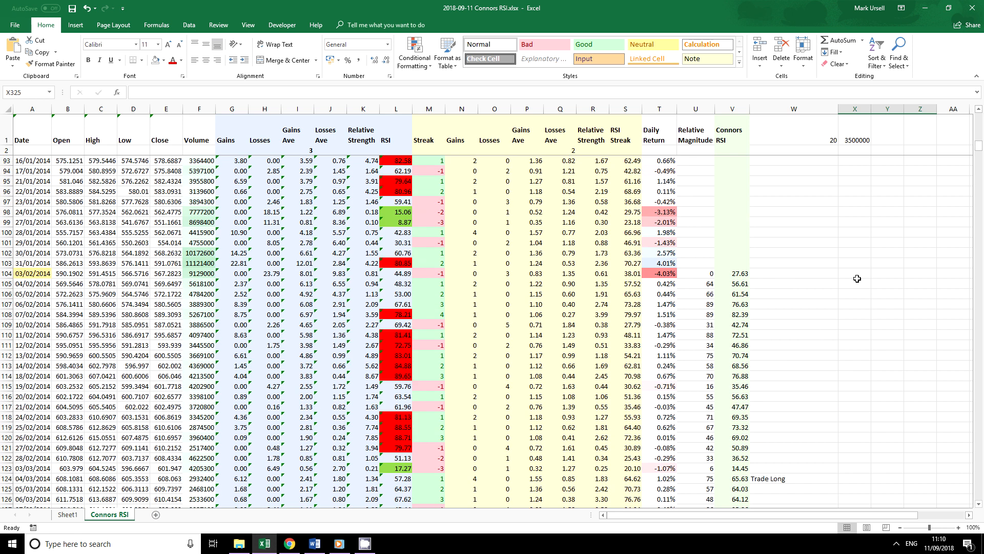
left_click(855, 273)
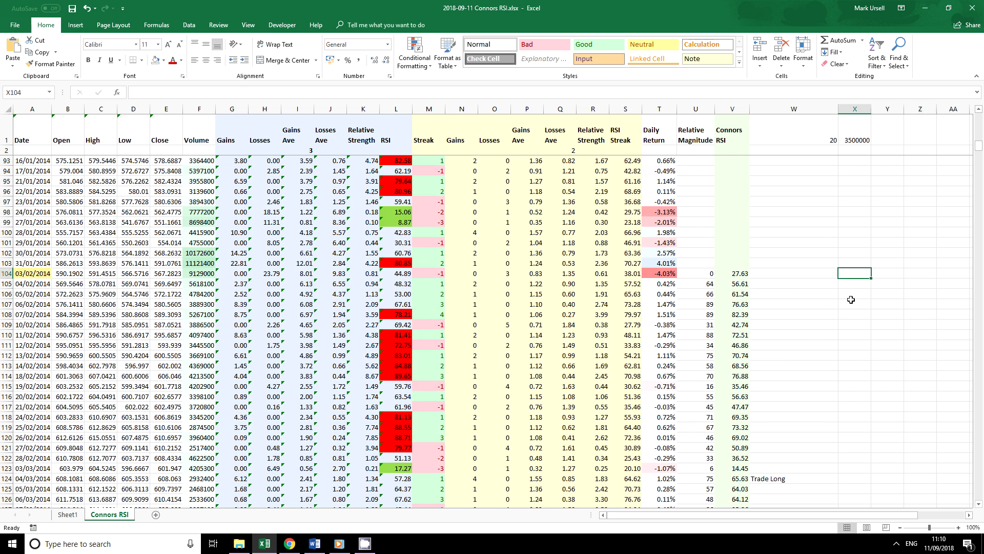